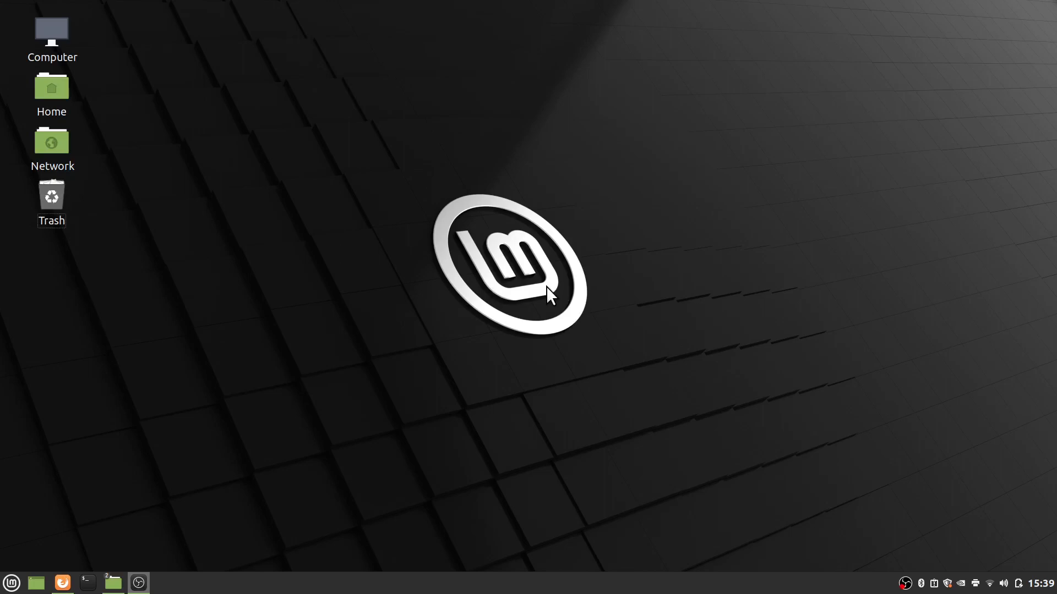
pyautogui.moveTo(412, 316)
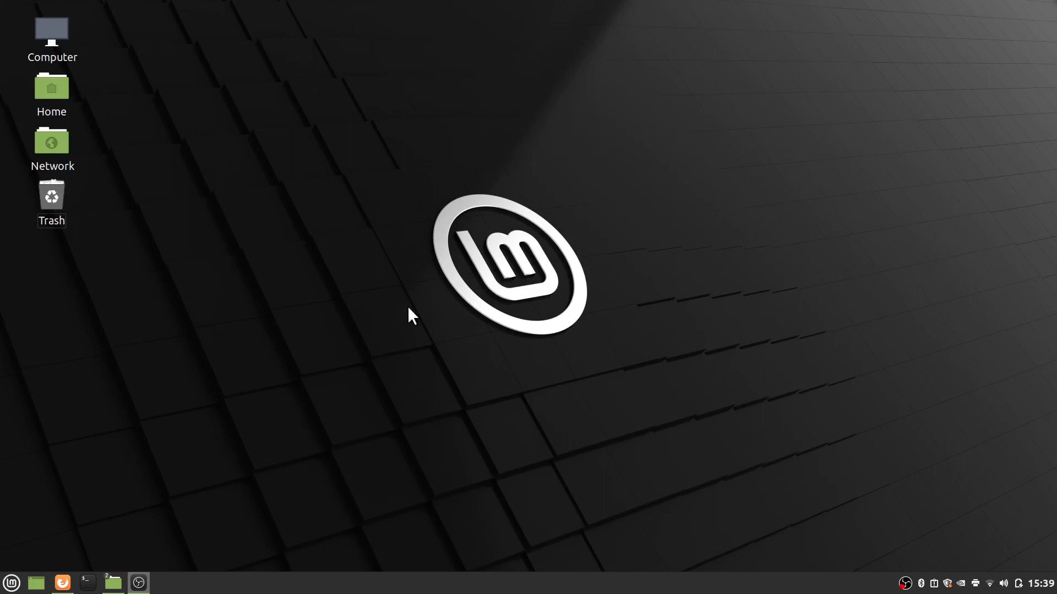
pyautogui.moveTo(377, 343)
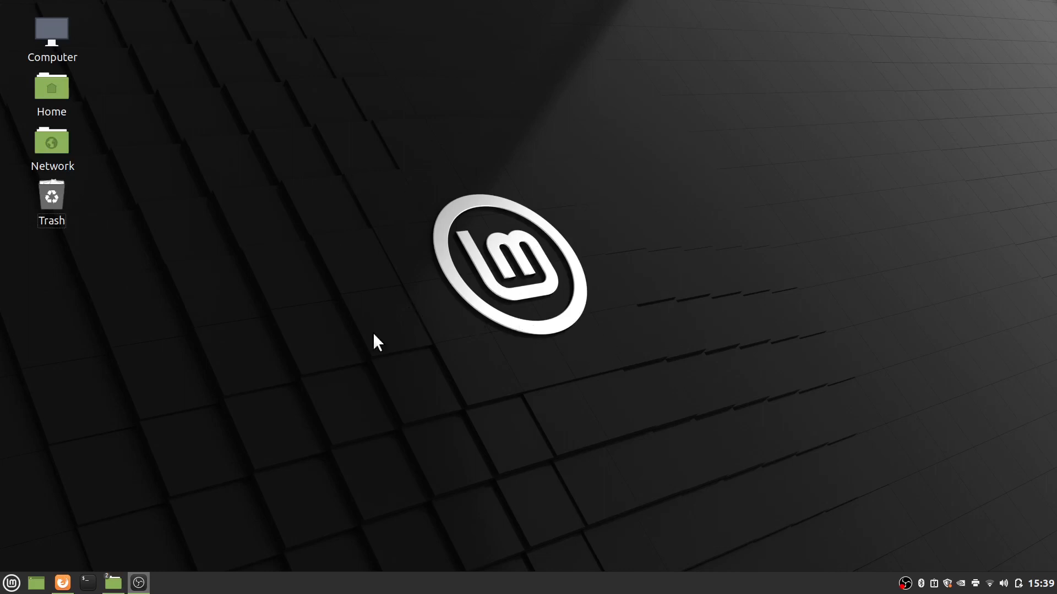
pyautogui.moveTo(396, 343)
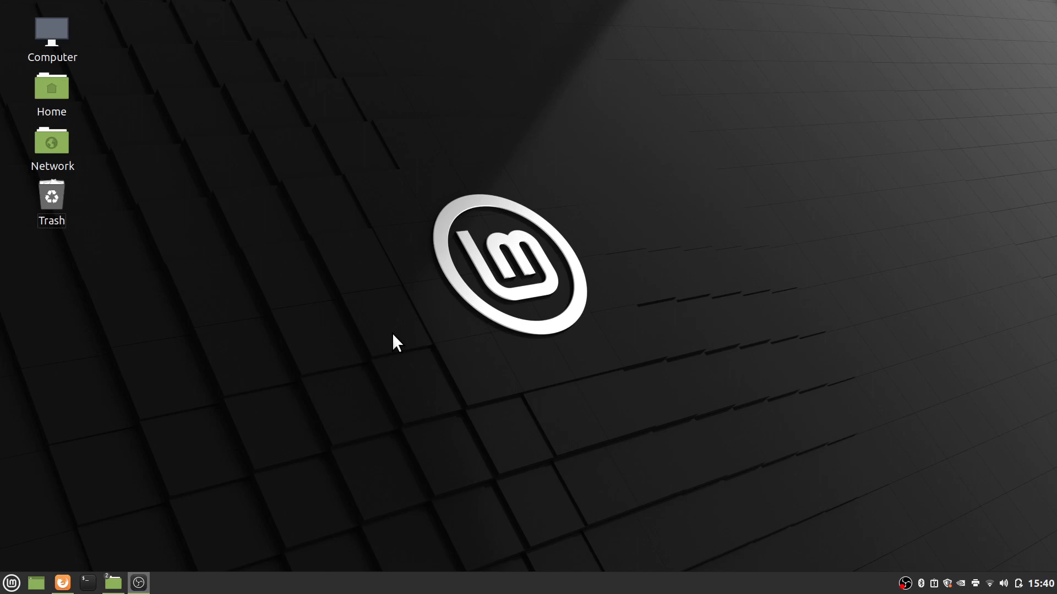
pyautogui.moveTo(438, 320)
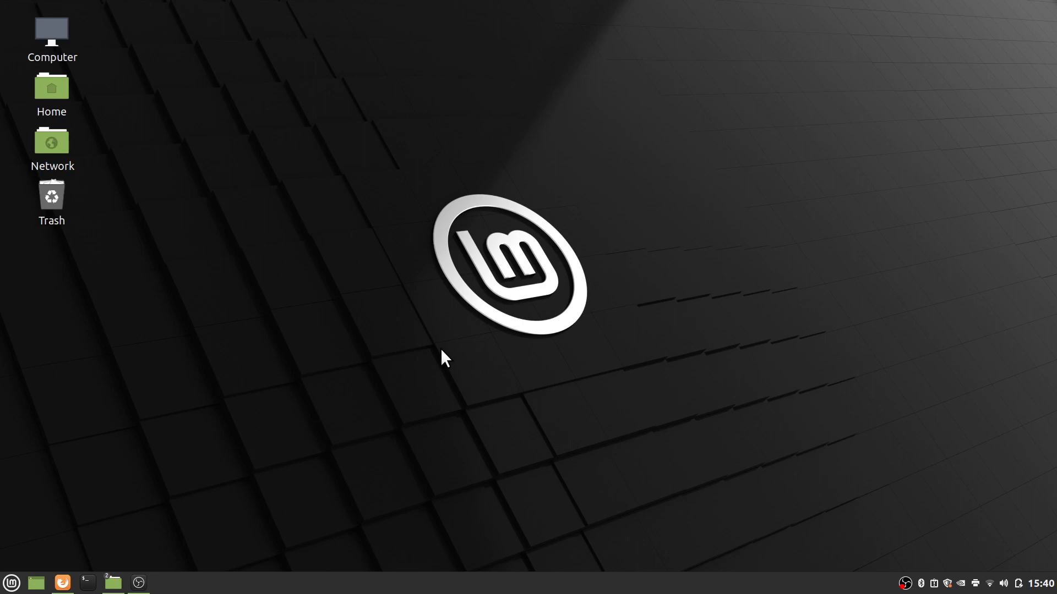
pyautogui.moveTo(208, 419)
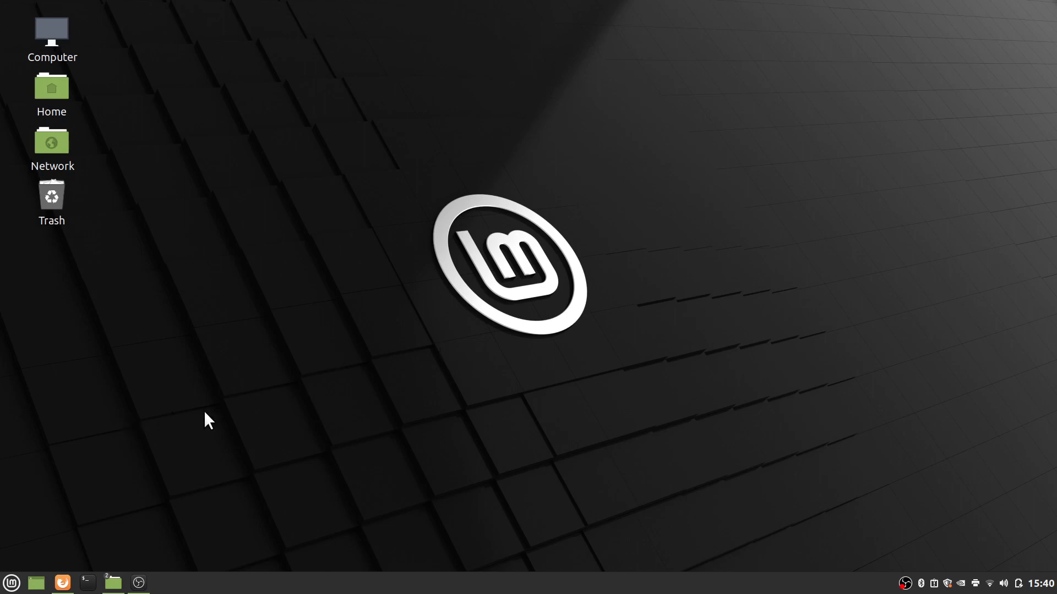
pyautogui.moveTo(407, 324)
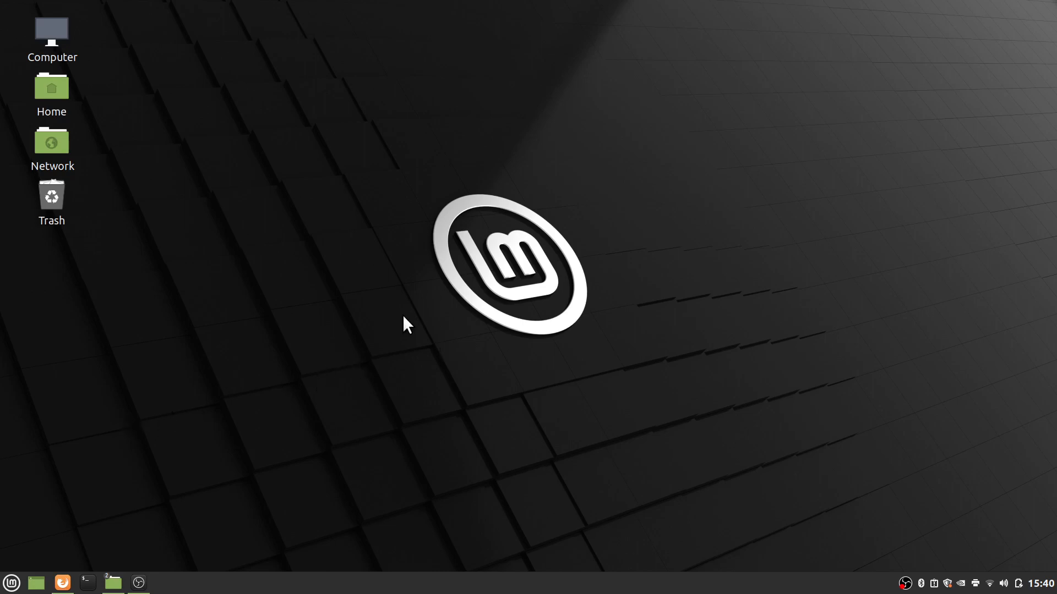
pyautogui.moveTo(113, 211)
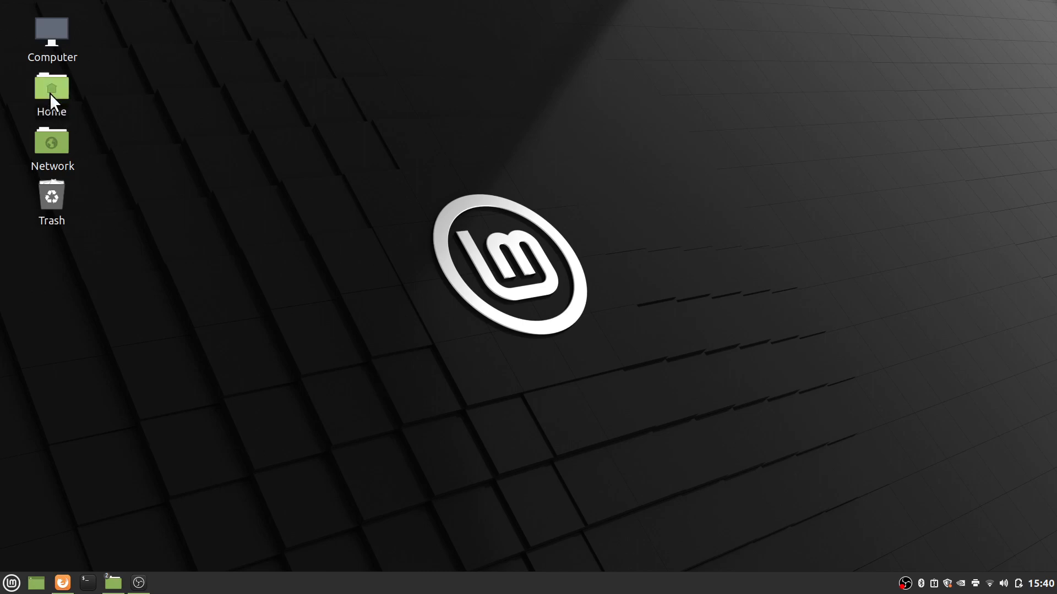
# - Browse to the Documents folder from the home folder in Nemo
pyautogui.doubleClick(51, 88)
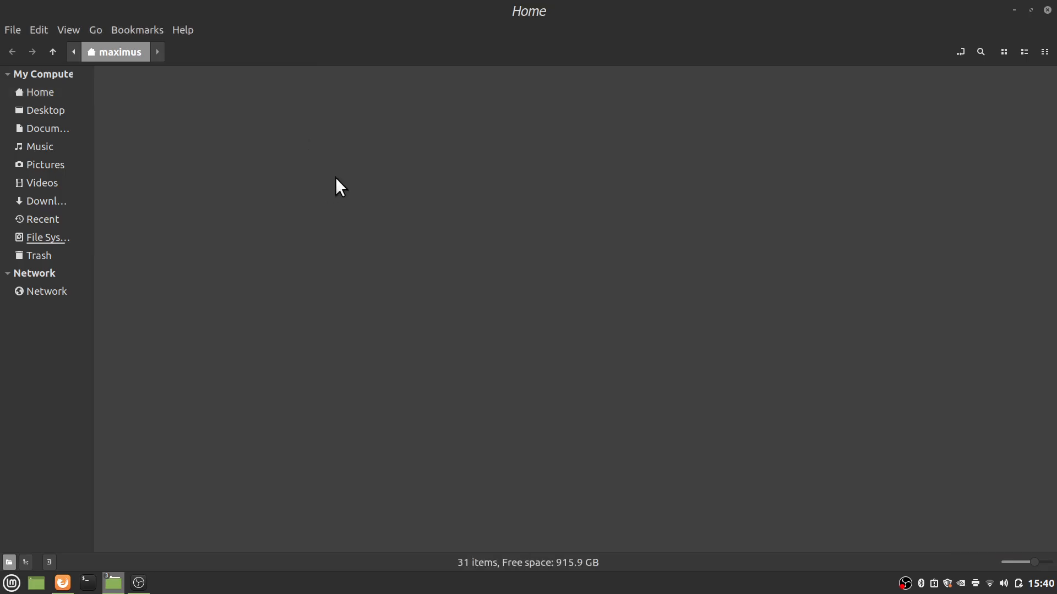
pyautogui.click(1004, 52)
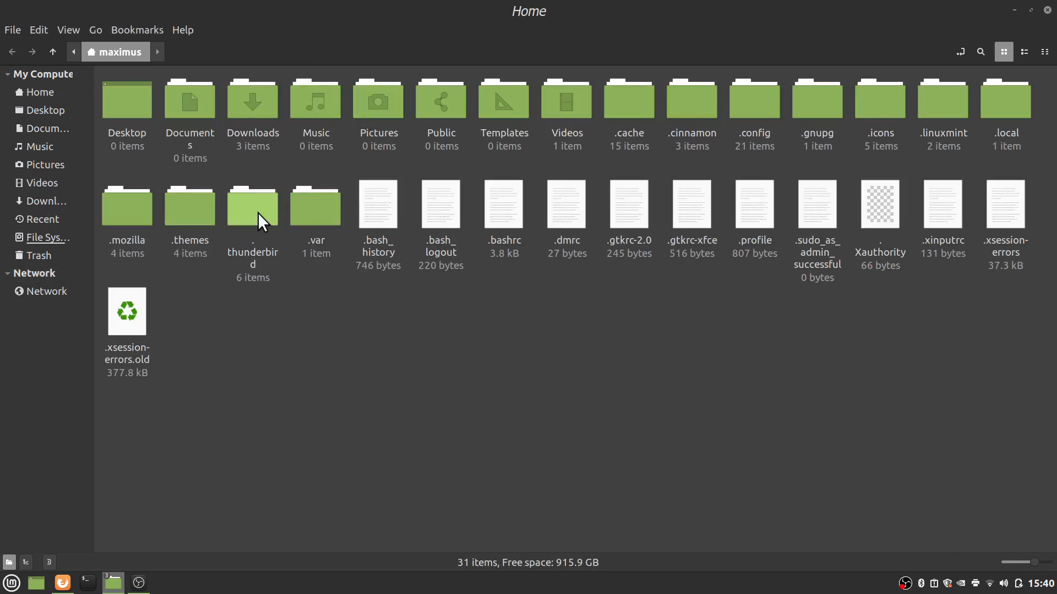
pyautogui.moveTo(45, 128)
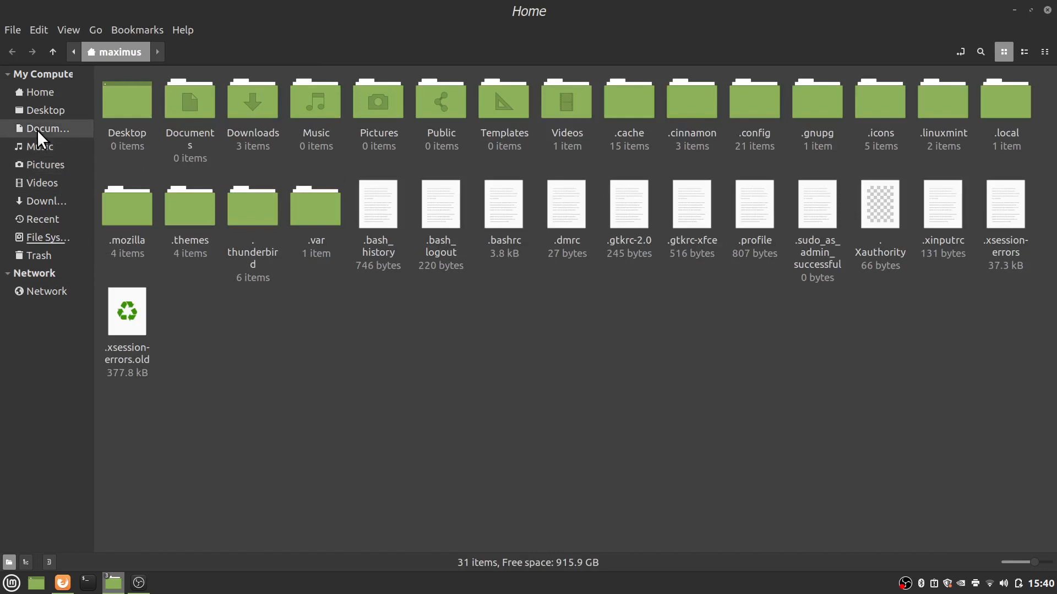
pyautogui.click(46, 129)
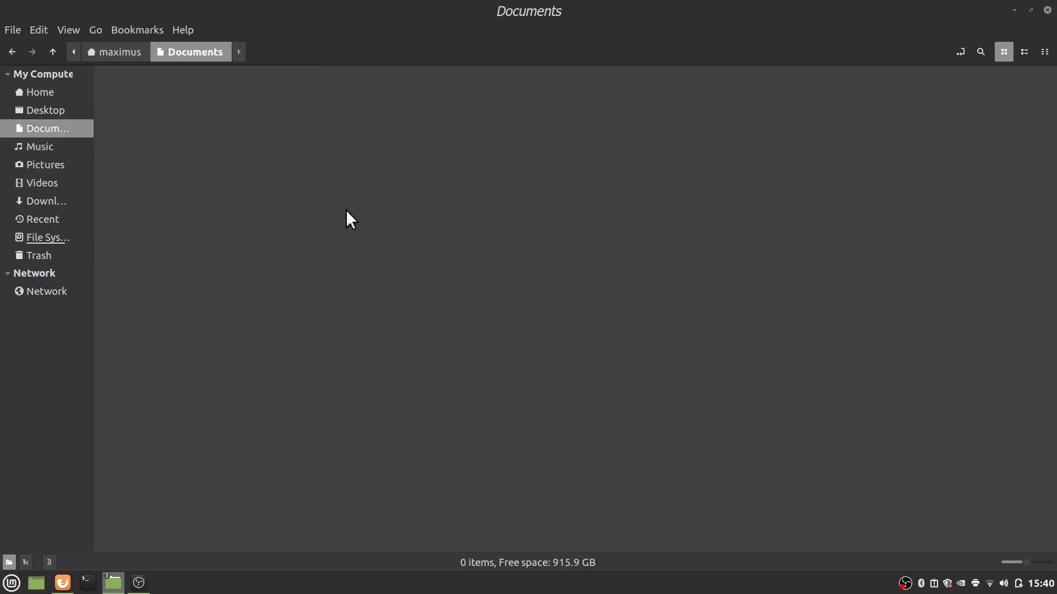
pyautogui.moveTo(356, 228)
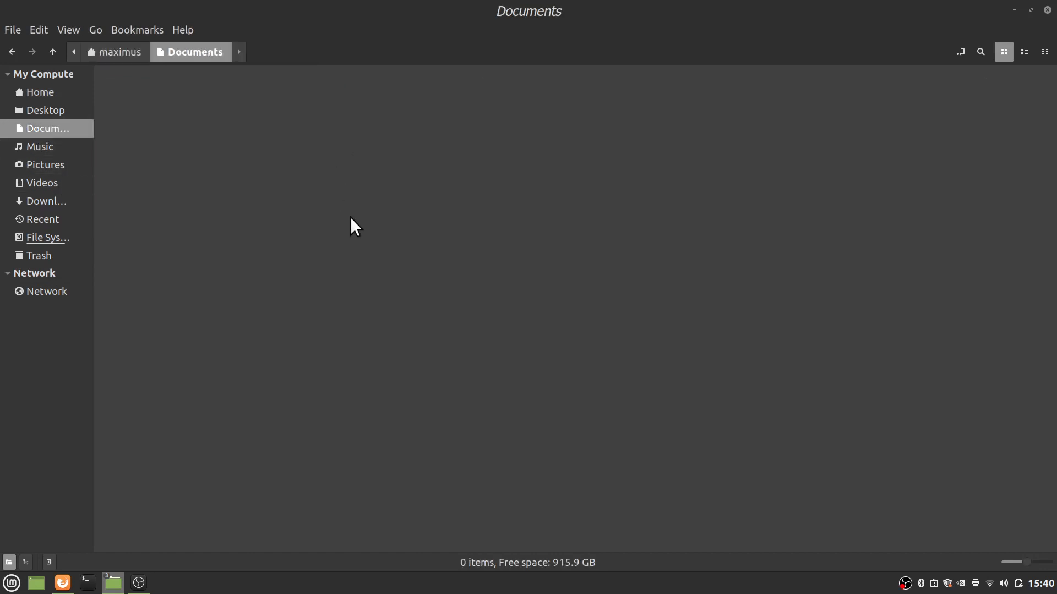
pyautogui.moveTo(446, 286)
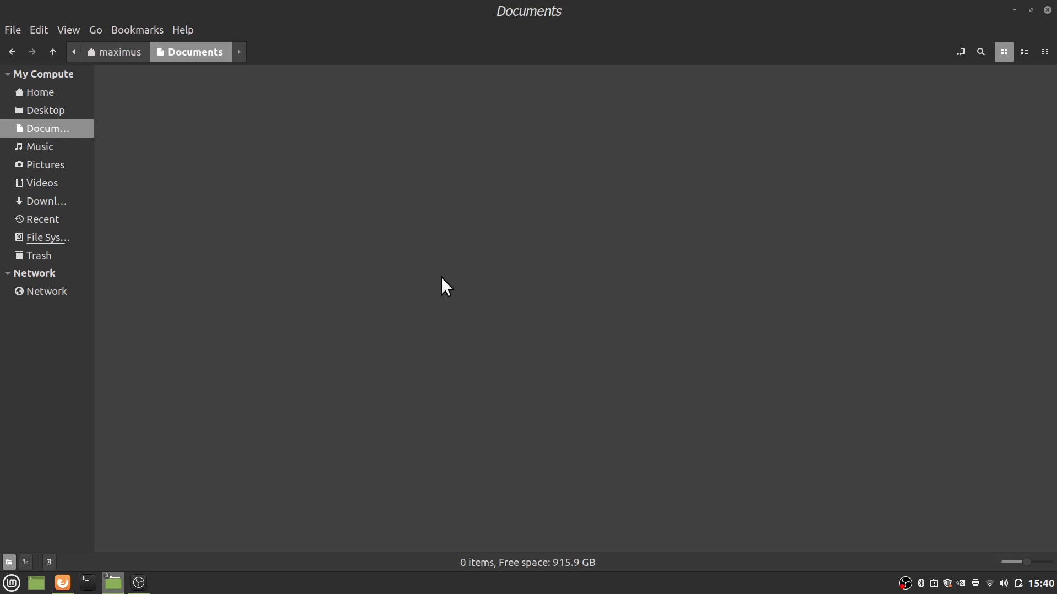
pyautogui.moveTo(530, 278)
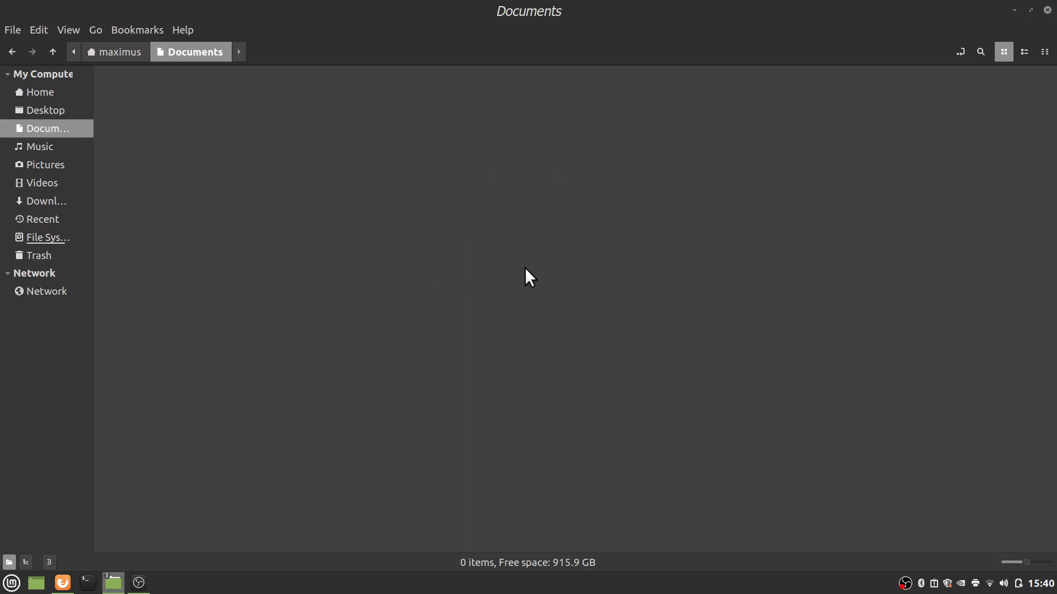
pyautogui.moveTo(606, 253)
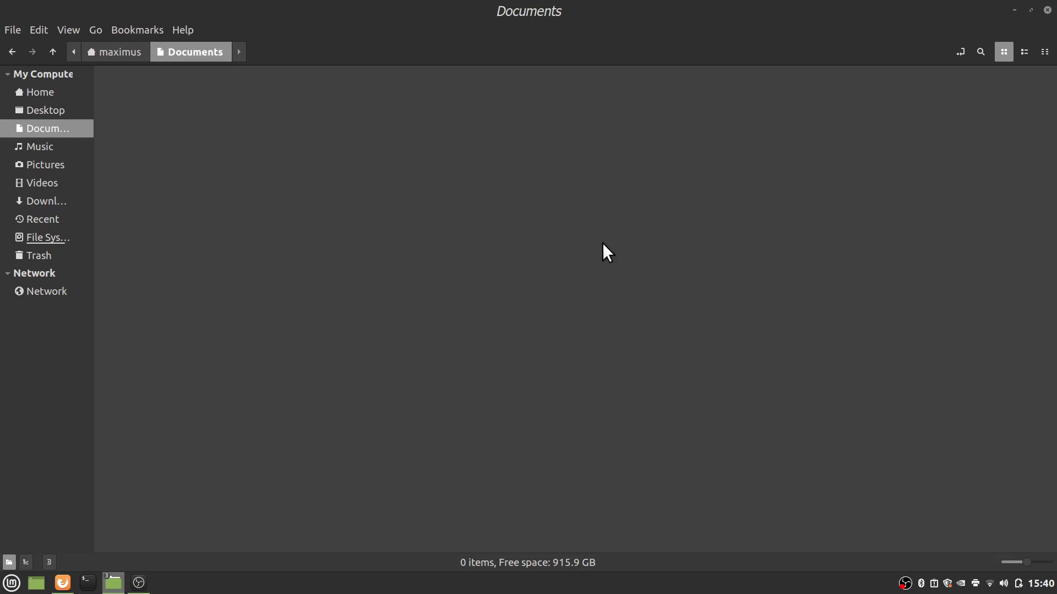
pyautogui.moveTo(308, 166)
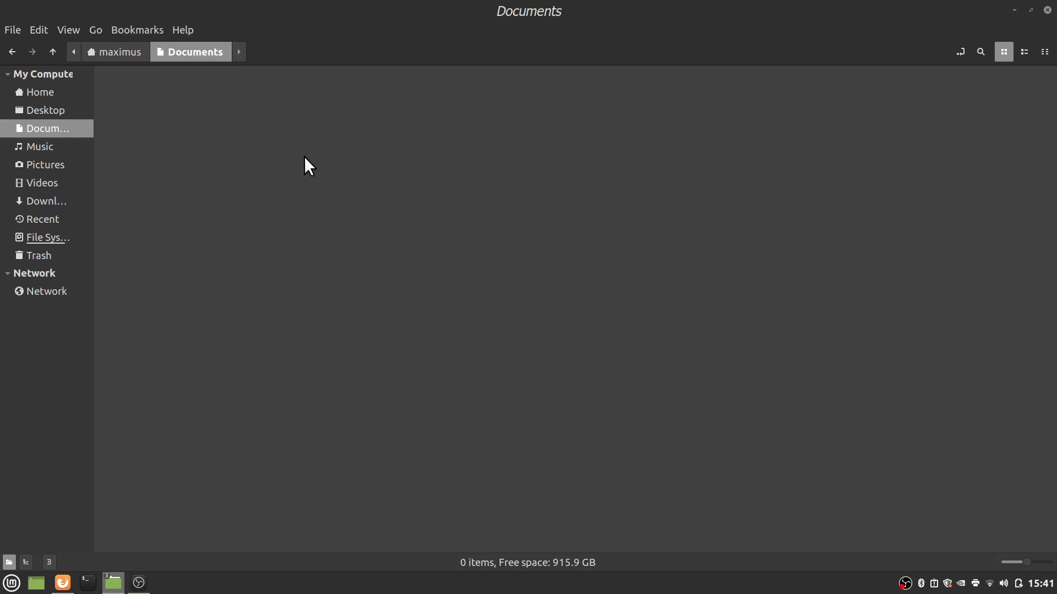
pyautogui.moveTo(991, 41)
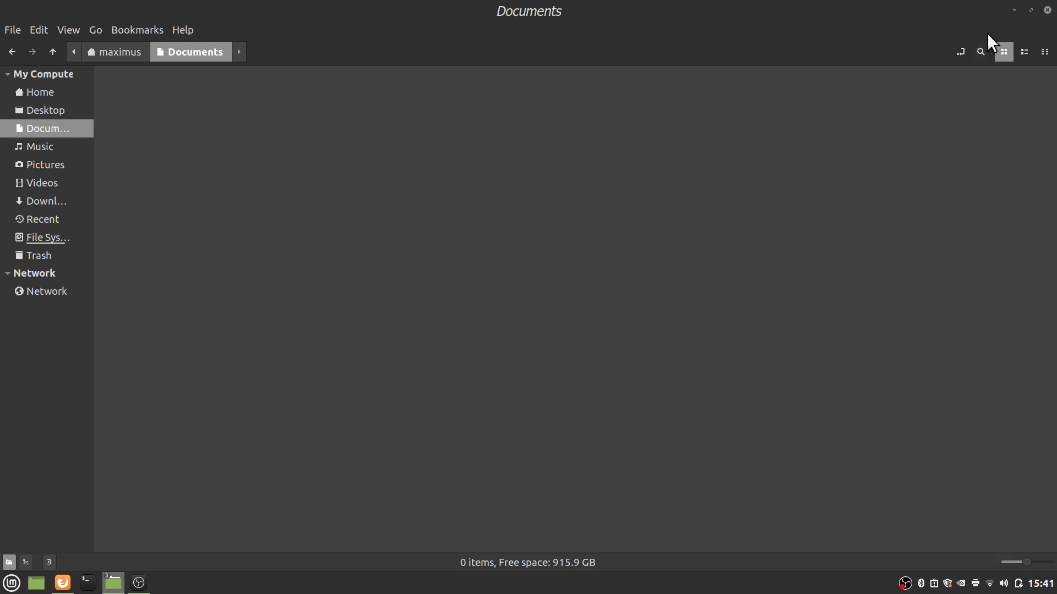
pyautogui.moveTo(1049, 14)
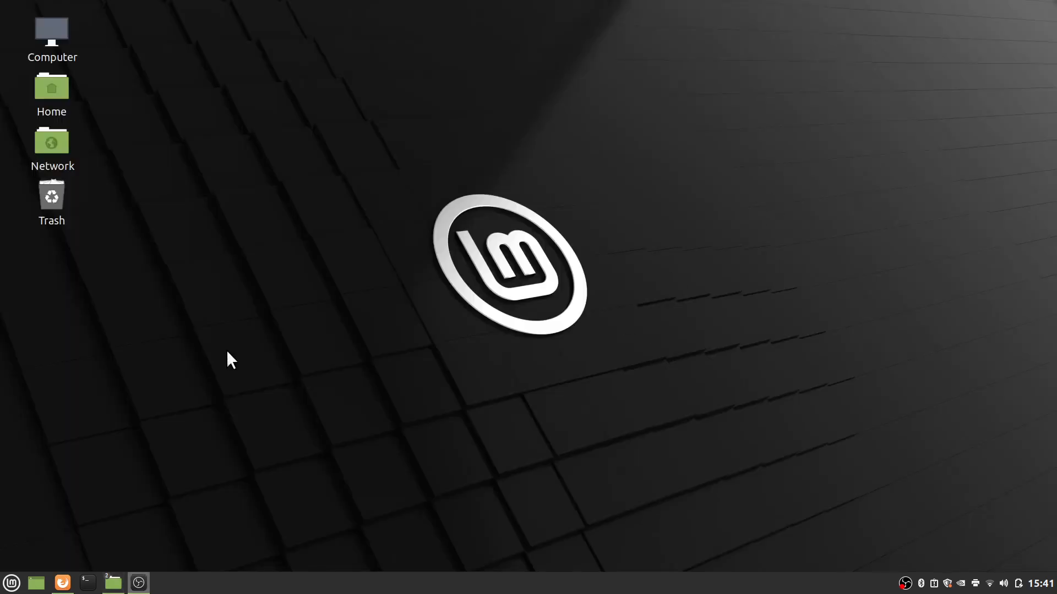
pyautogui.moveTo(488, 284)
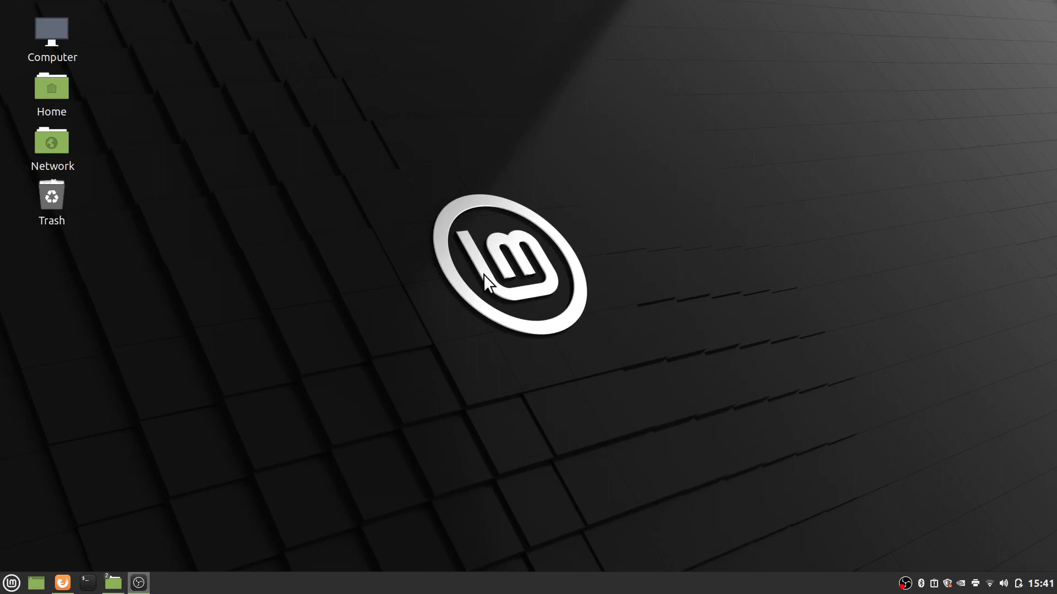
pyautogui.moveTo(11, 583)
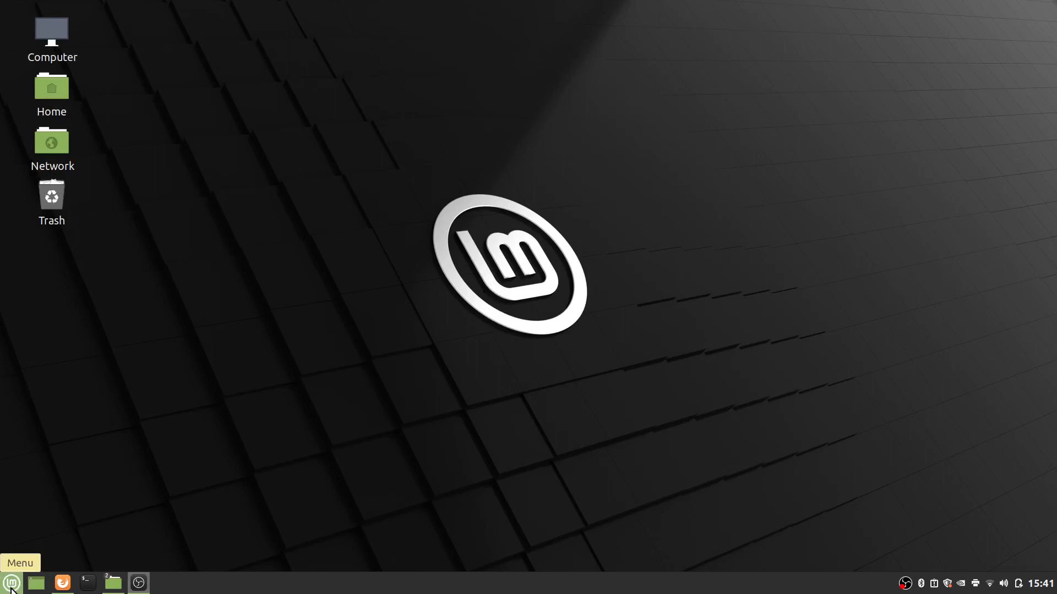
# - Launch Online Accounts by searching 'online' in the Mint menu
pyautogui.click(11, 583)
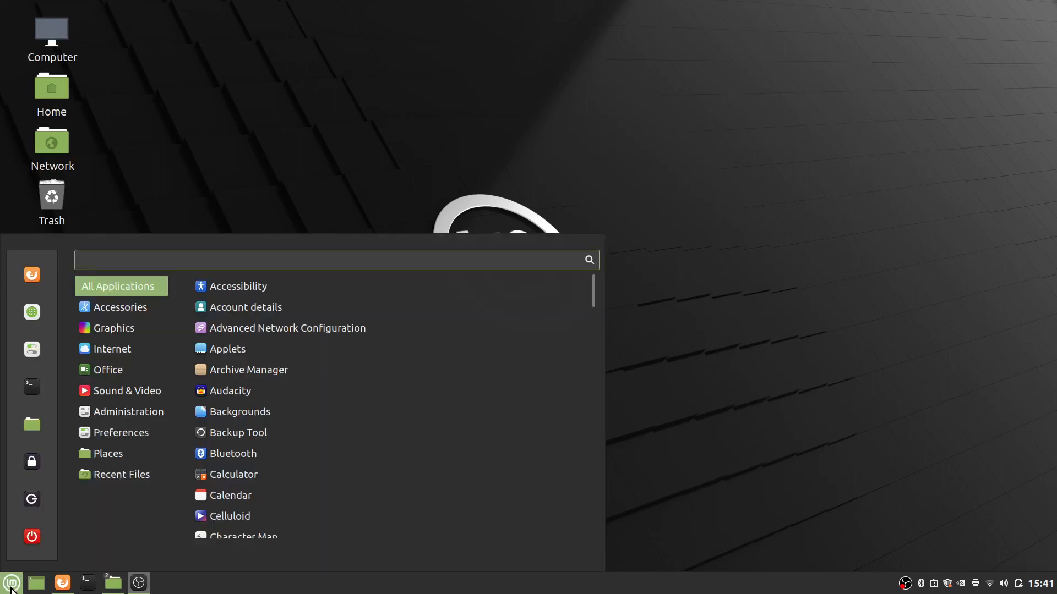
pyautogui.write('online')
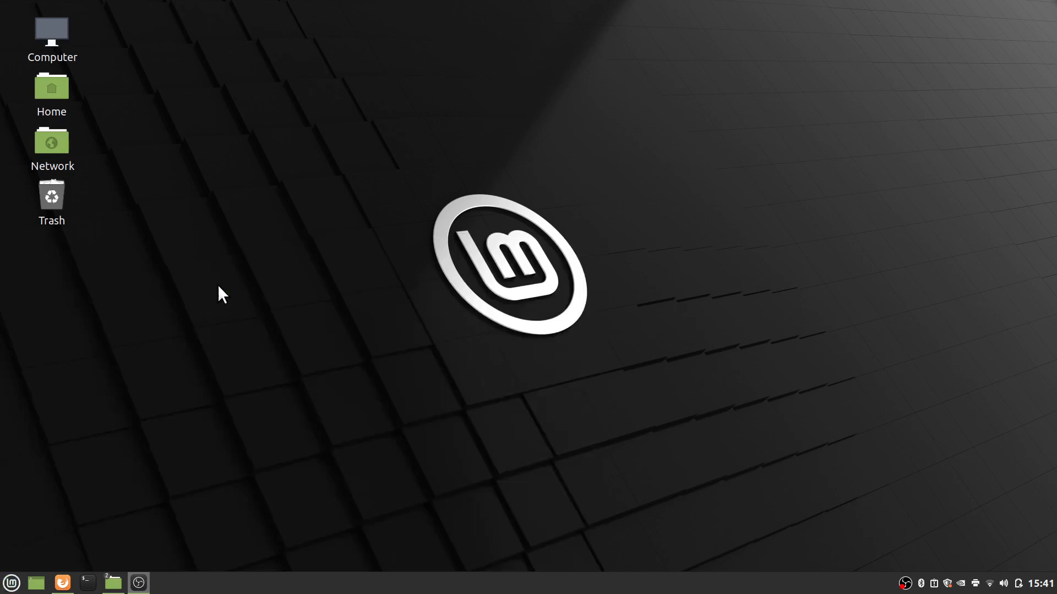
pyautogui.moveTo(241, 285)
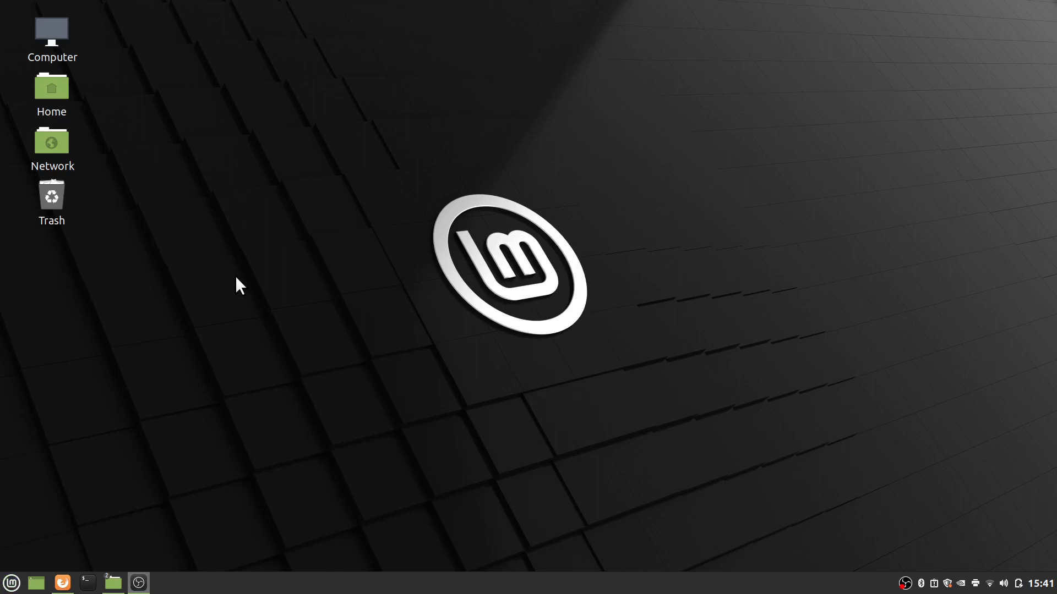
pyautogui.click(137, 583)
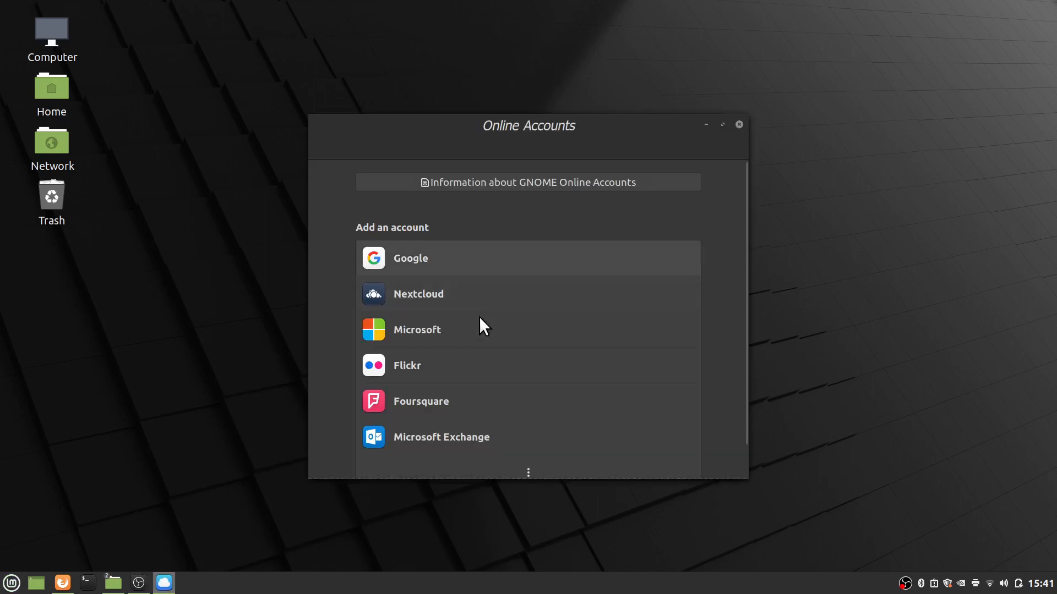
pyautogui.moveTo(441, 311)
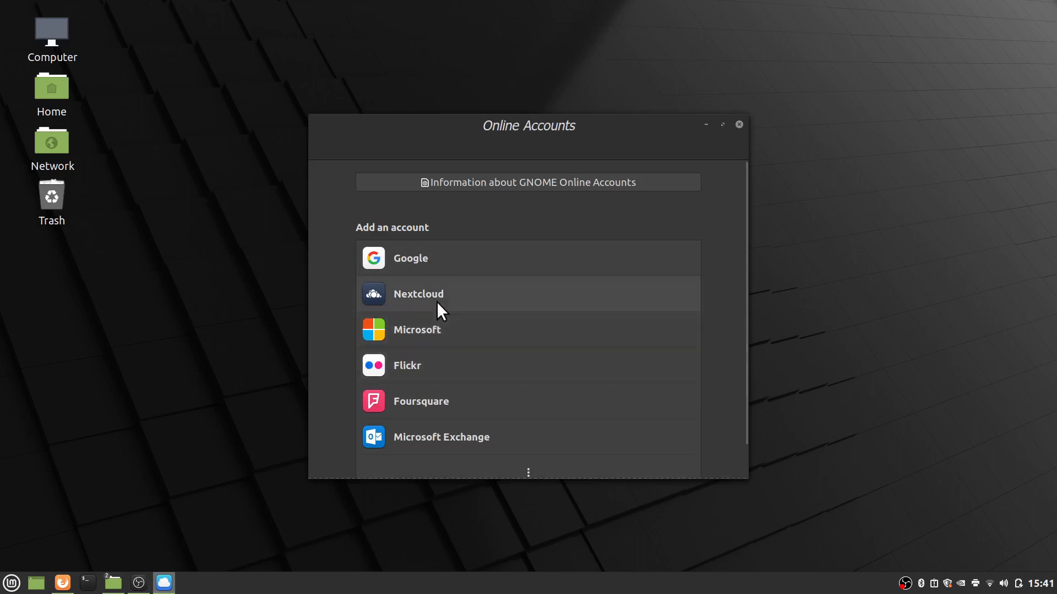
pyautogui.moveTo(446, 437)
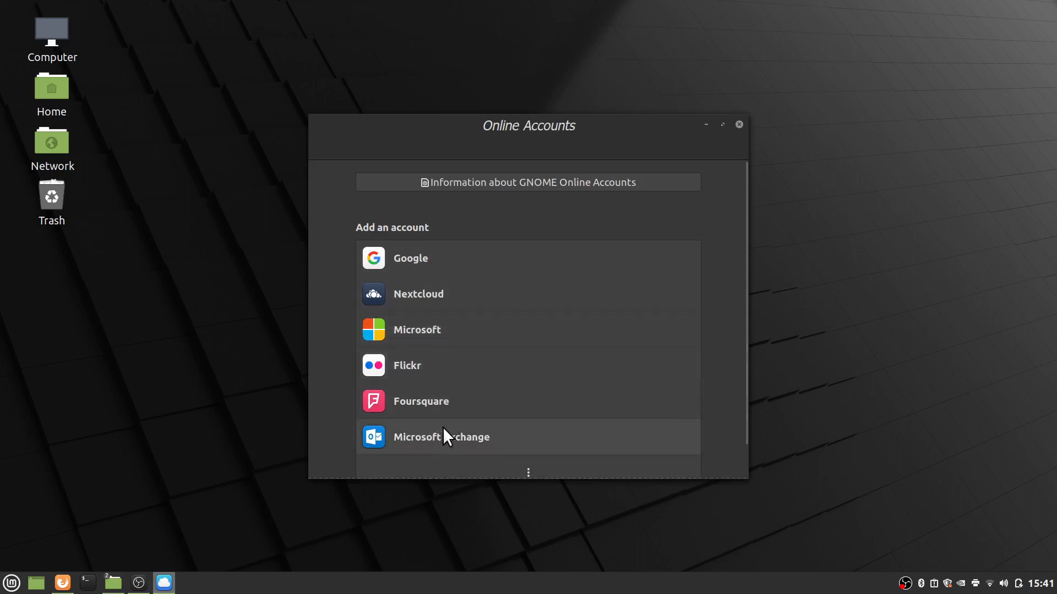
pyautogui.moveTo(419, 263)
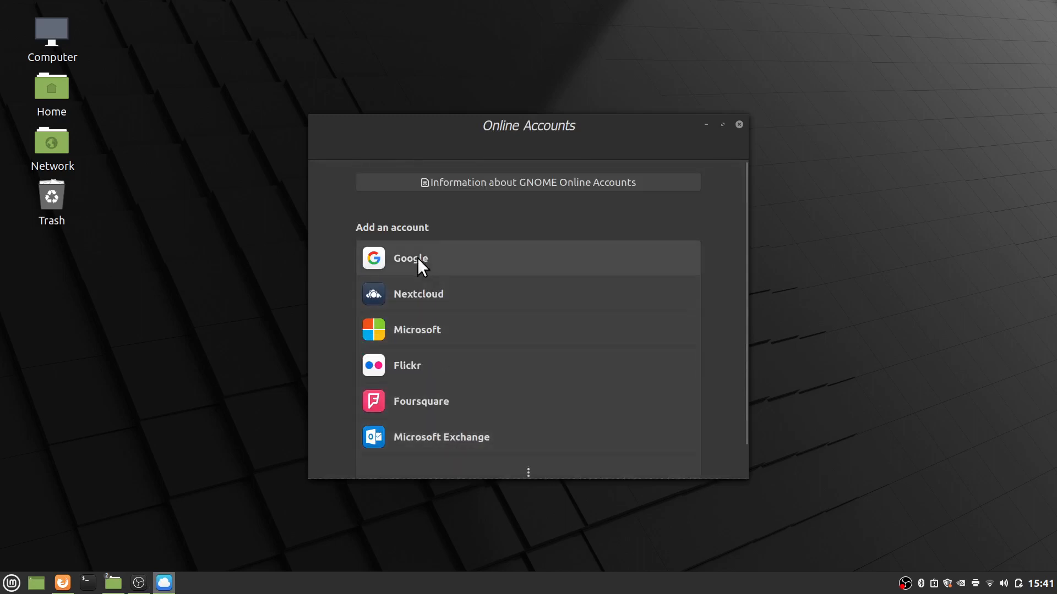
pyautogui.click(410, 258)
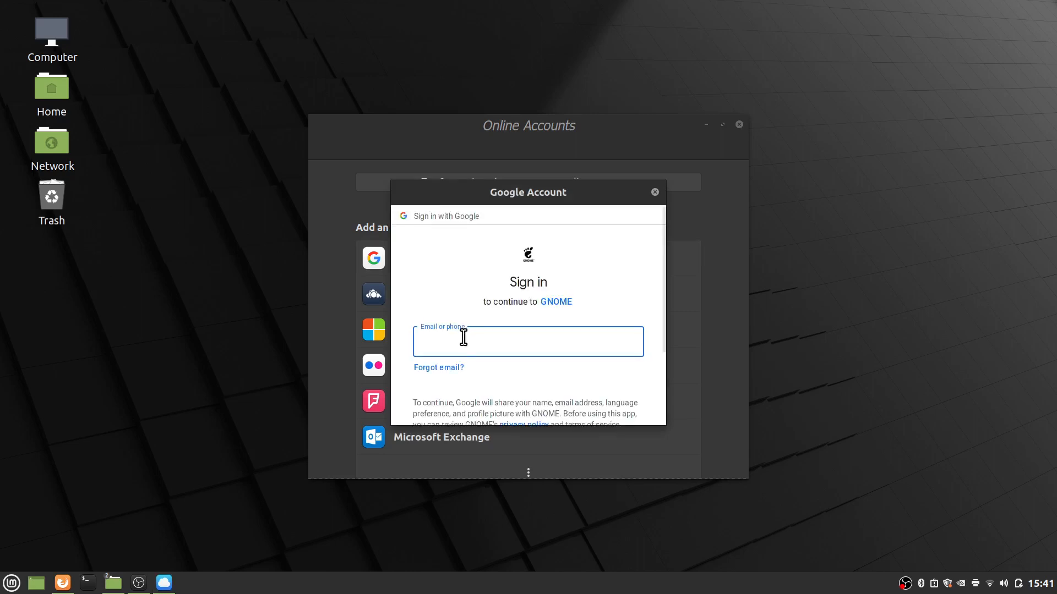
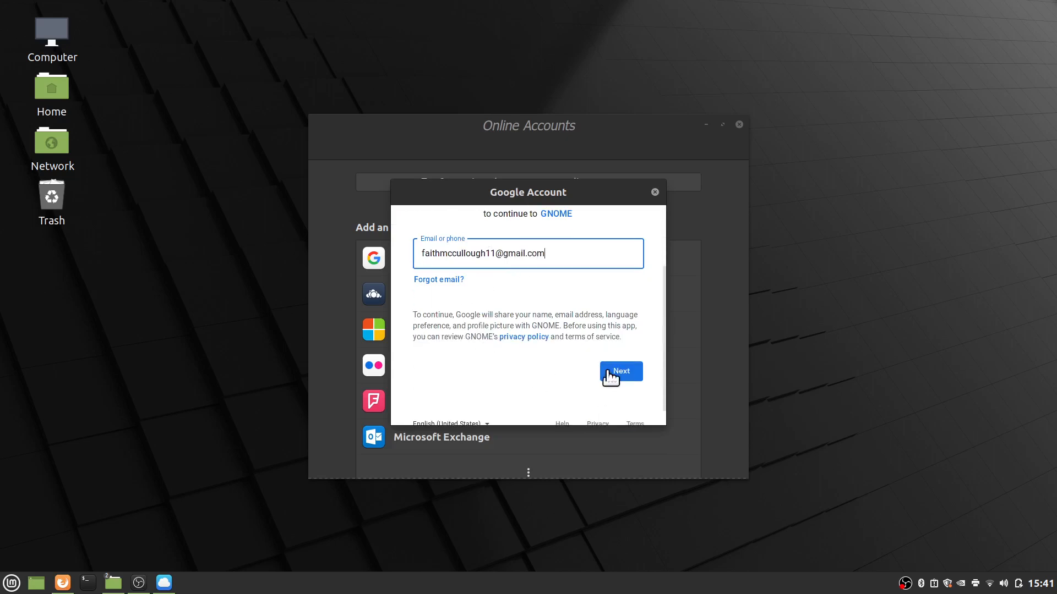
pyautogui.click(620, 370)
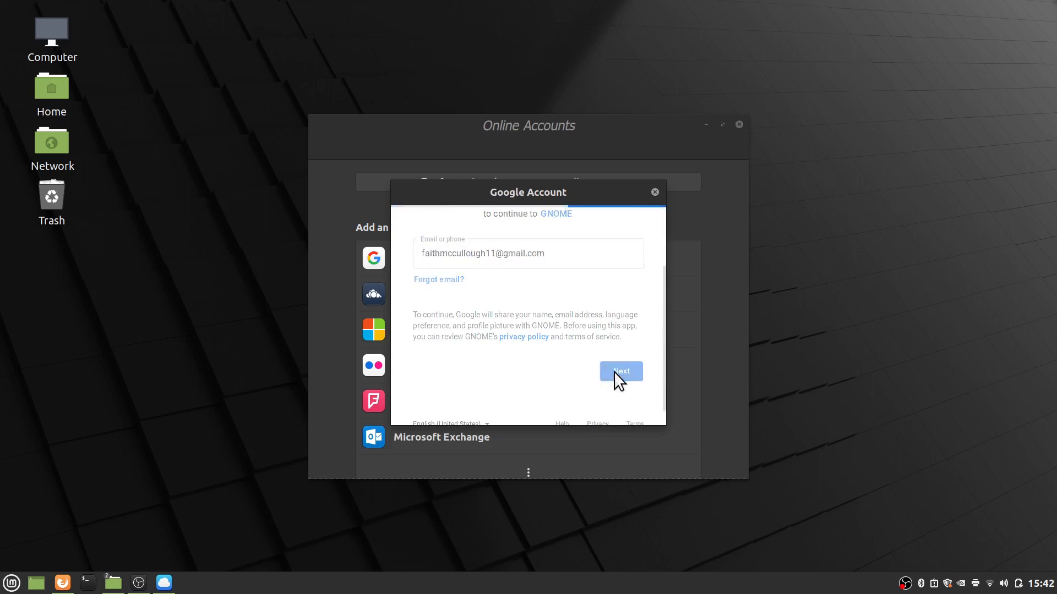
# - Enter the Google password and submit it to sign in
pyautogui.click(620, 371)
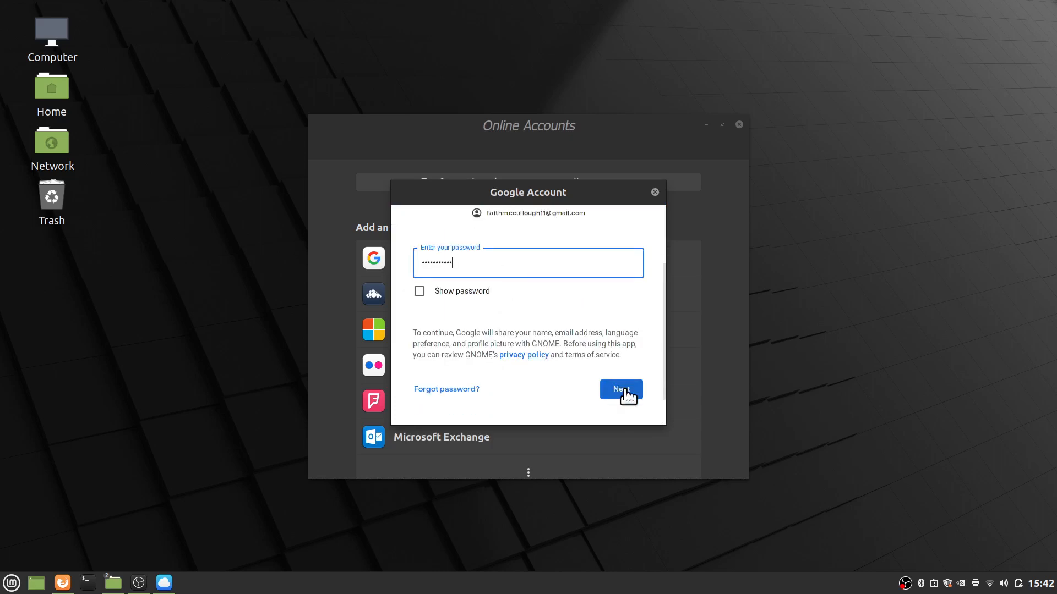
pyautogui.click(620, 390)
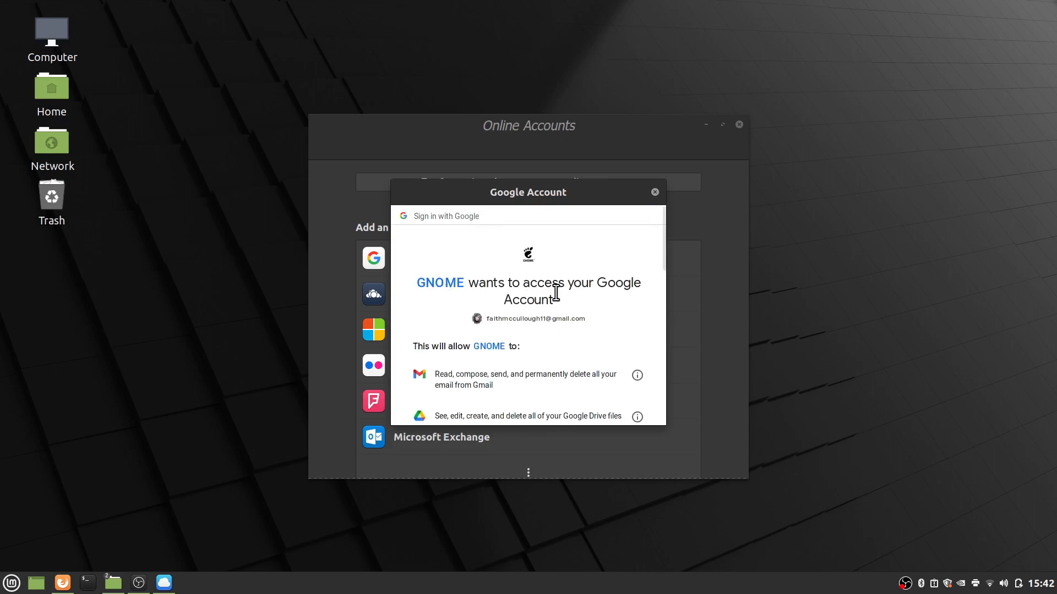
# - Review the permissions list and allow GNOME access to the Google account
pyautogui.scroll(-3)
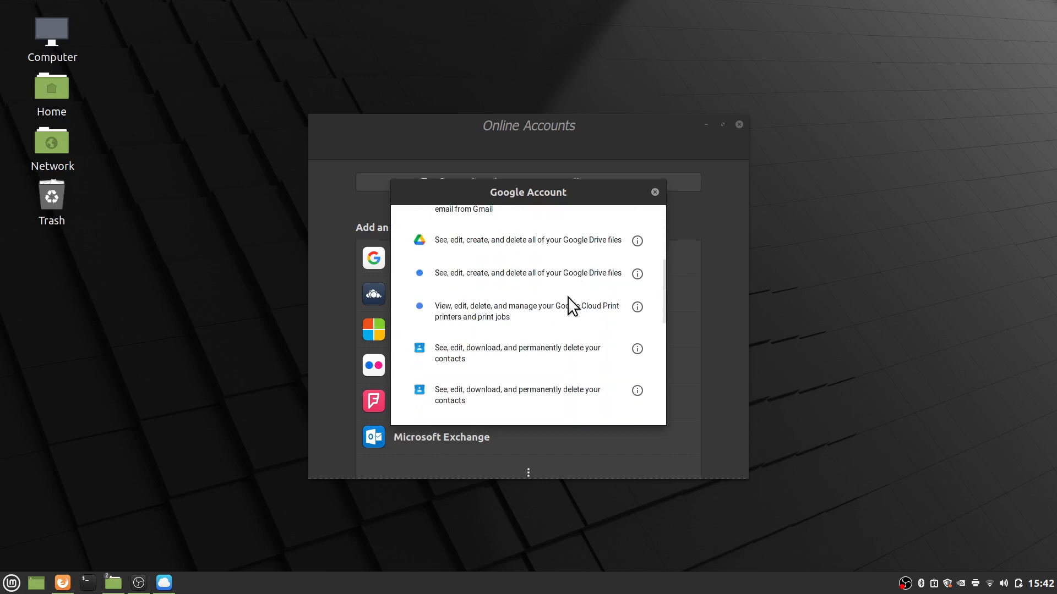
pyautogui.scroll(-3)
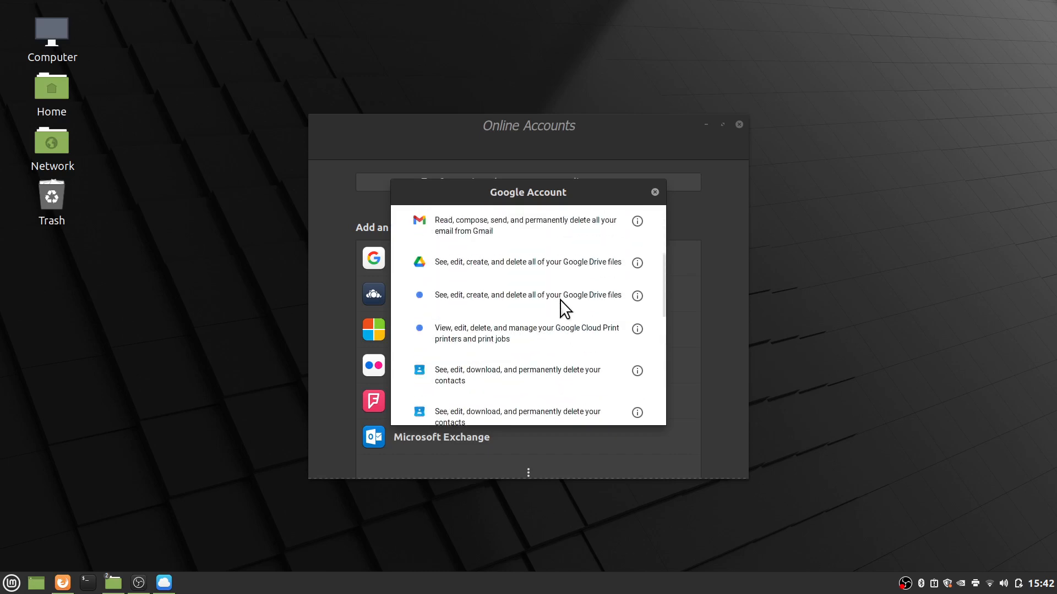
pyautogui.moveTo(543, 224)
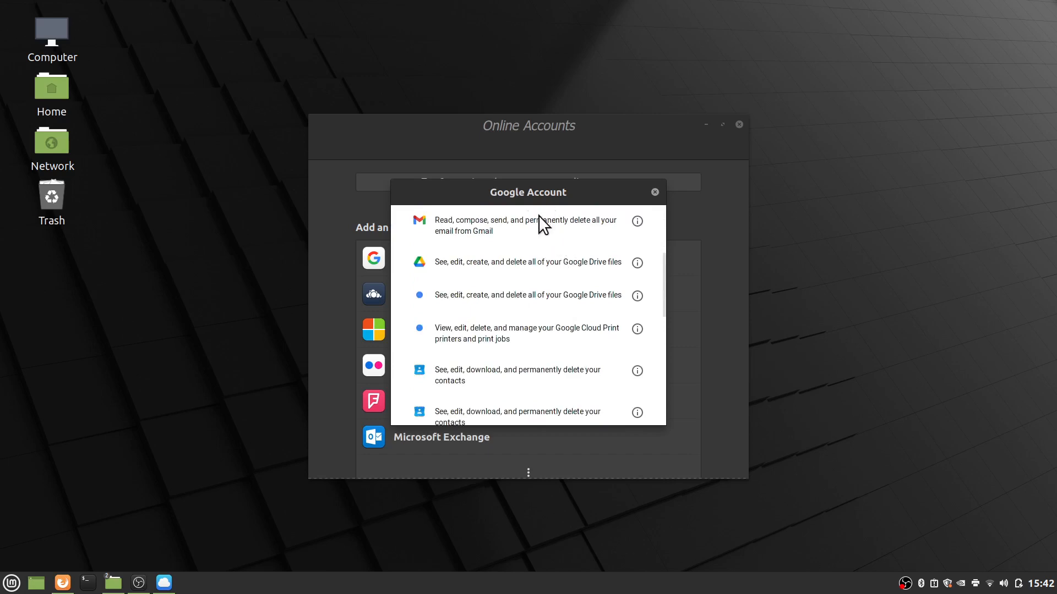
pyautogui.scroll(-3)
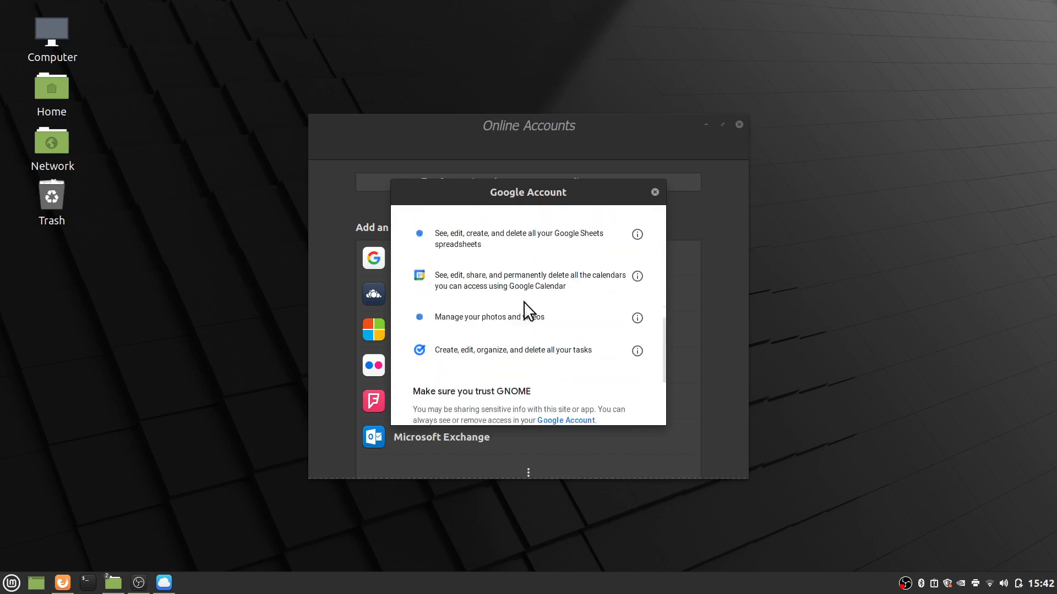
pyautogui.scroll(-3)
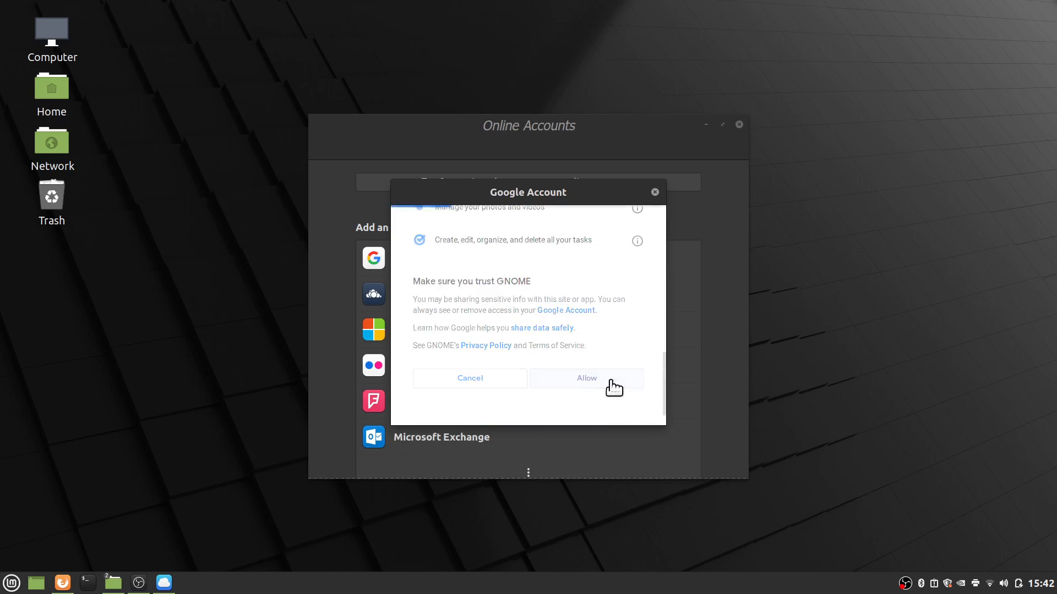
pyautogui.click(584, 378)
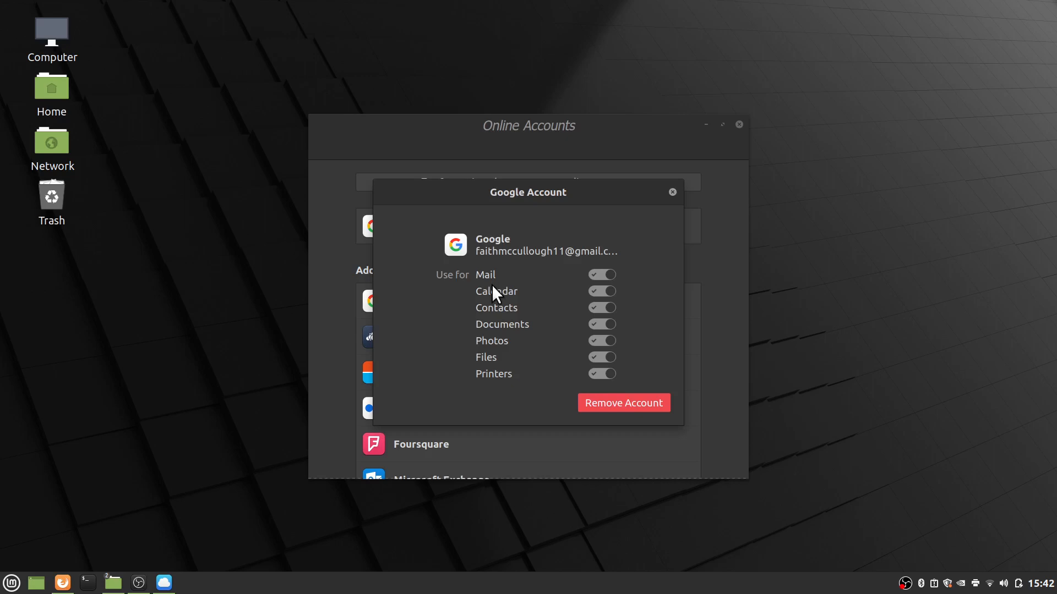
pyautogui.moveTo(593, 324)
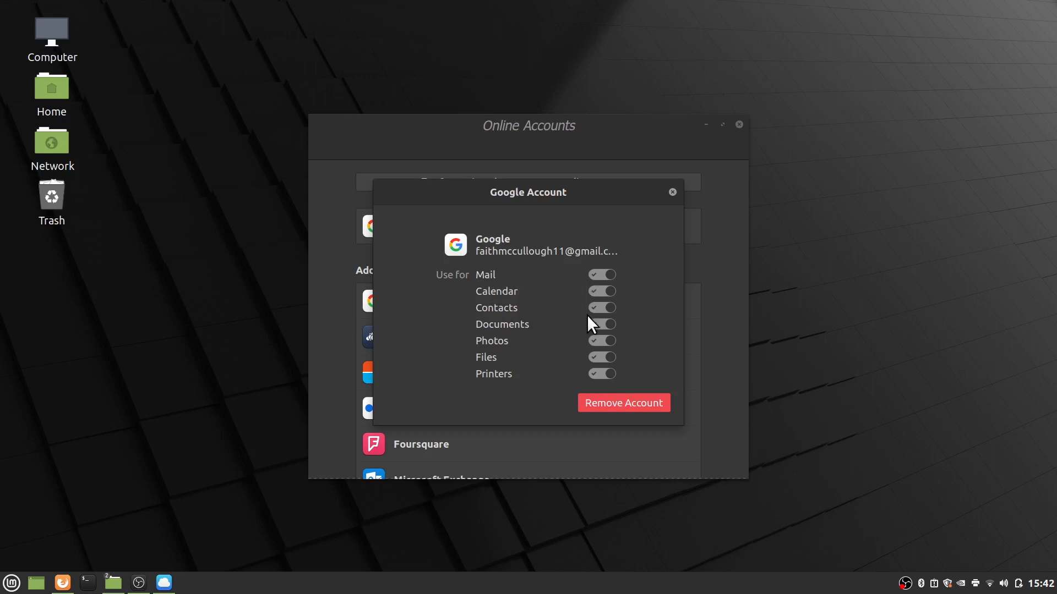
pyautogui.moveTo(510, 378)
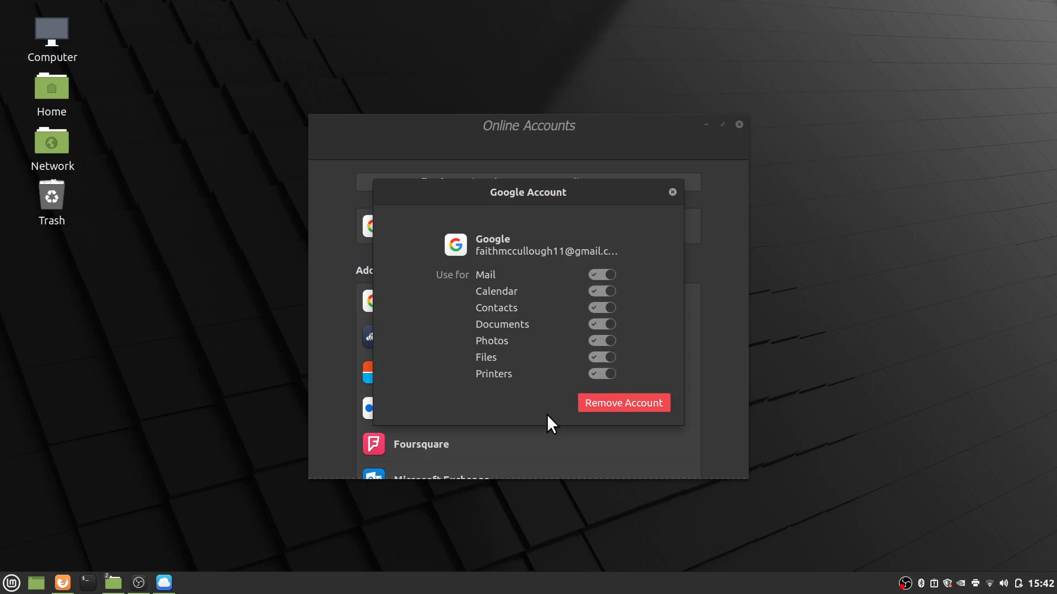
pyautogui.moveTo(674, 202)
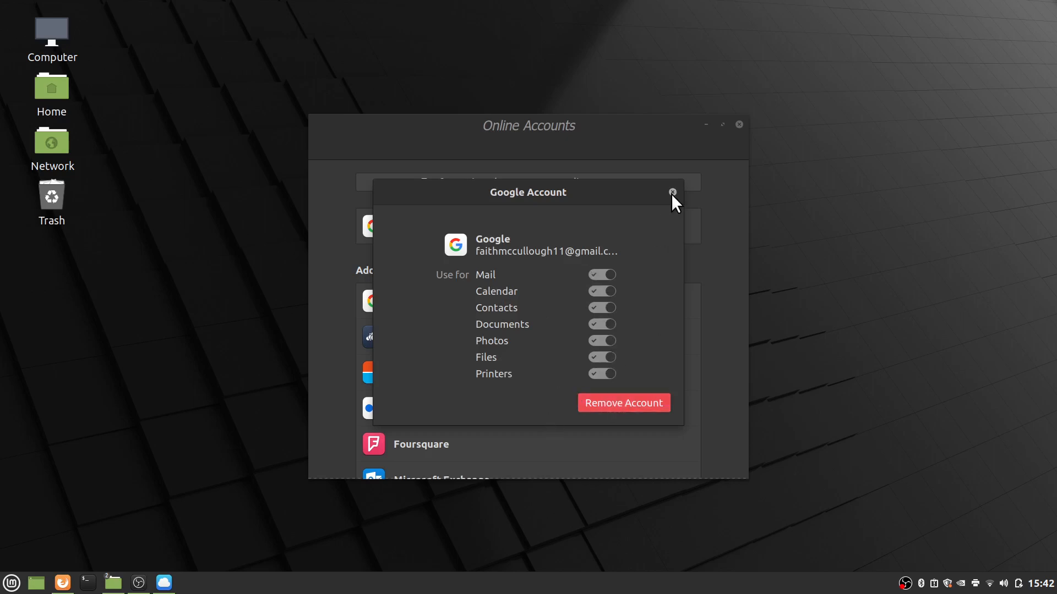
# - Close the Google account's details window, leaving it listed as connected
pyautogui.click(672, 191)
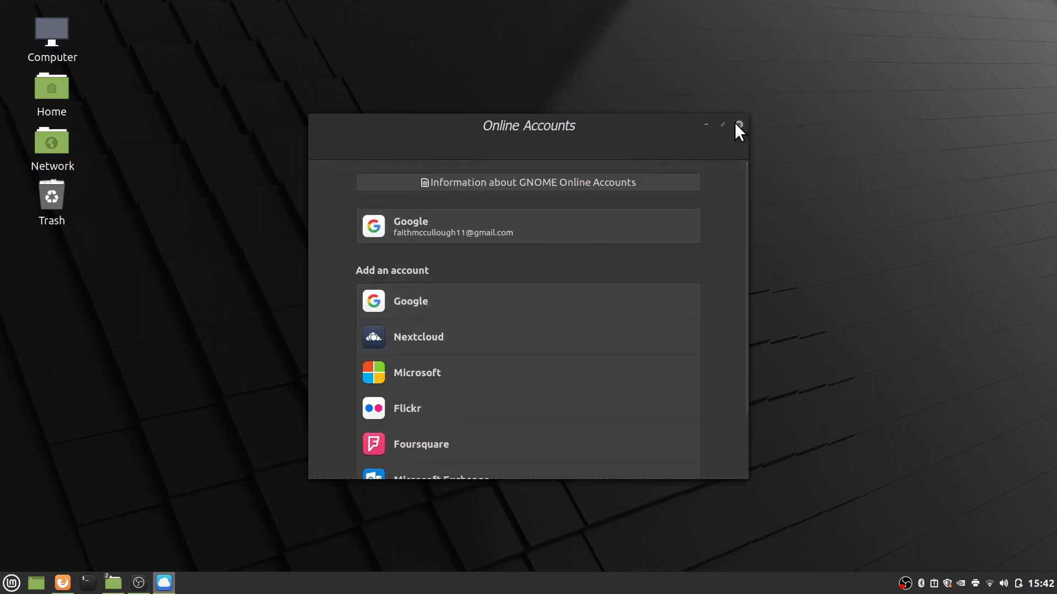
# - Close the Online Accounts window to return to the desktop
pyautogui.click(738, 126)
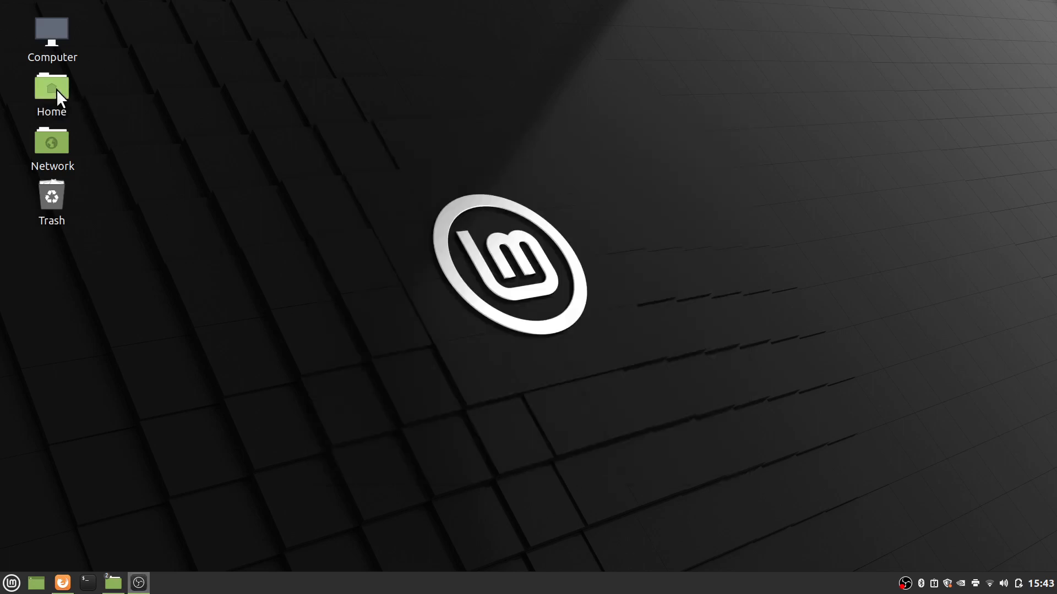
pyautogui.moveTo(89, 343)
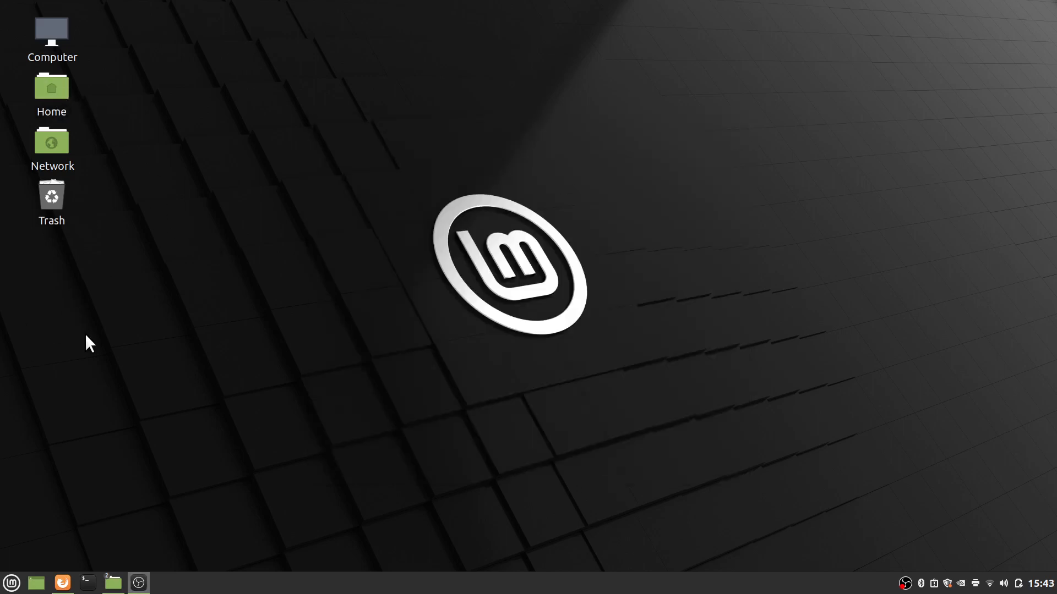
pyautogui.moveTo(54, 273)
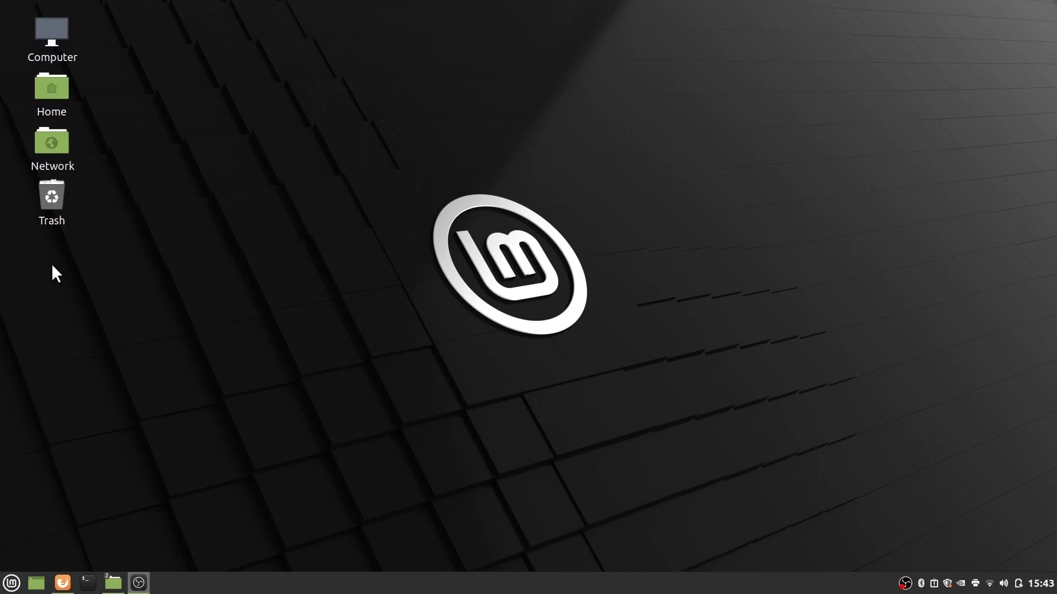
pyautogui.moveTo(113, 269)
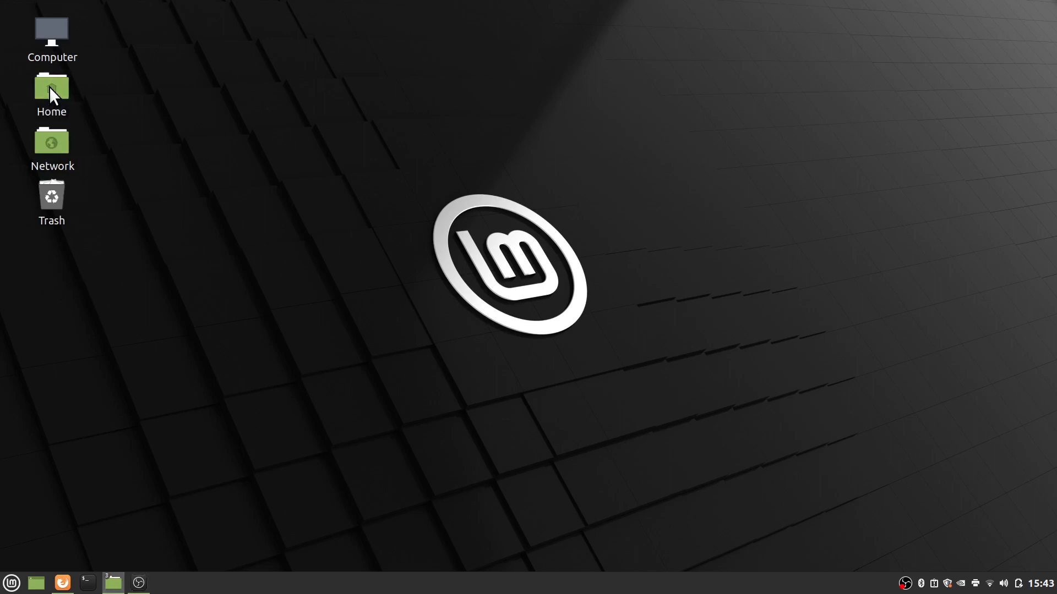
# - Open the home folder and show the mounted Google Drive under Network in Nemo
pyautogui.doubleClick(52, 88)
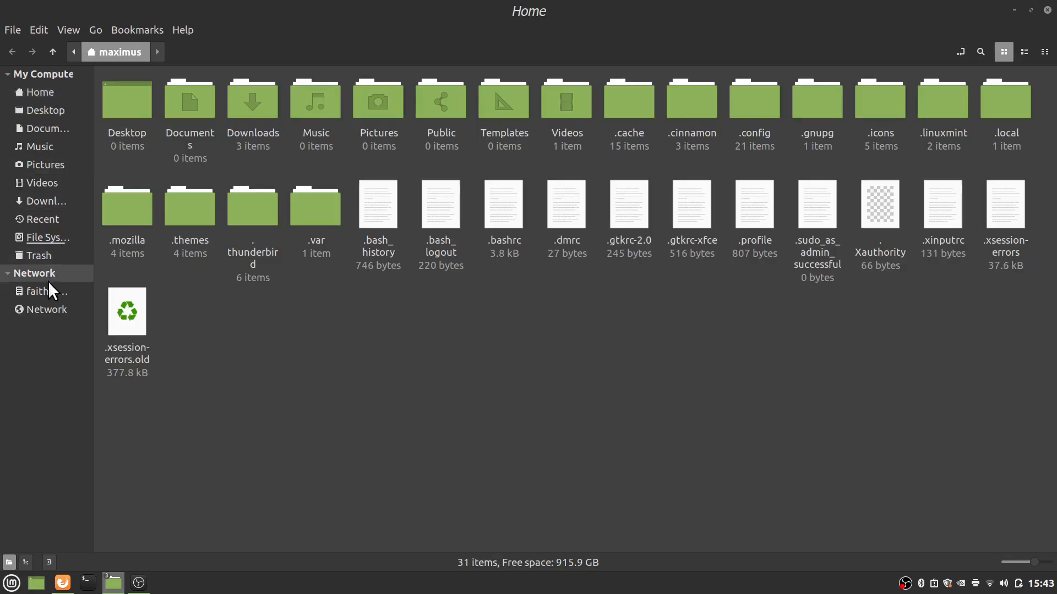
pyautogui.click(40, 291)
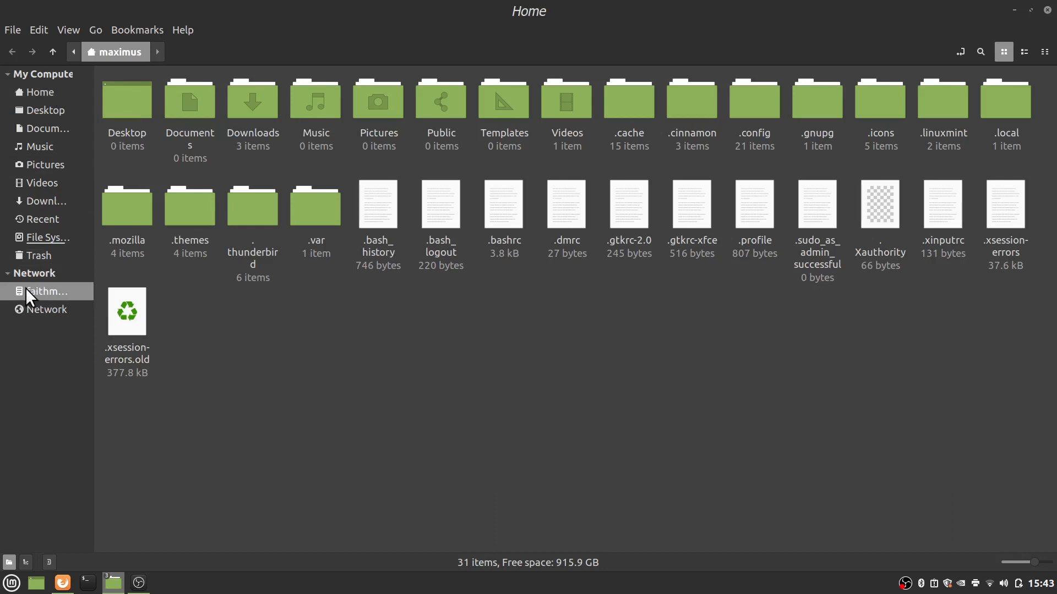
pyautogui.click(44, 290)
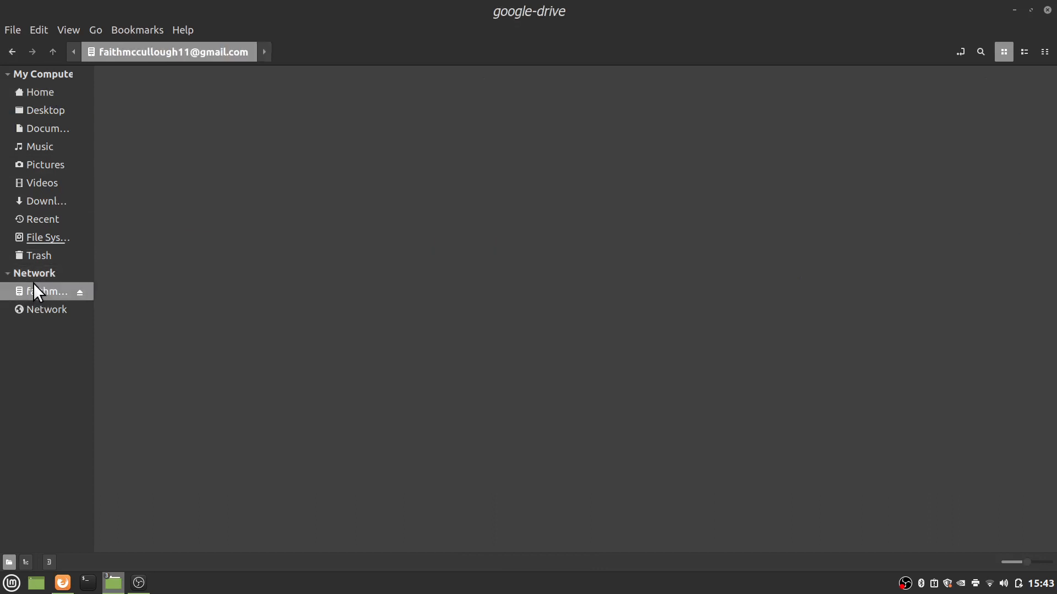
pyautogui.click(44, 290)
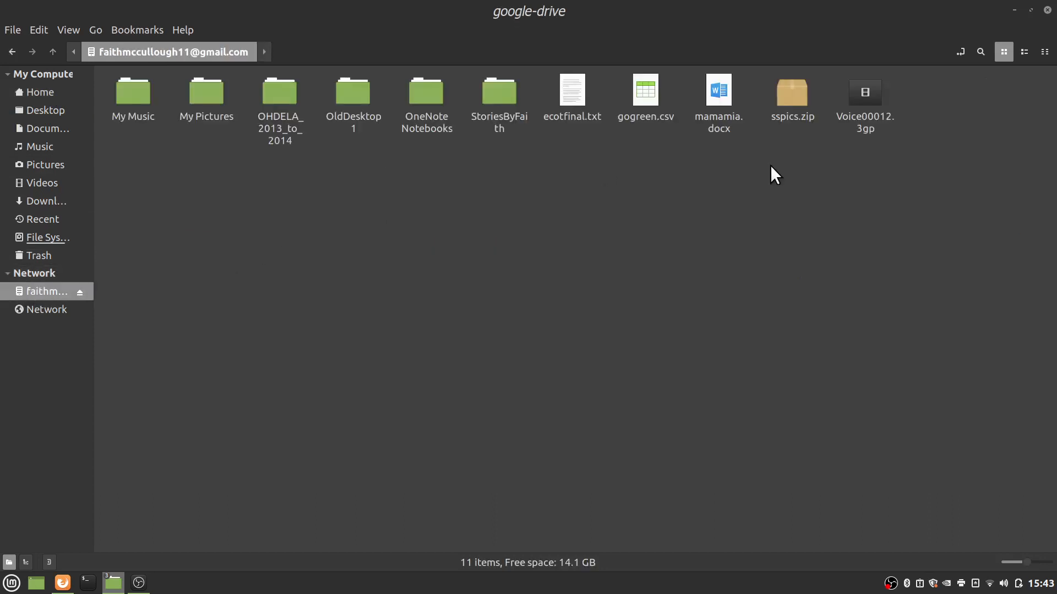
pyautogui.moveTo(542, 172)
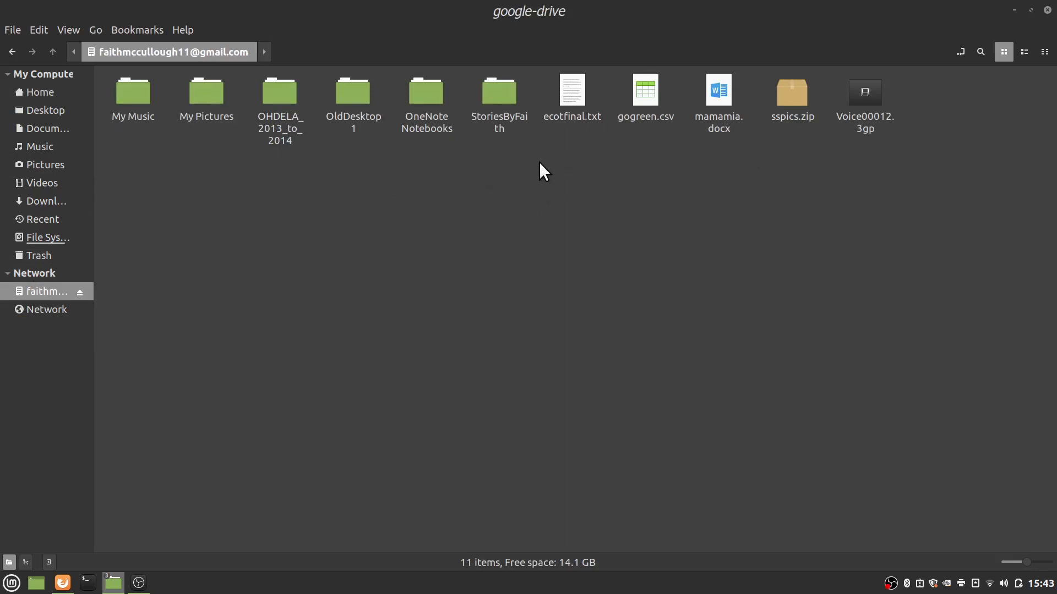
pyautogui.moveTo(270, 199)
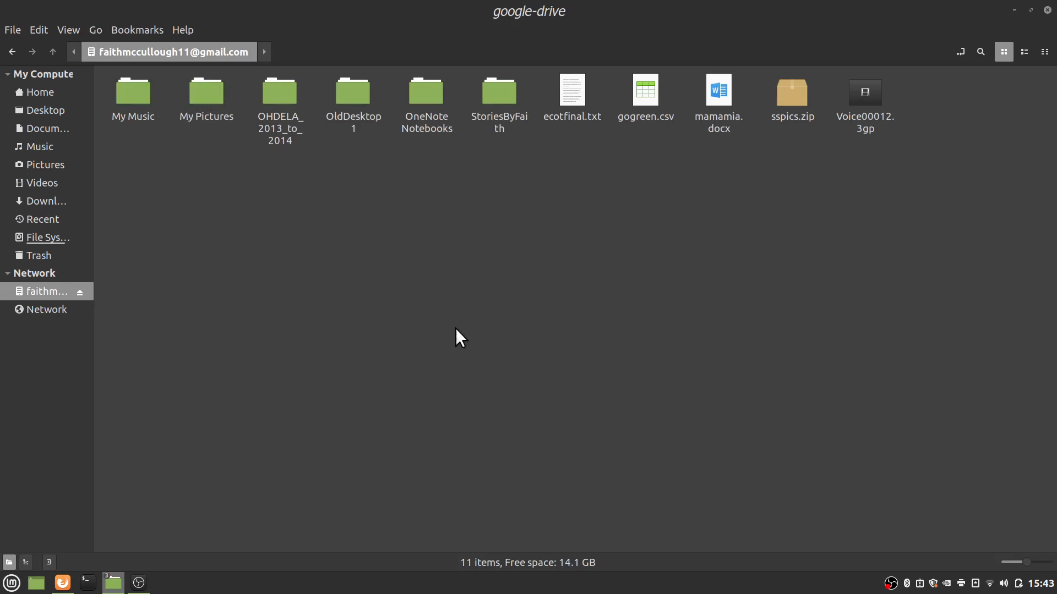
pyautogui.moveTo(942, 67)
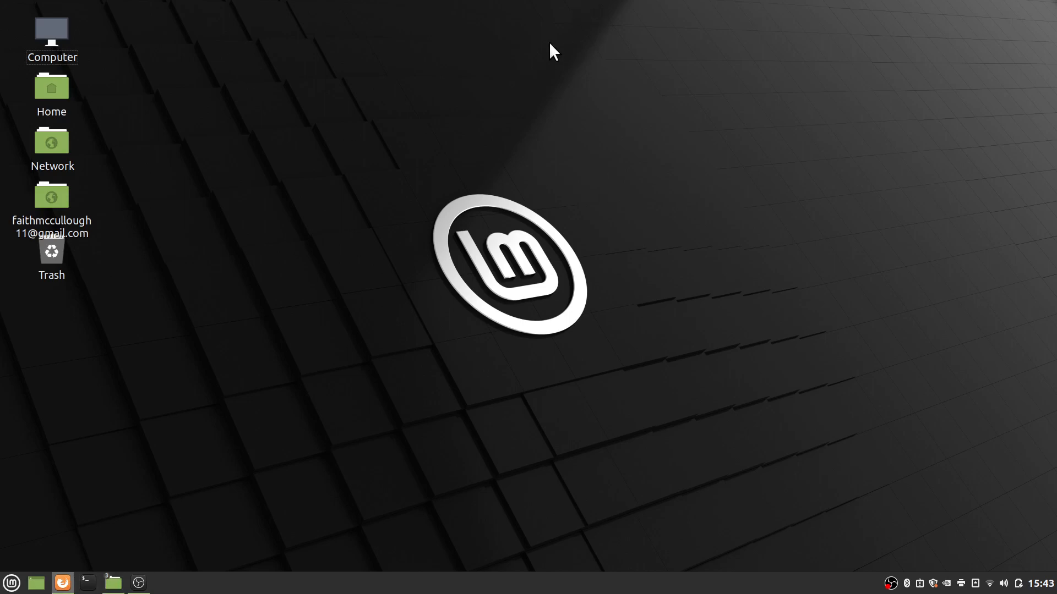
# - Launch Firefox and go to drive.google.com to view My Drive
pyautogui.click(61, 582)
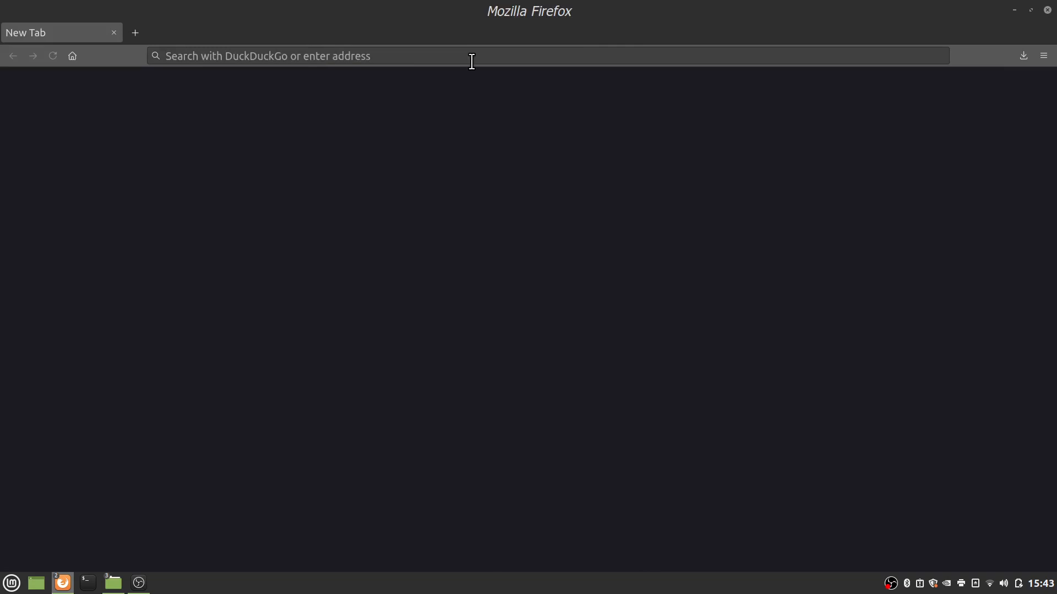
pyautogui.write('drive.google.com/drive/')
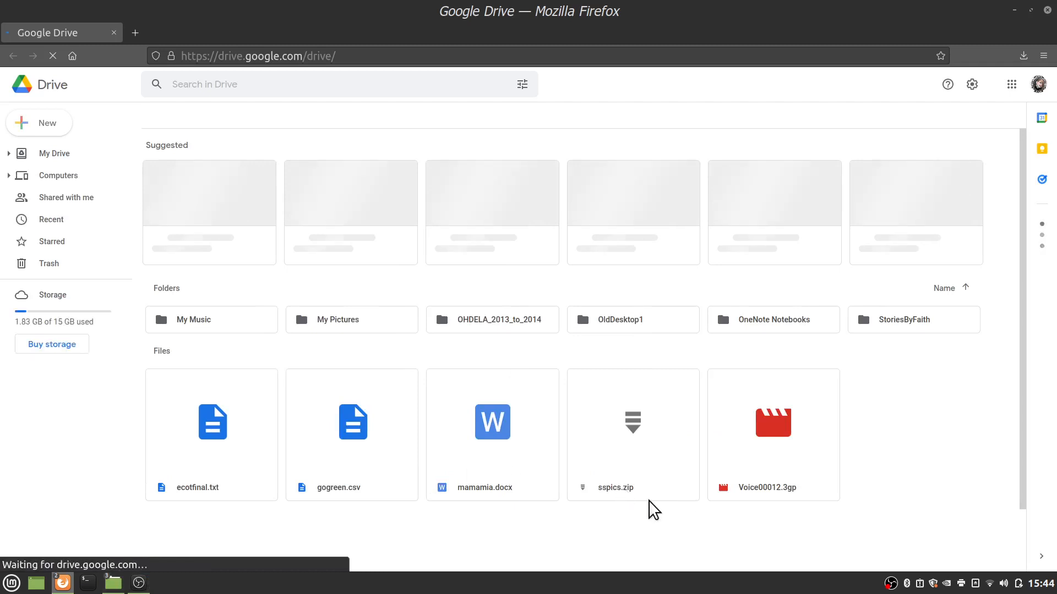
pyautogui.moveTo(636, 501)
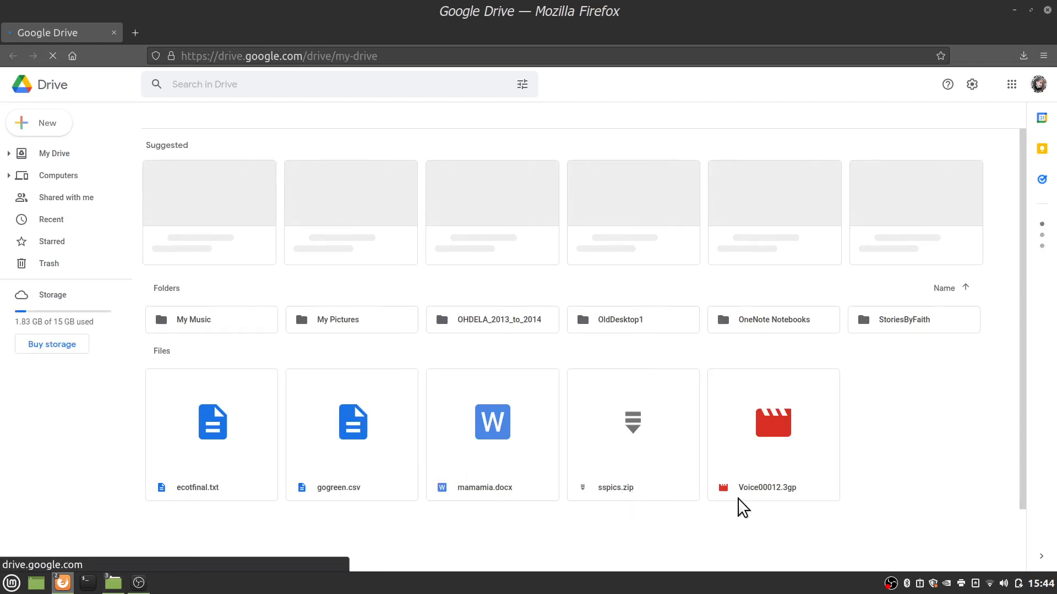
pyautogui.moveTo(785, 504)
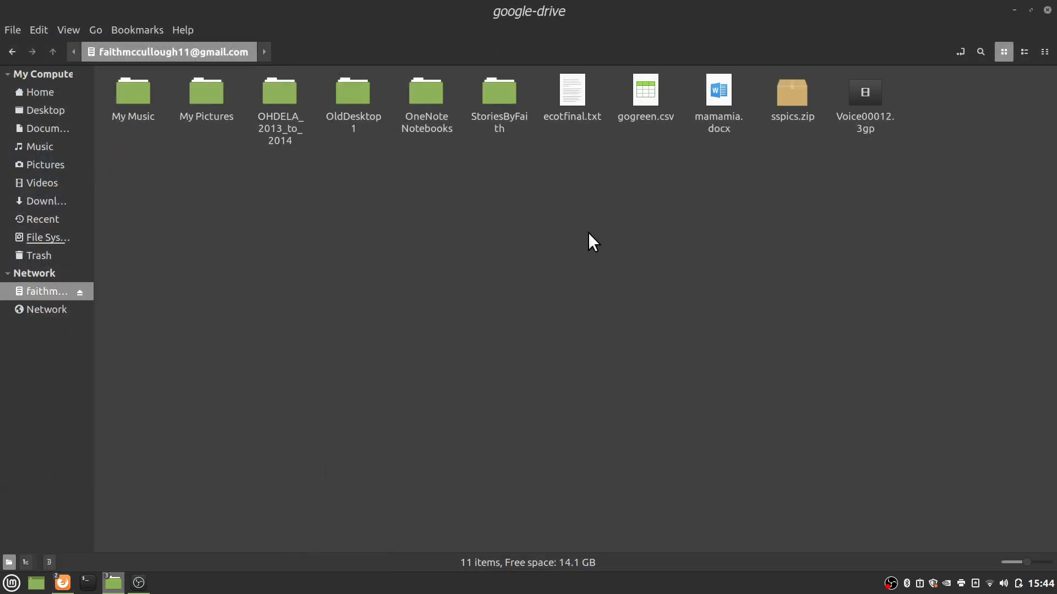
pyautogui.click(791, 94)
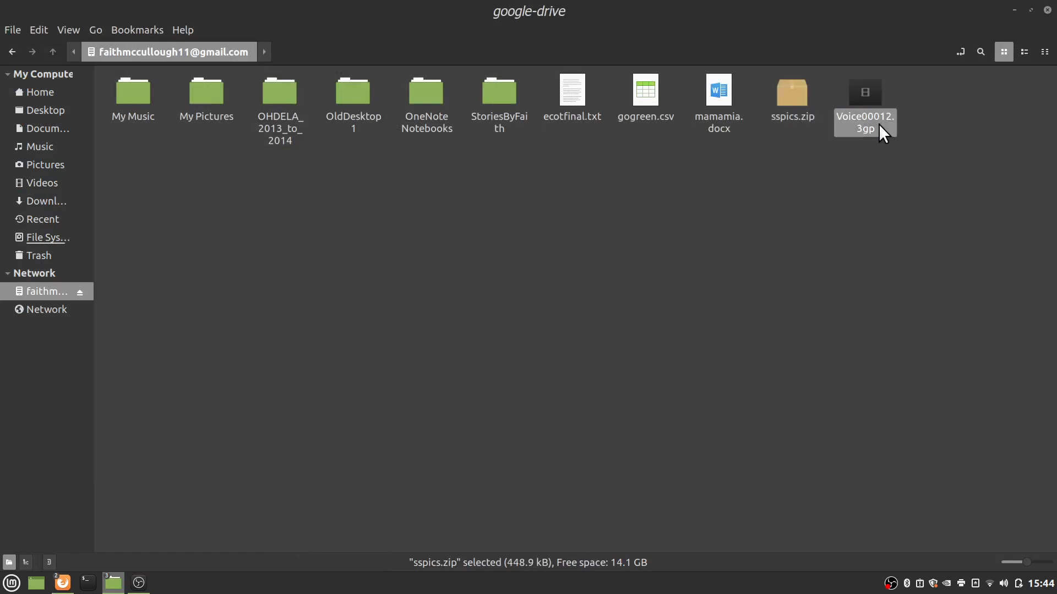
pyautogui.click(866, 108)
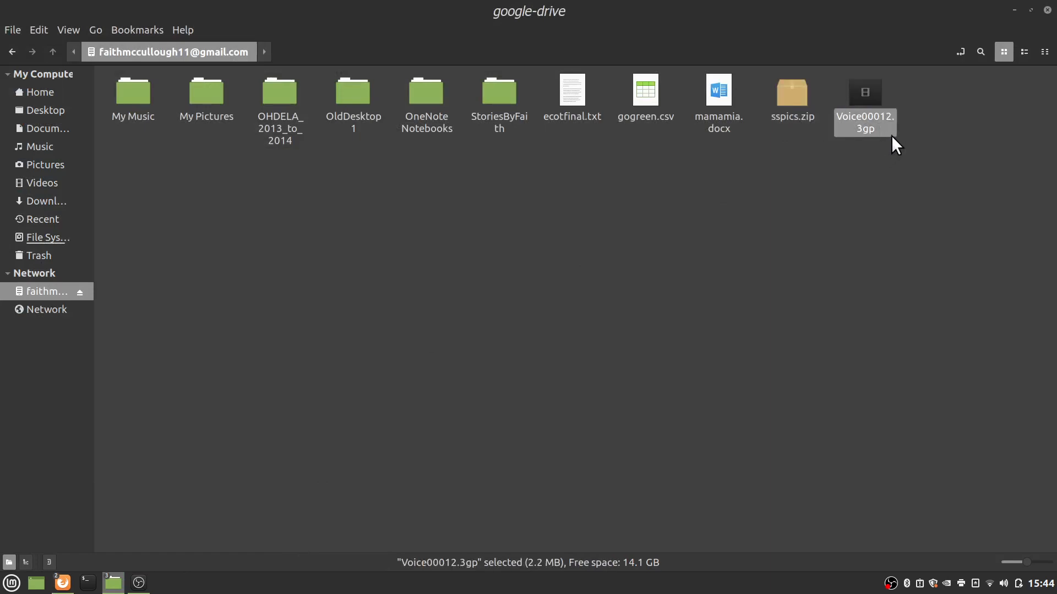
pyautogui.moveTo(828, 29)
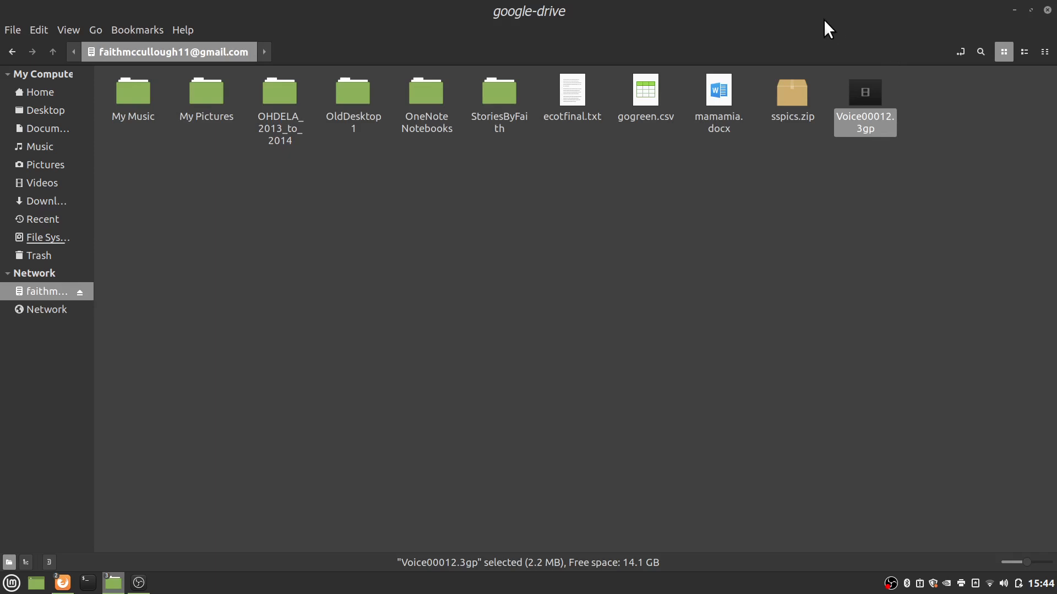
pyautogui.moveTo(431, 142)
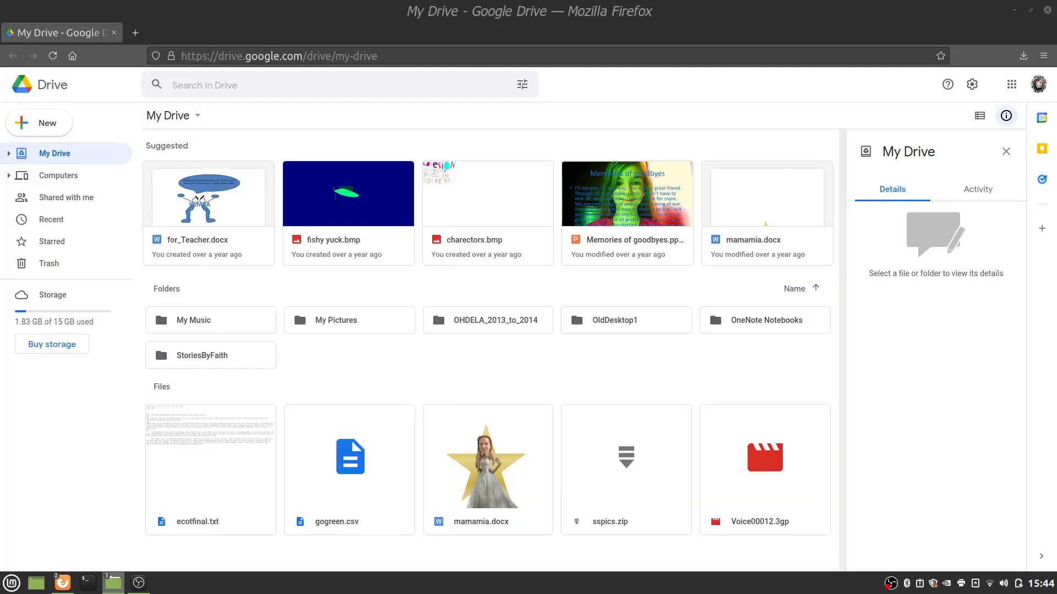
pyautogui.moveTo(665, 274)
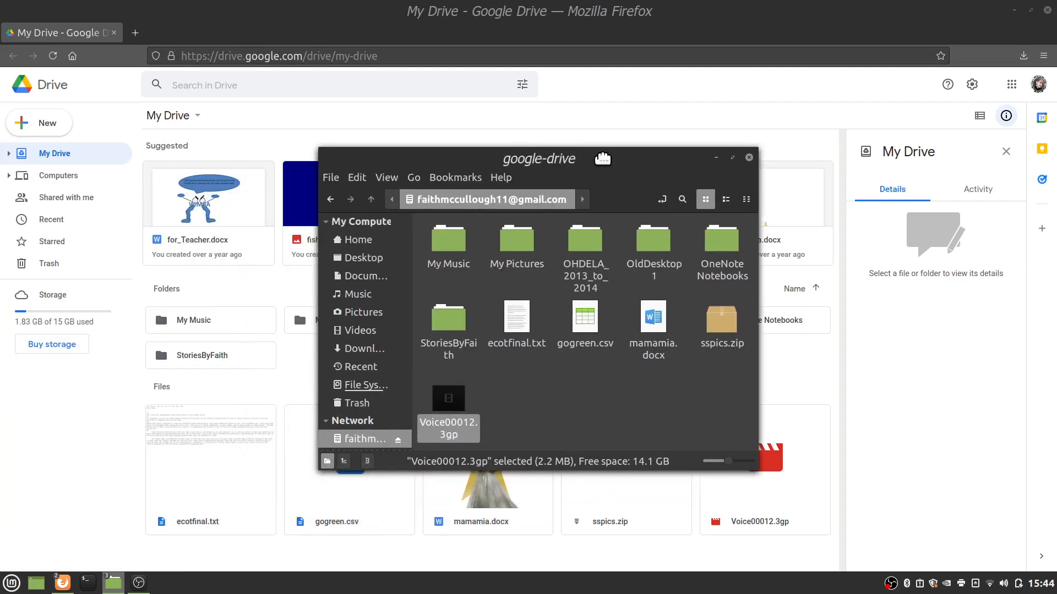
# - Place the Nemo Google Drive window over the My Drive page and check its background menu
pyautogui.moveTo(539, 159); pyautogui.dragTo(557, 148)
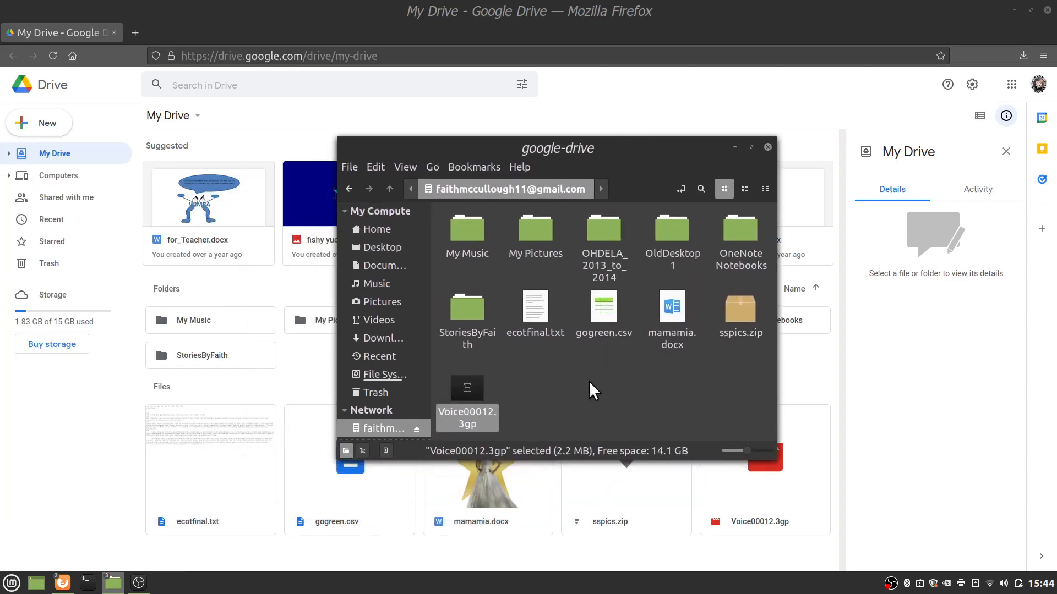
pyautogui.rightClick(590, 389)
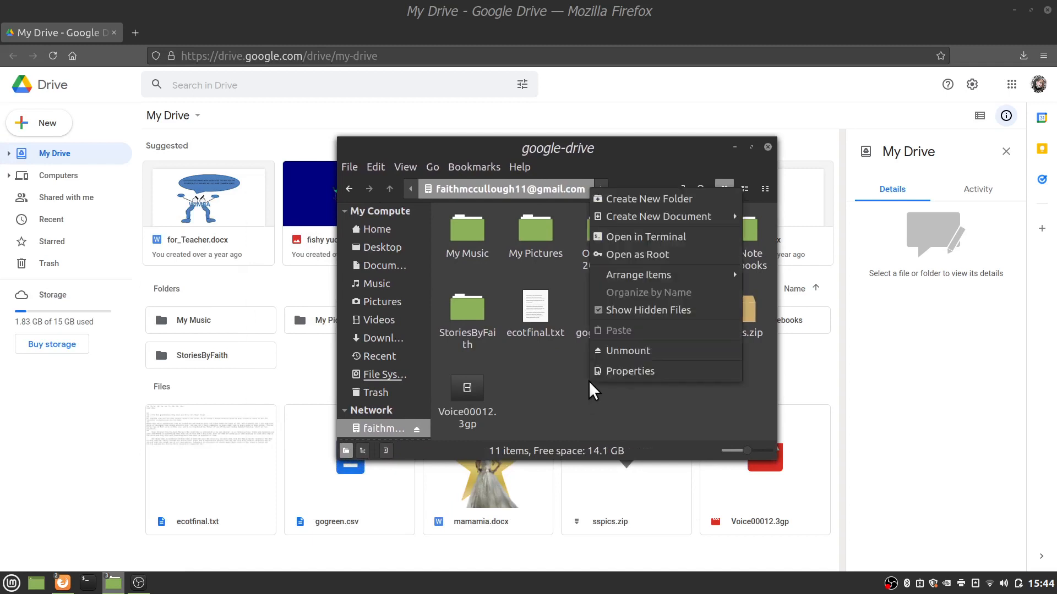
pyautogui.moveTo(578, 403)
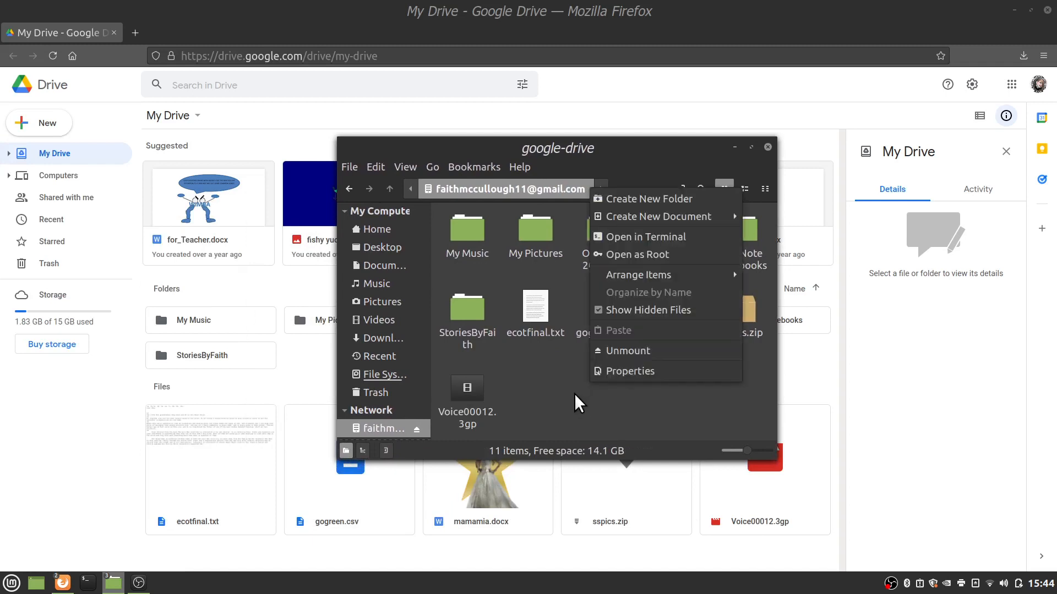
pyautogui.moveTo(559, 413)
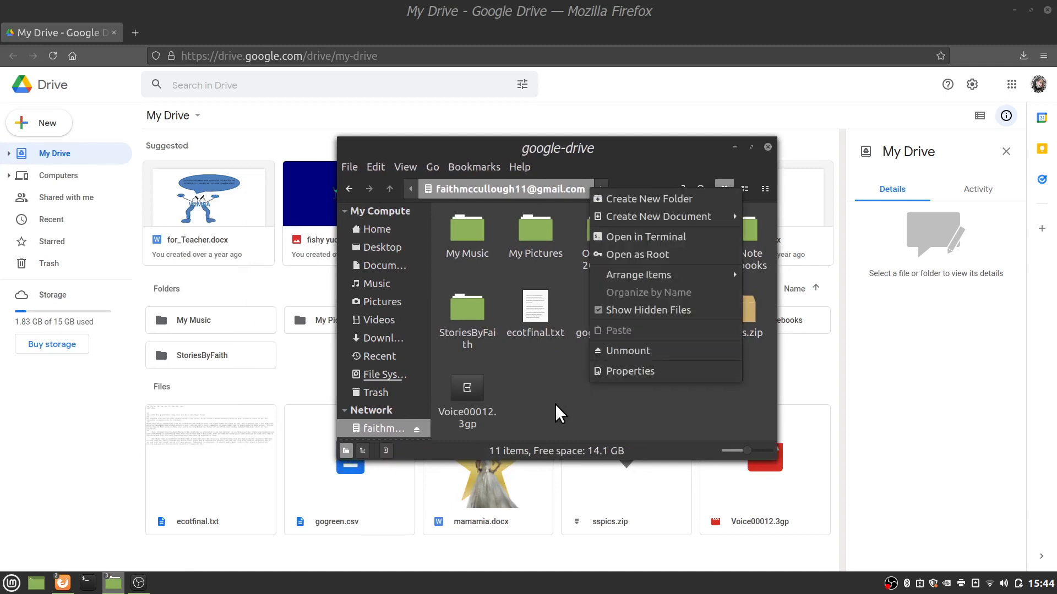
pyautogui.click(632, 156)
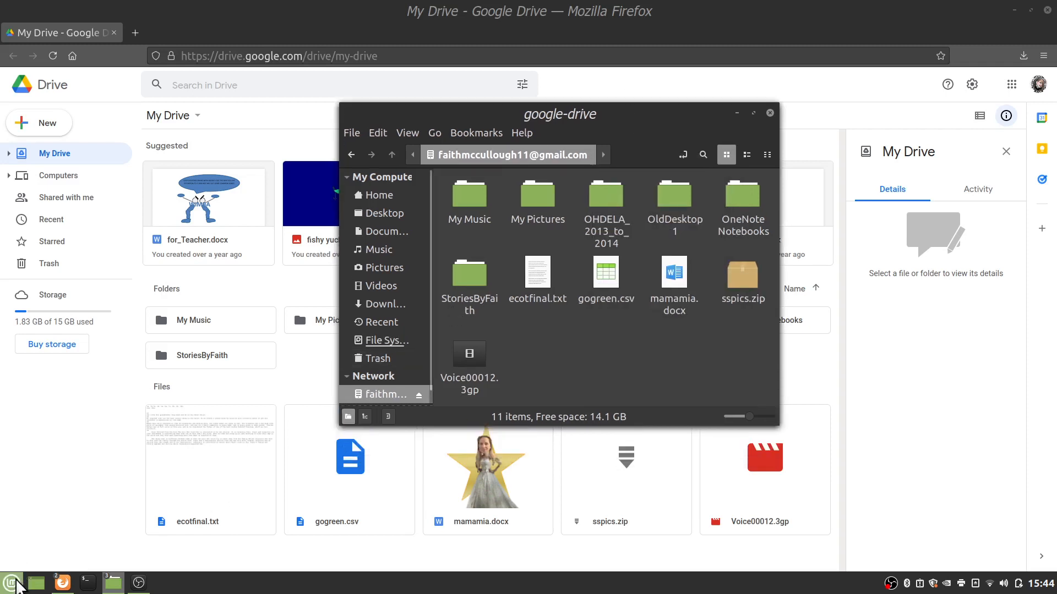
pyautogui.click(10, 583)
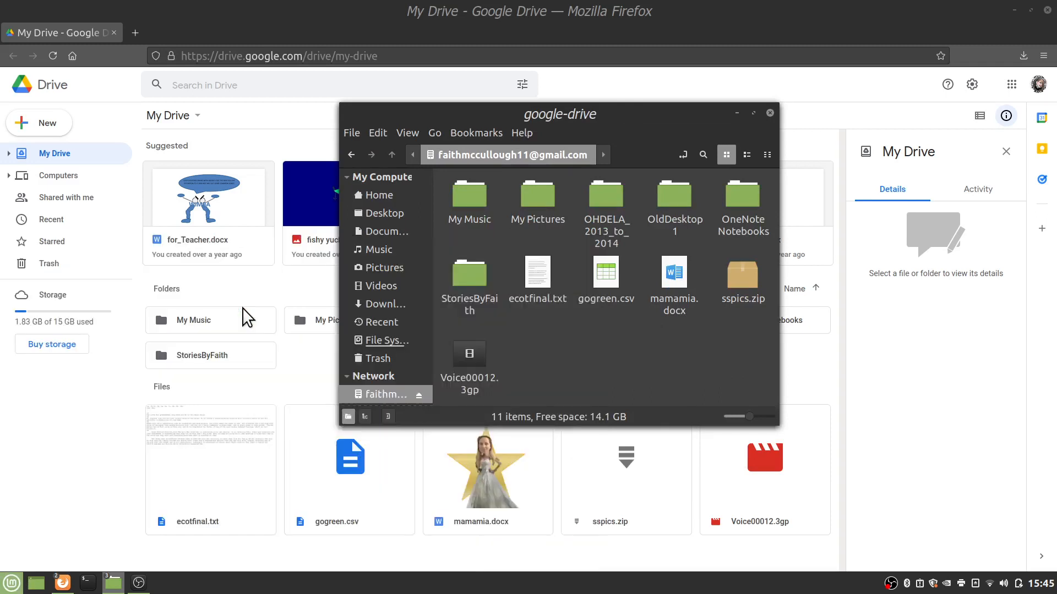
pyautogui.moveTo(263, 243)
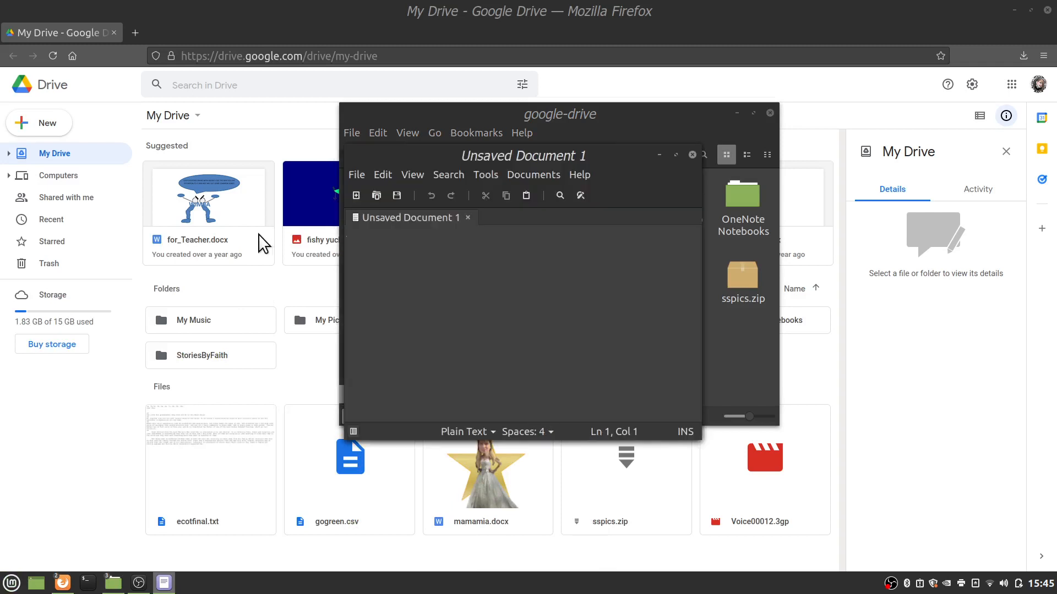
pyautogui.moveTo(163, 582)
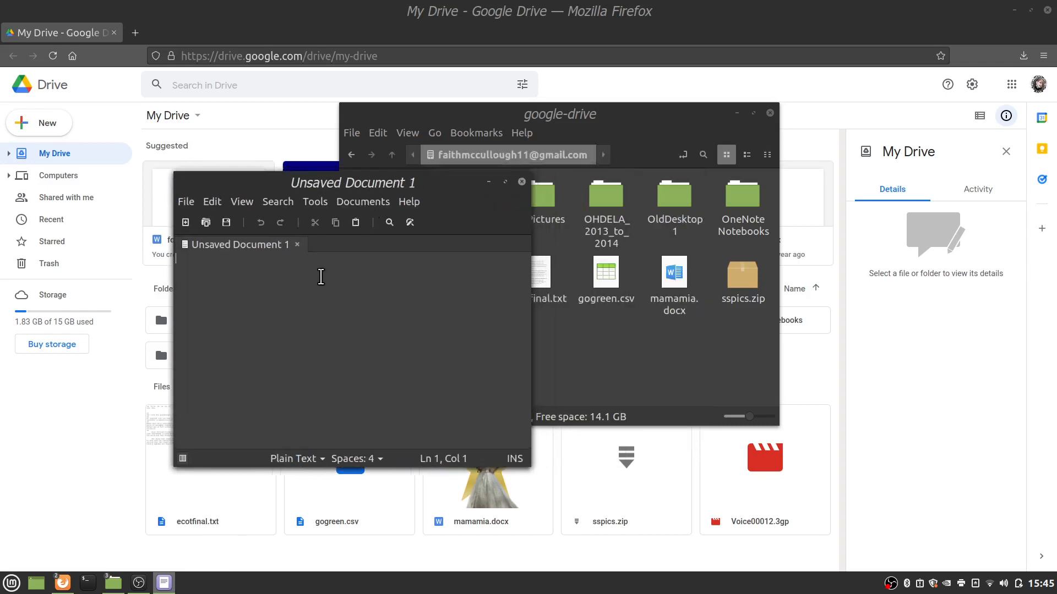
# - Write 'This is a test for GOogle Drive with Linux Mint' in Xed and start saving it
pyautogui.write('is is')
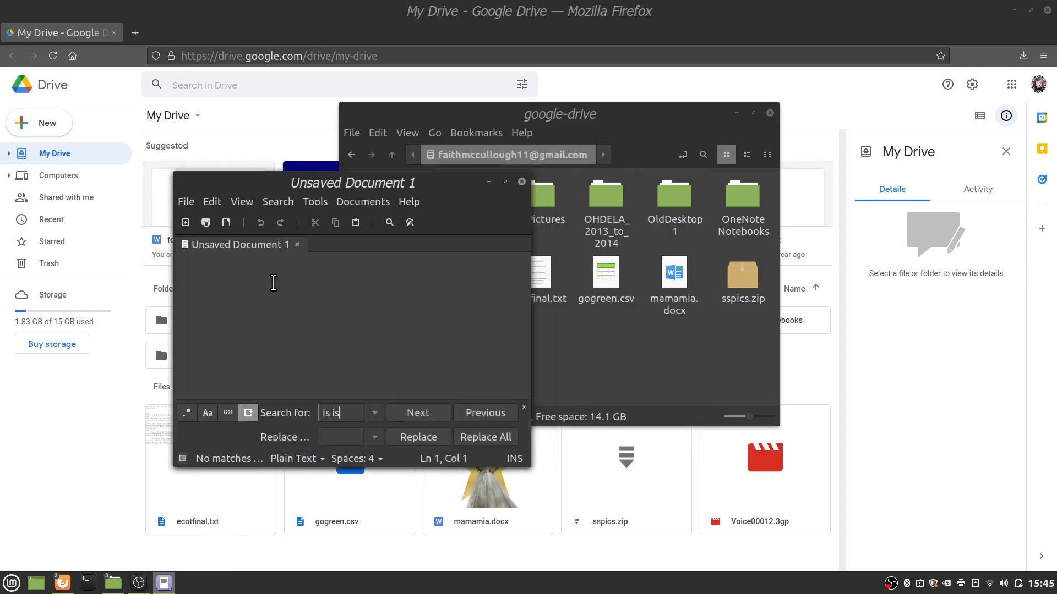
pyautogui.write('test for')
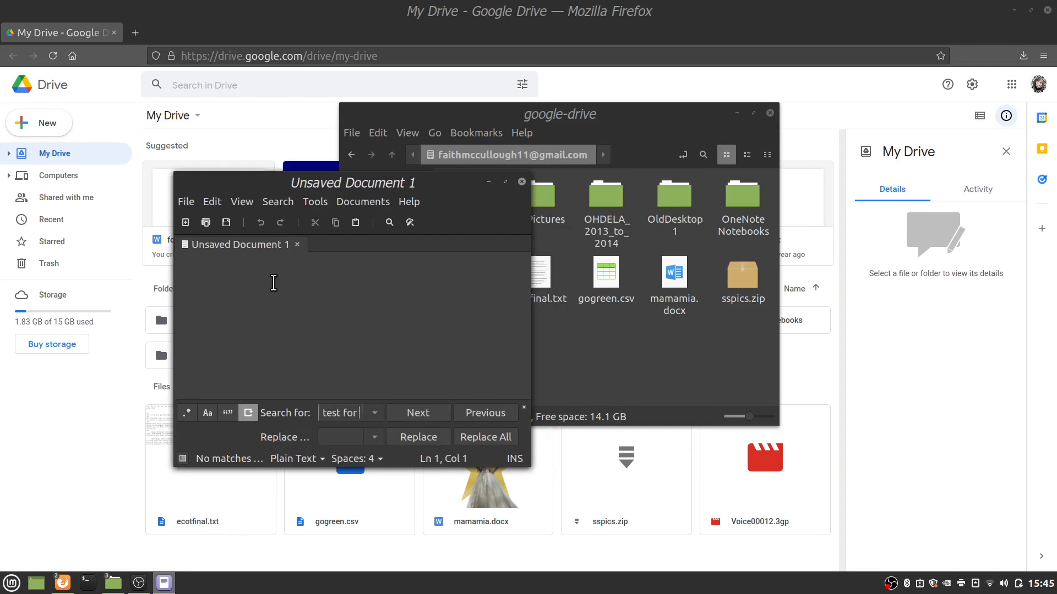
pyautogui.write('for Goo')
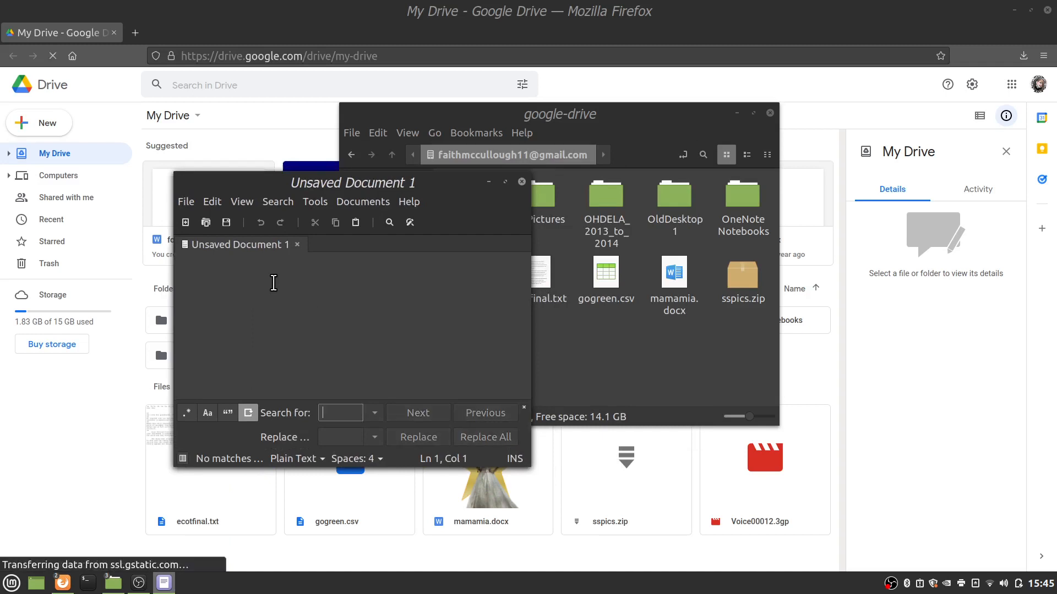
pyautogui.write('This is a test for G')
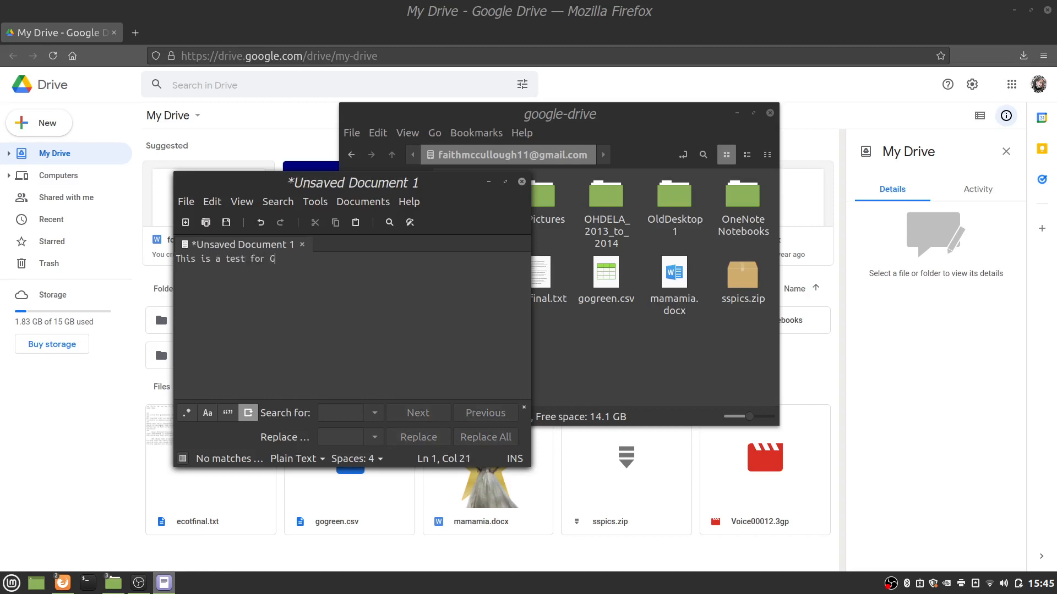
pyautogui.write('oogle Drive with')
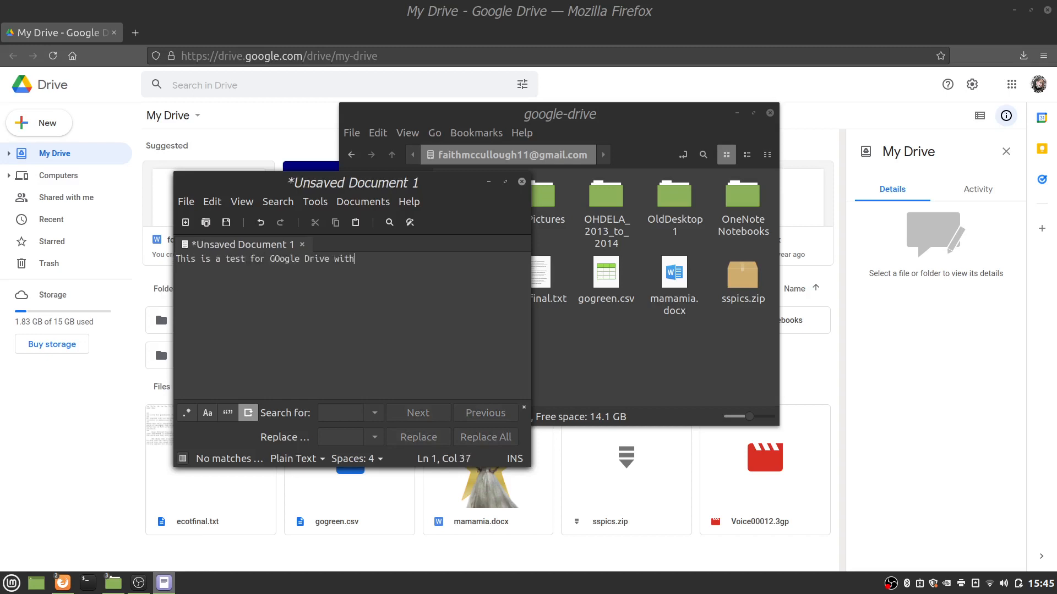
pyautogui.write('Linux Mint')
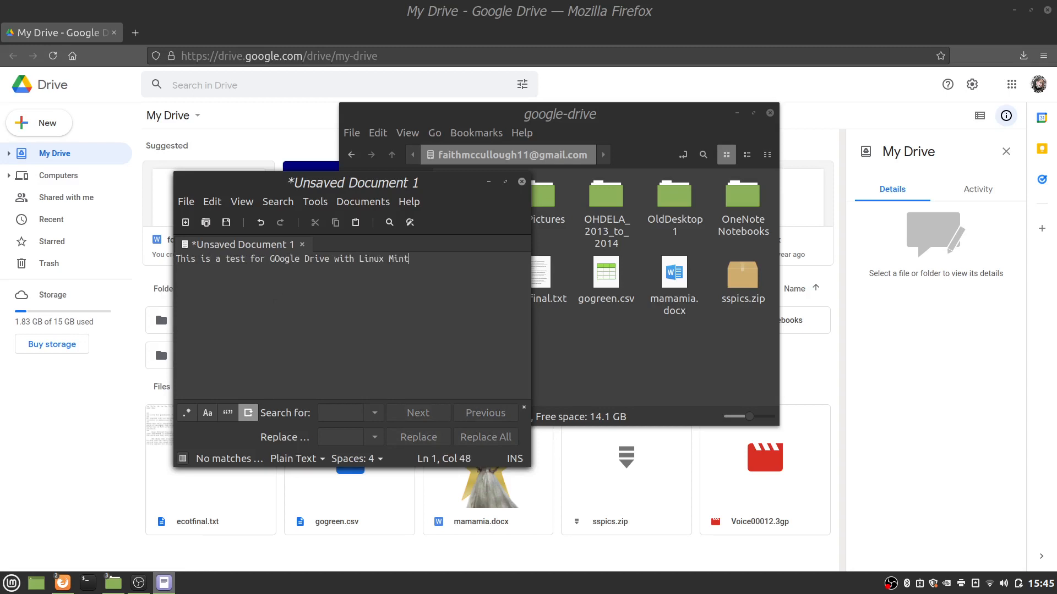
pyautogui.click(185, 201)
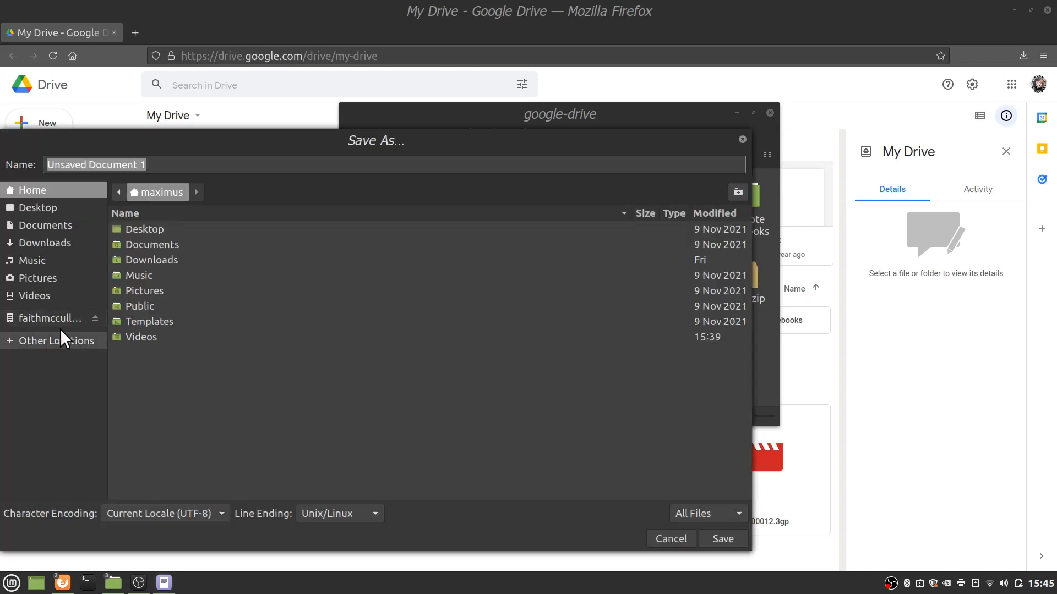
# - Save the note as 'test' into the mounted Google Drive location
pyautogui.click(48, 317)
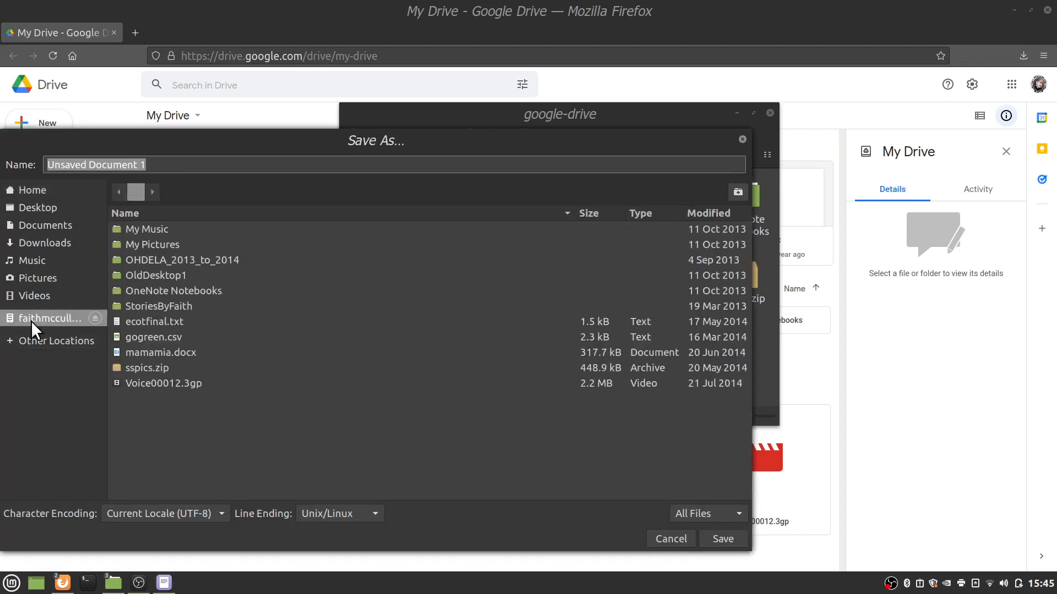
pyautogui.click(146, 229)
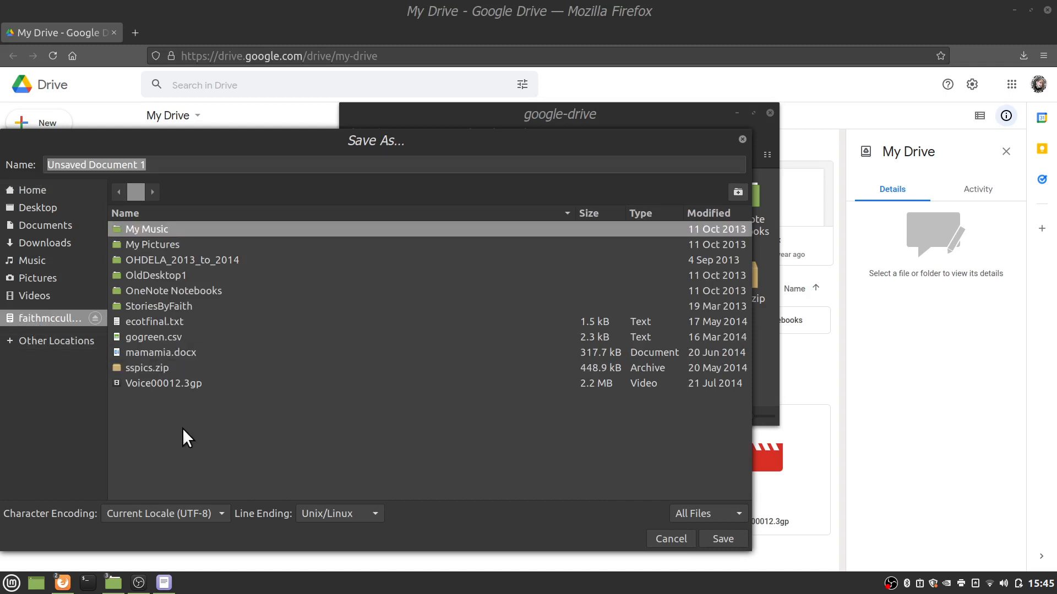
pyautogui.click(161, 164)
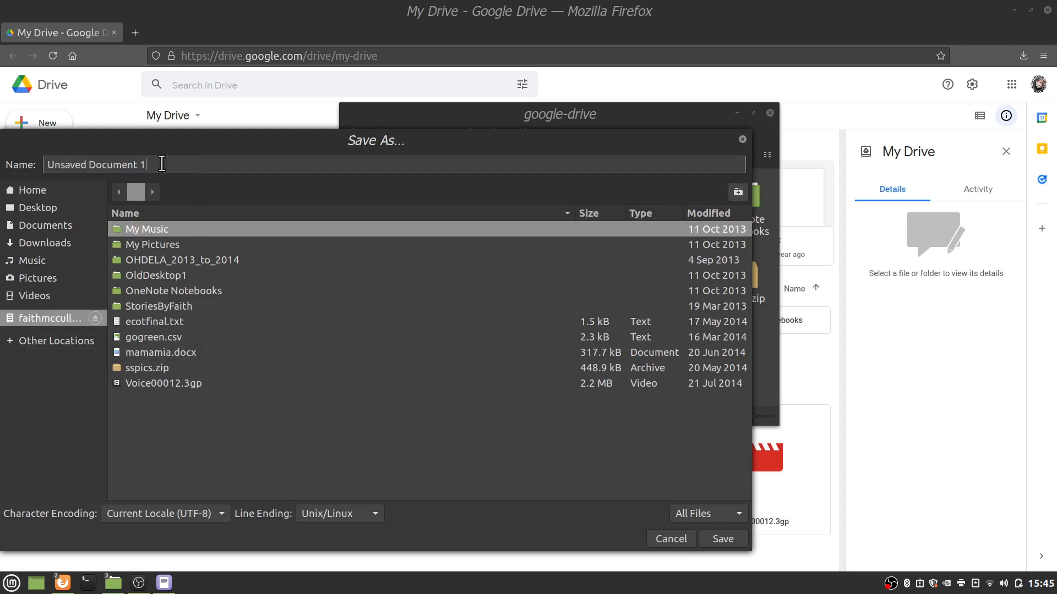
pyautogui.write('s')
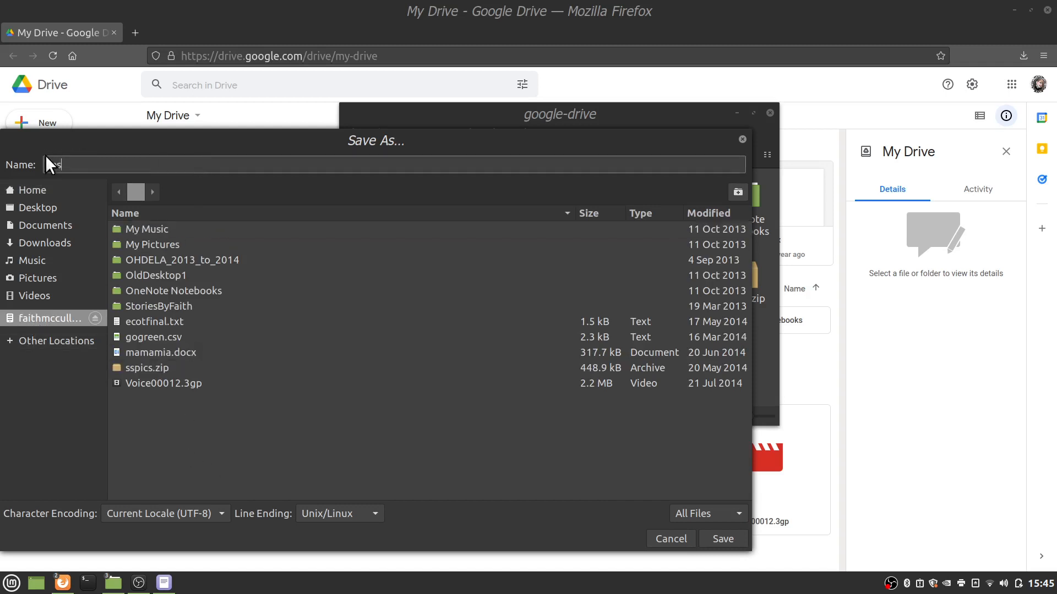
pyautogui.write('test')
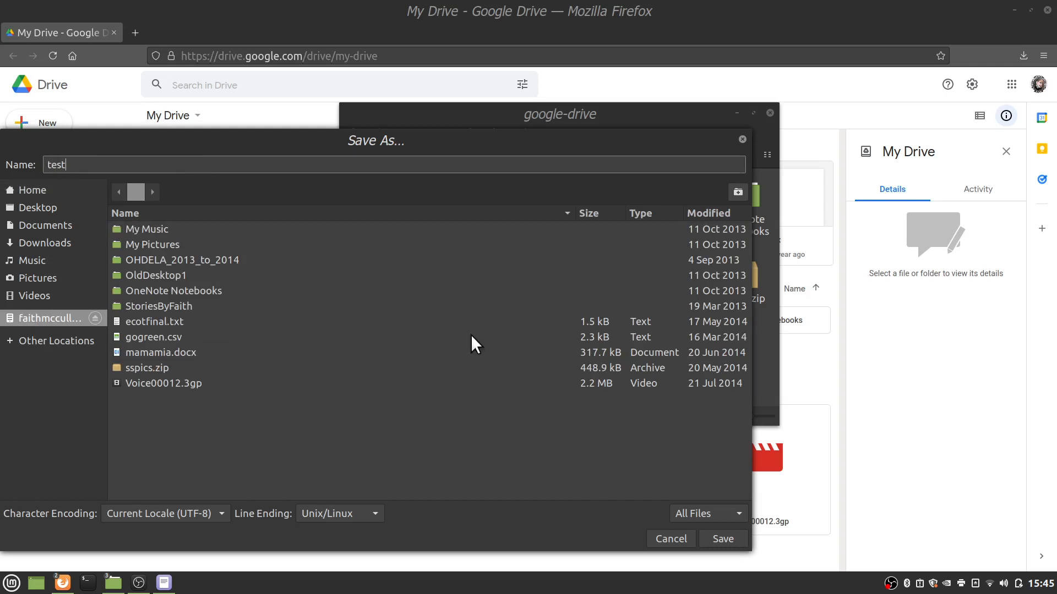
pyautogui.moveTo(215, 521)
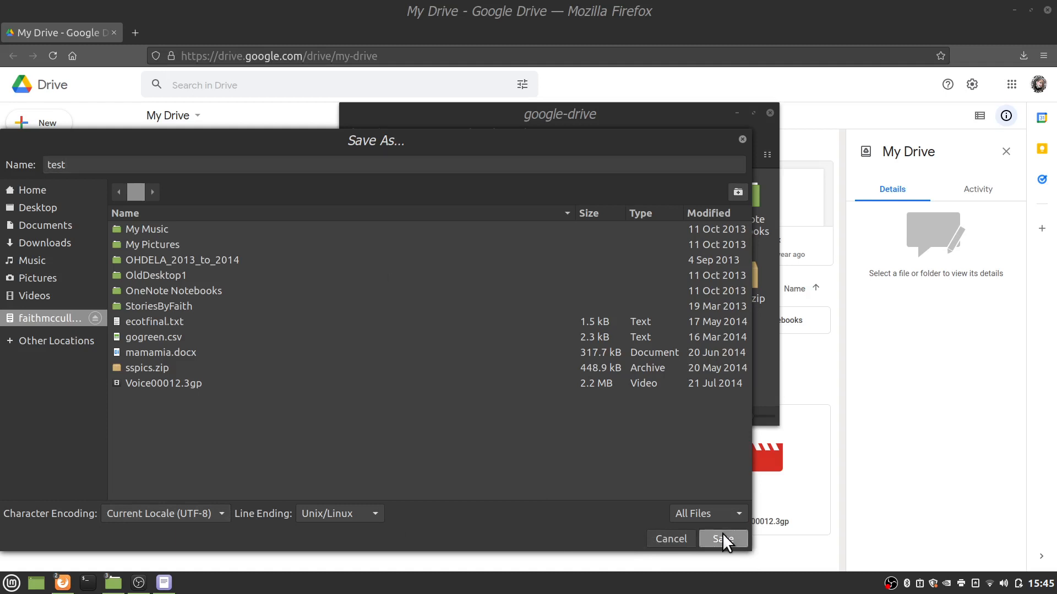
pyautogui.click(722, 540)
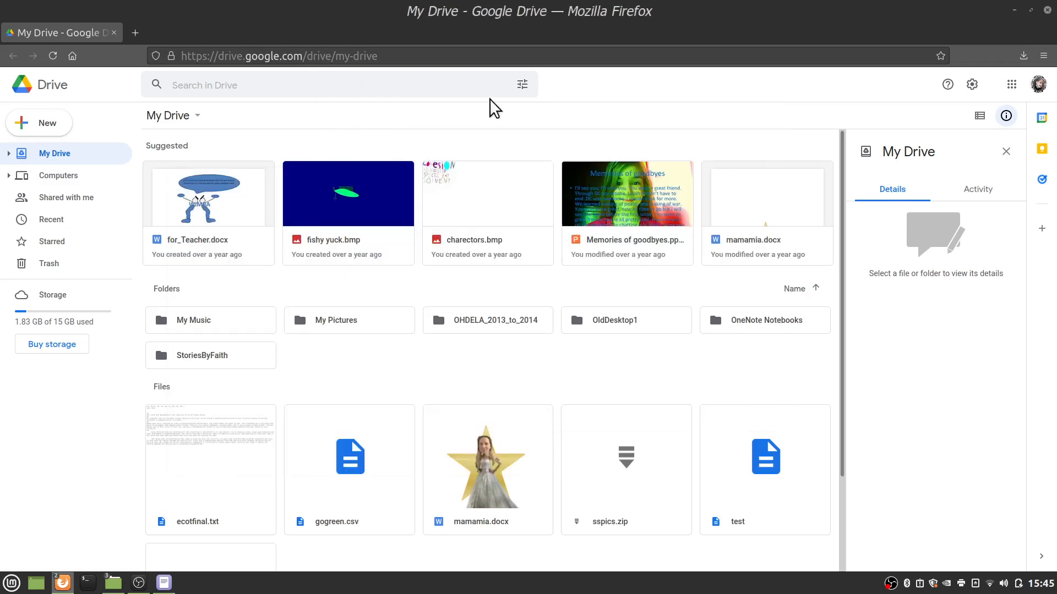
# - Preview the test file in My Drive and open it with Google Docs
pyautogui.click(765, 464)
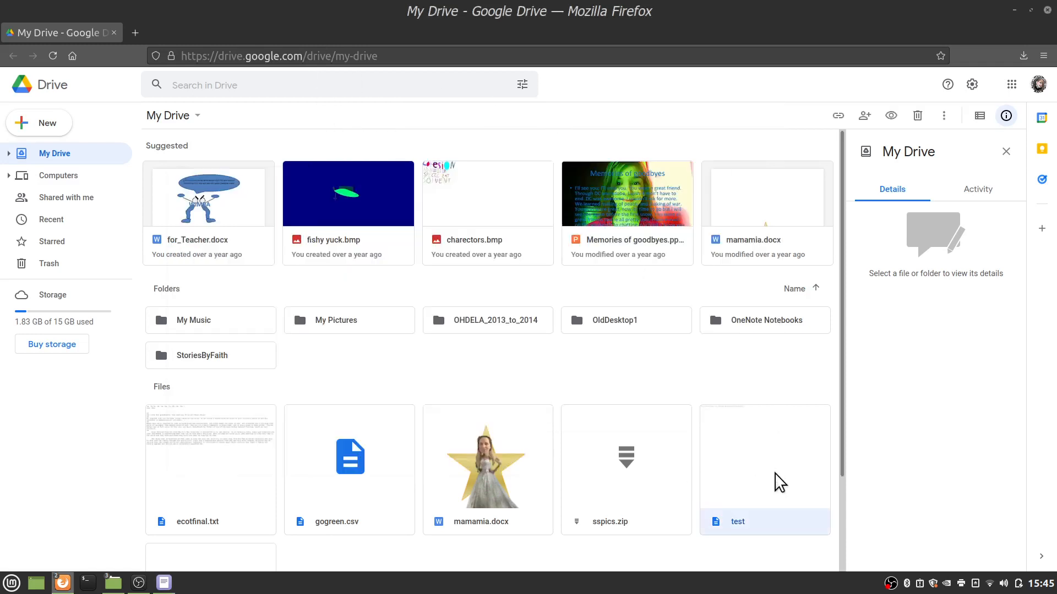
pyautogui.click(737, 521)
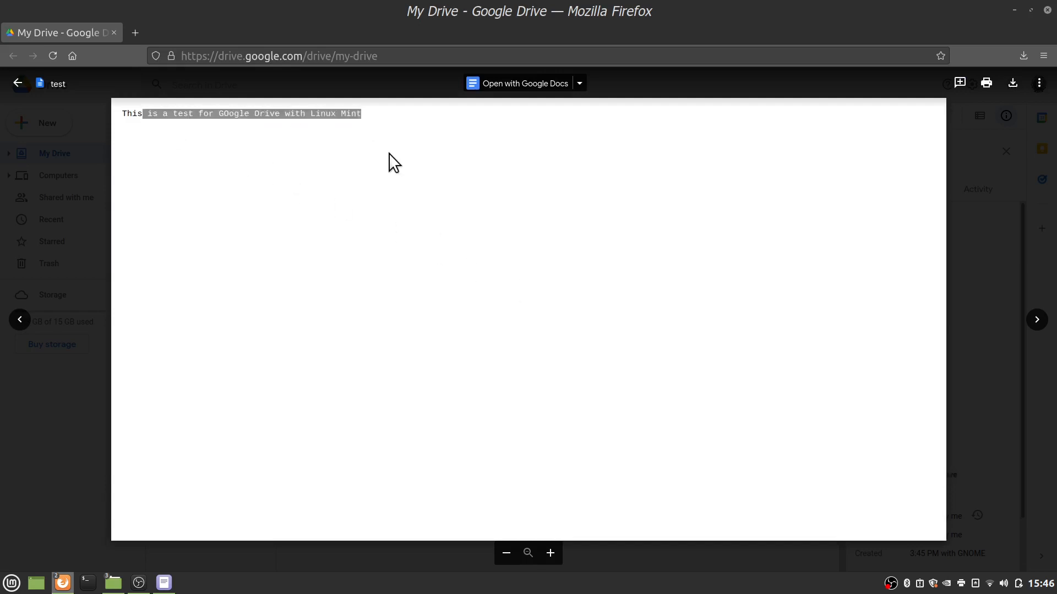
pyautogui.moveTo(911, 235)
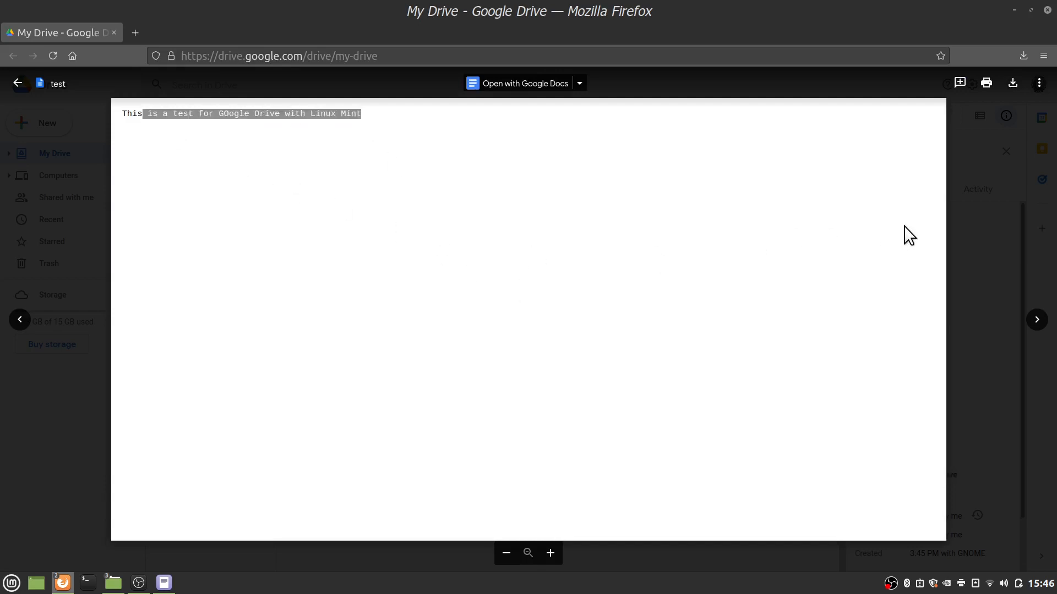
pyautogui.moveTo(514, 115)
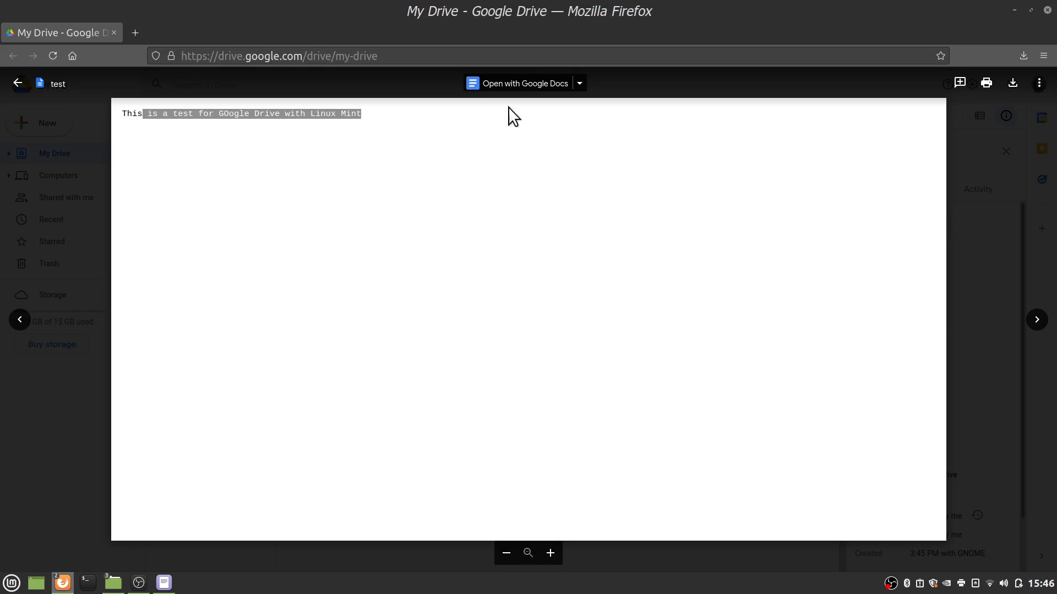
pyautogui.click(517, 83)
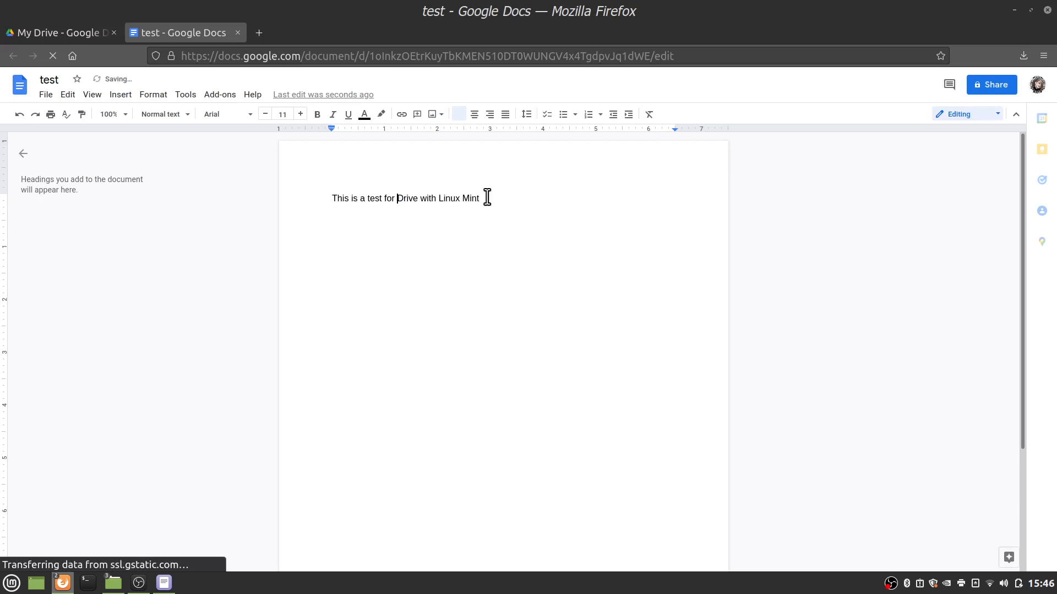
# - Type 'Google' to restore the first line, add a second line 'This is another test', and glance at the File menu
pyautogui.write('Google')
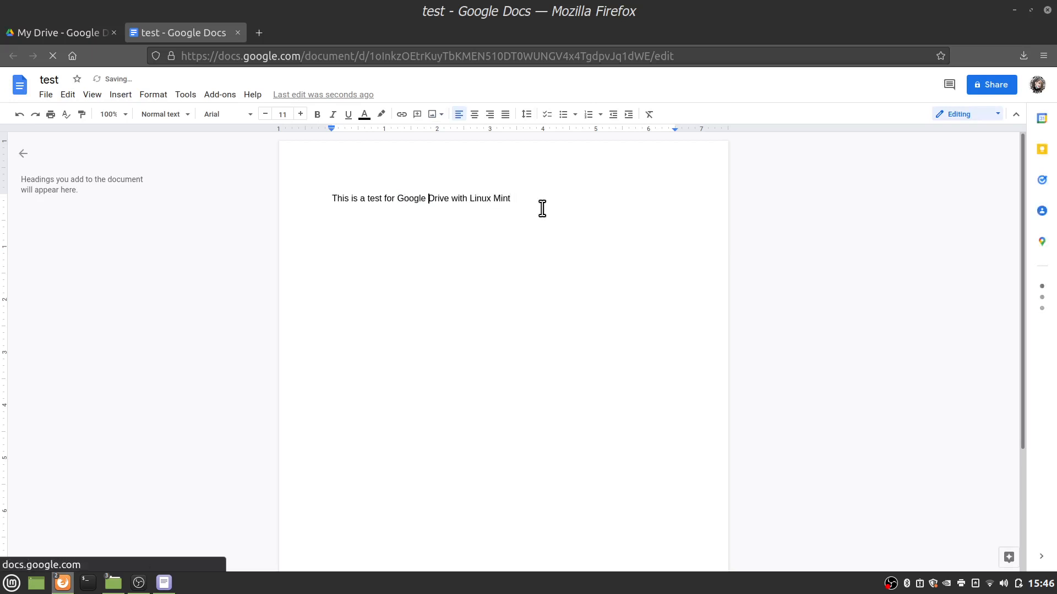
pyautogui.press('Return')
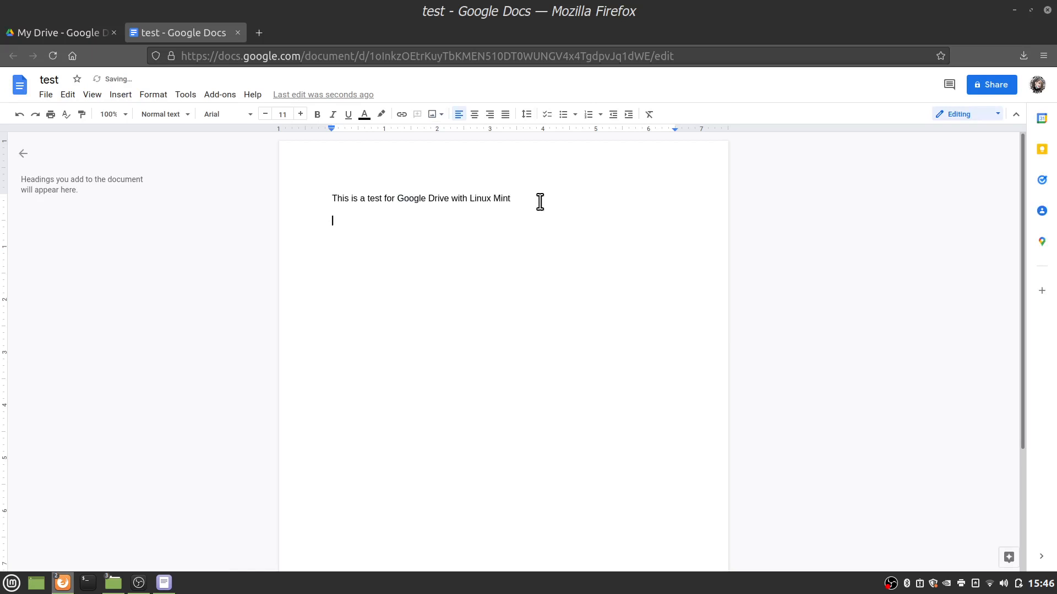
pyautogui.write('This is ano')
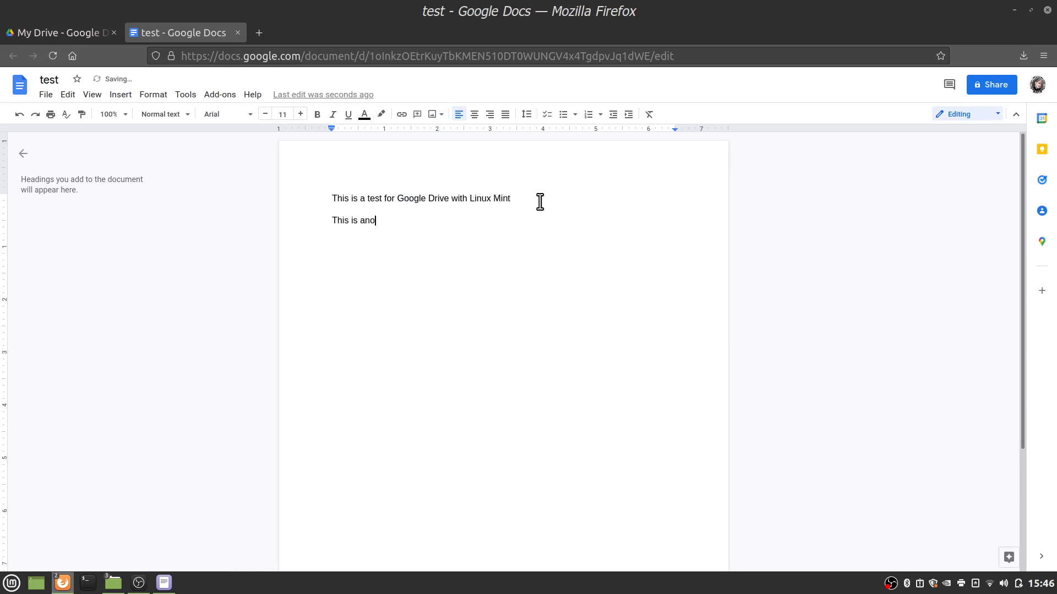
pyautogui.write('ther test')
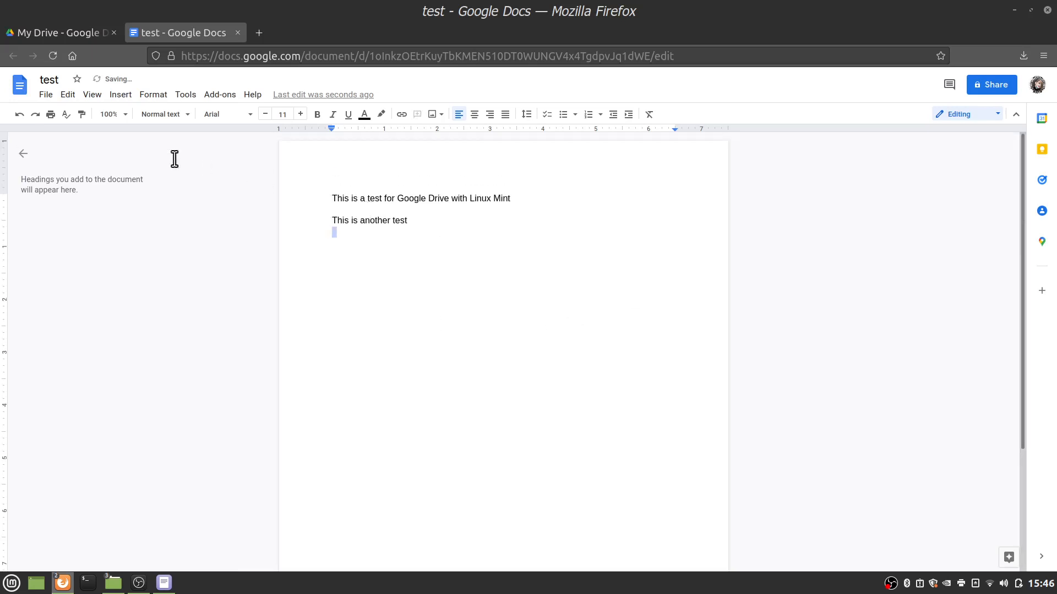
pyautogui.click(45, 95)
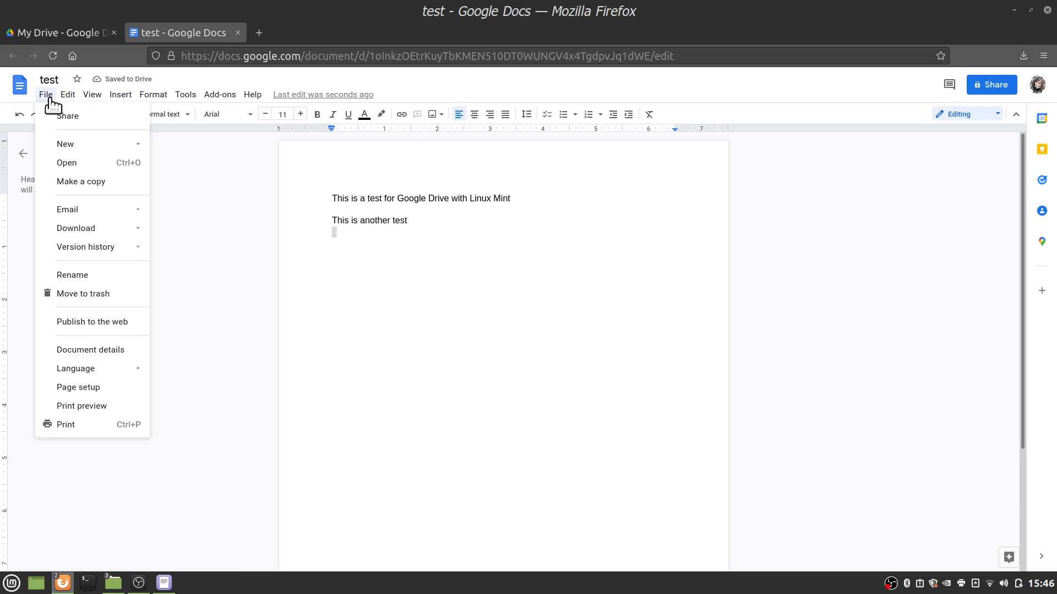
pyautogui.click(543, 369)
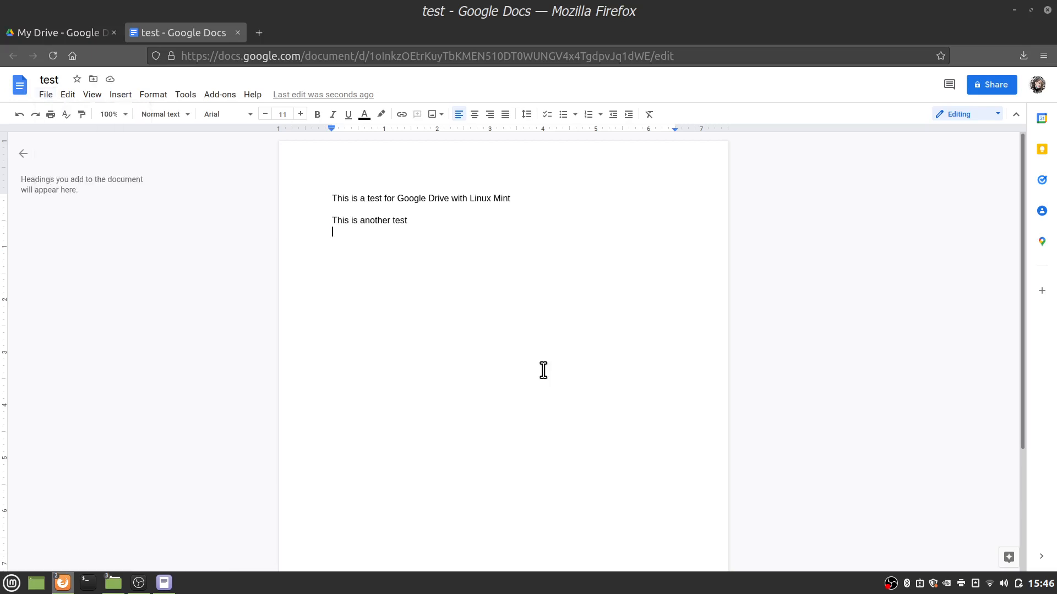
pyautogui.moveTo(246, 48)
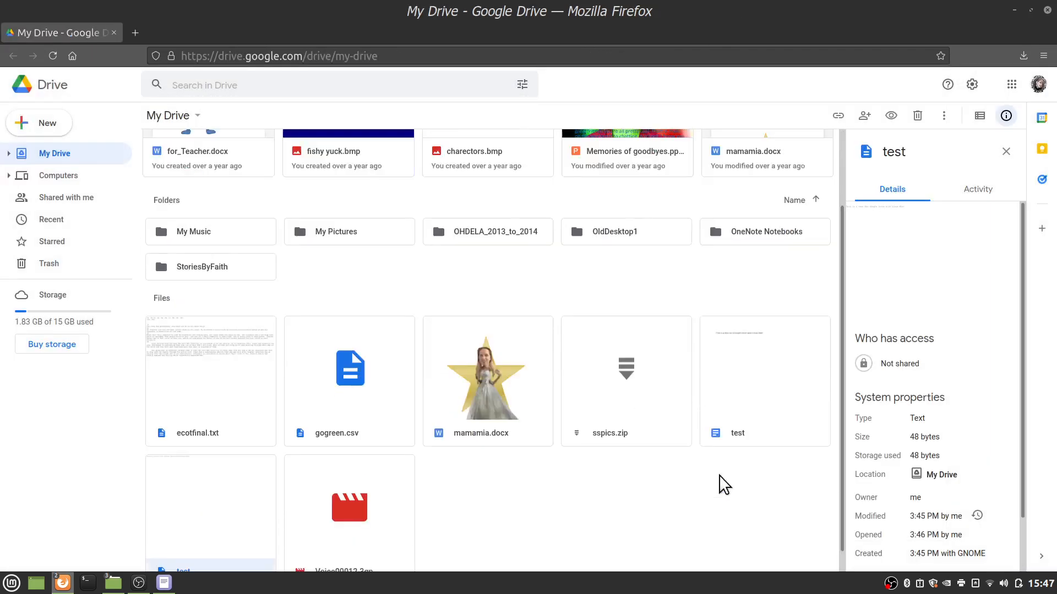
# - Scroll the My Drive file list down to show both test files
pyautogui.scroll(-3)
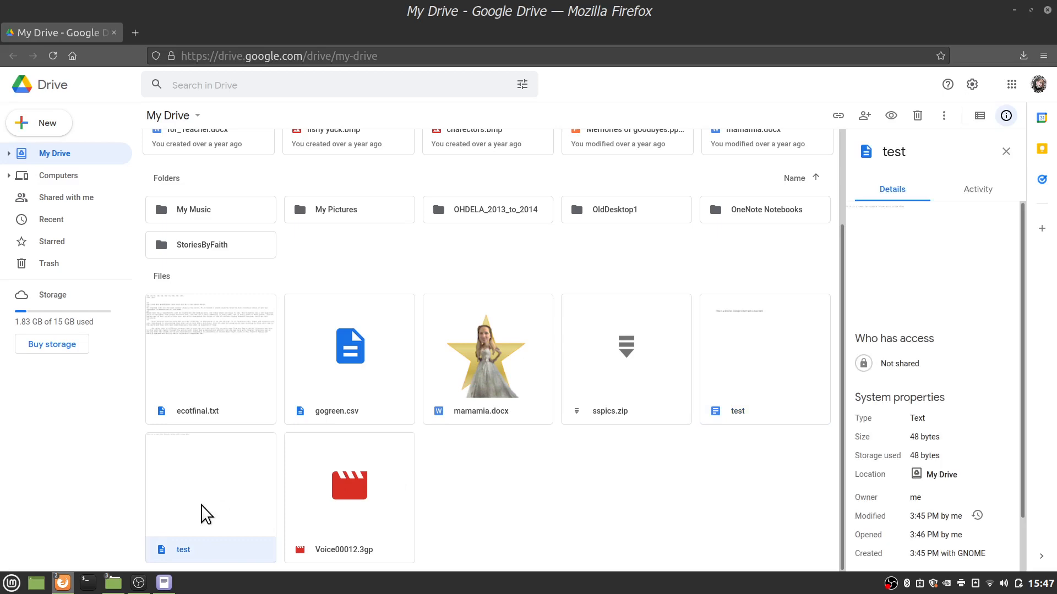
pyautogui.moveTo(232, 518)
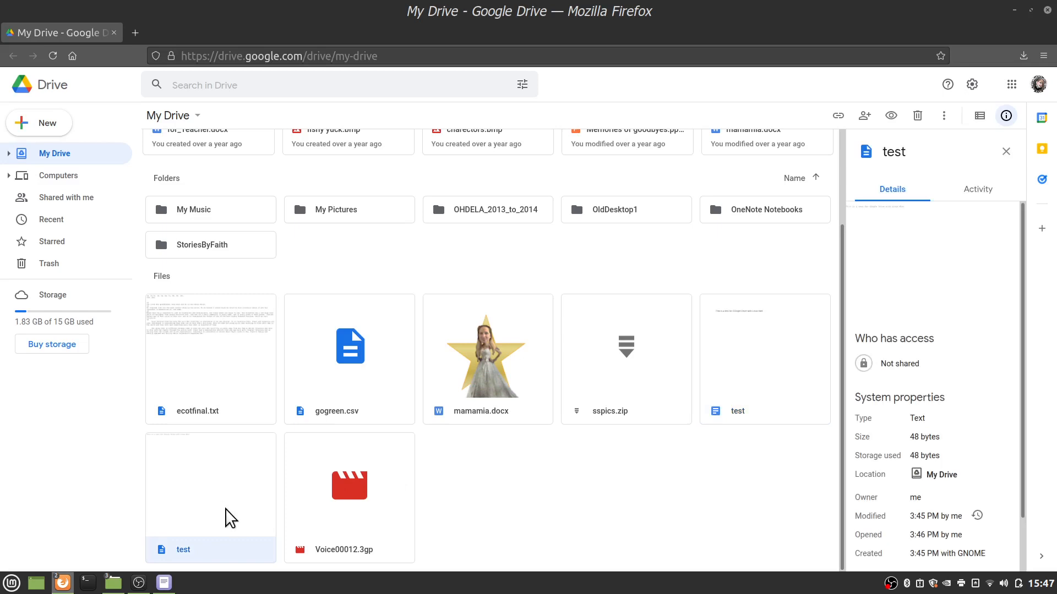
pyautogui.moveTo(960, 573)
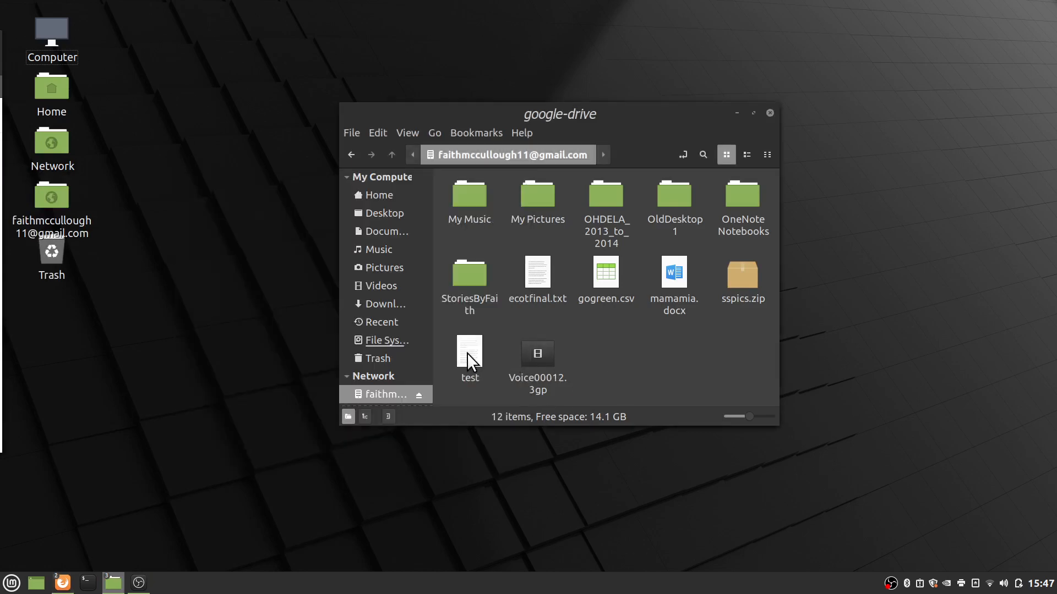
# - Open the test file from Nemo's google-drive folder in Xed, showing only its original line
pyautogui.click(469, 353)
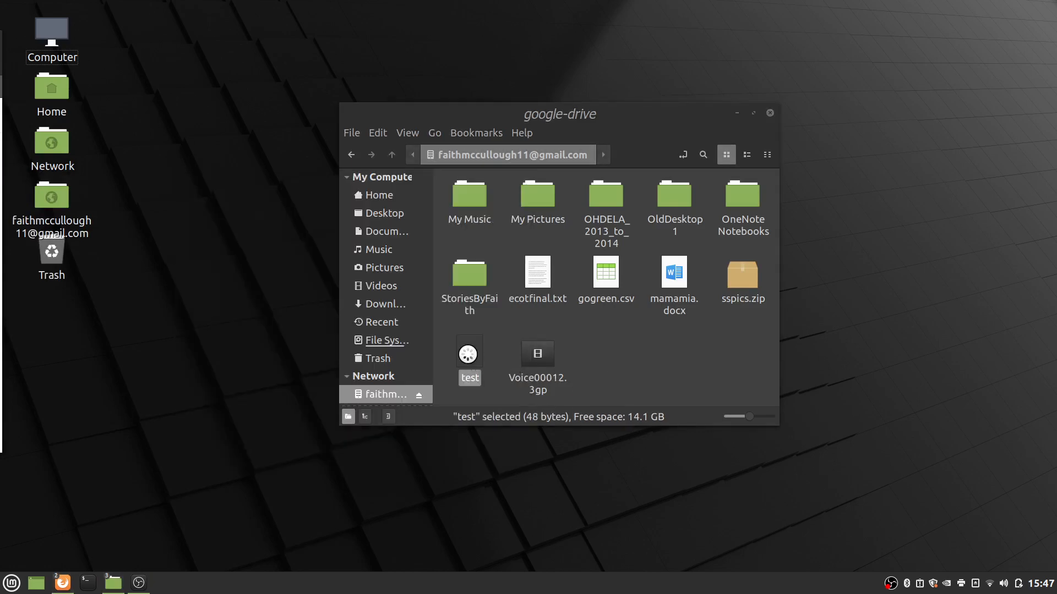
pyautogui.doubleClick(469, 352)
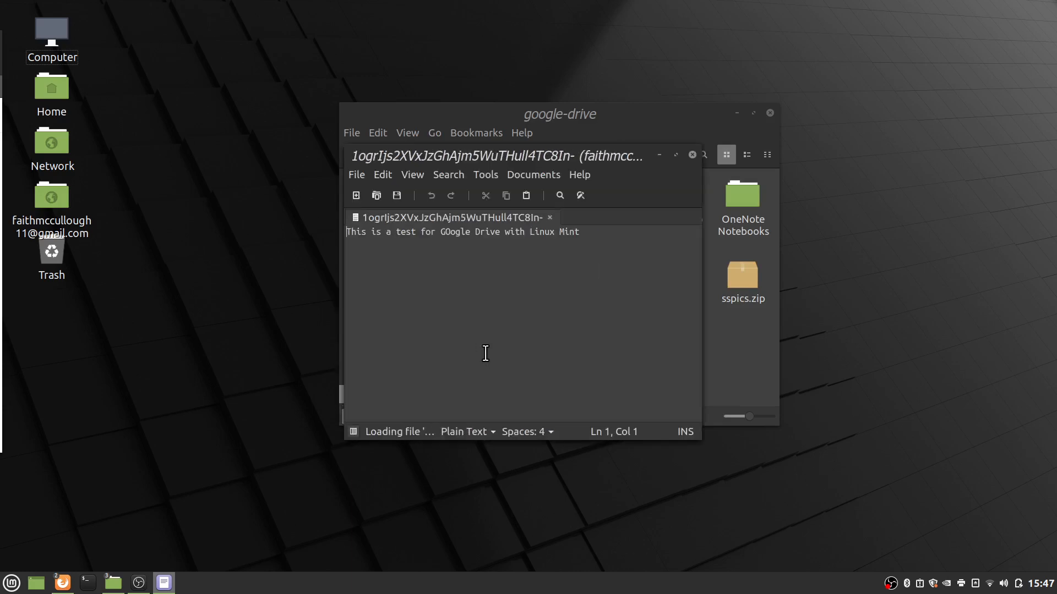
pyautogui.moveTo(369, 232); pyautogui.dragTo(437, 232)
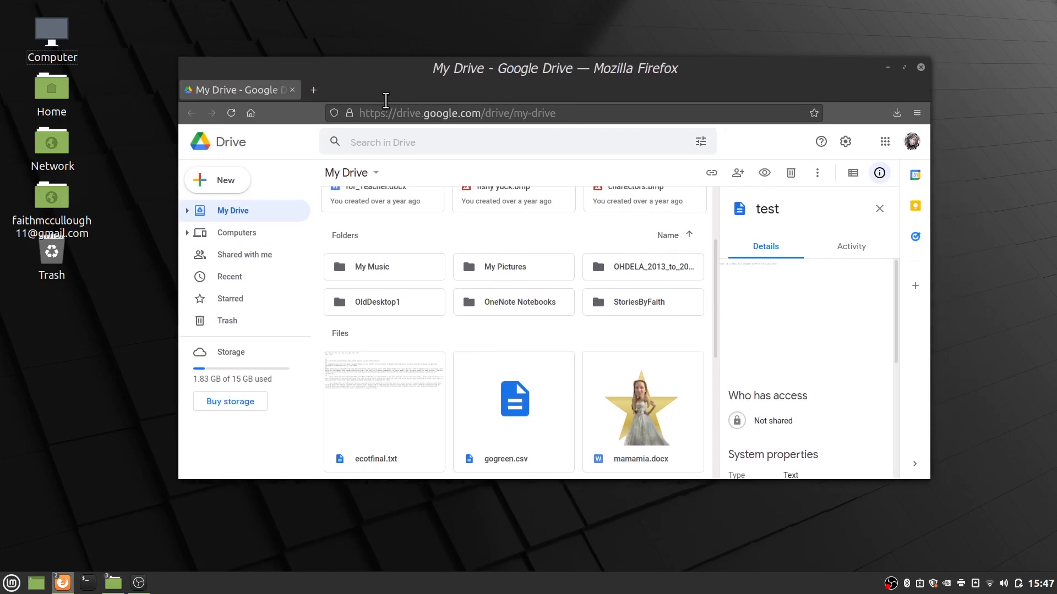
# - View the details of the Google Docs copy of test, noting Google Docs as its creator
pyautogui.scroll(-3)
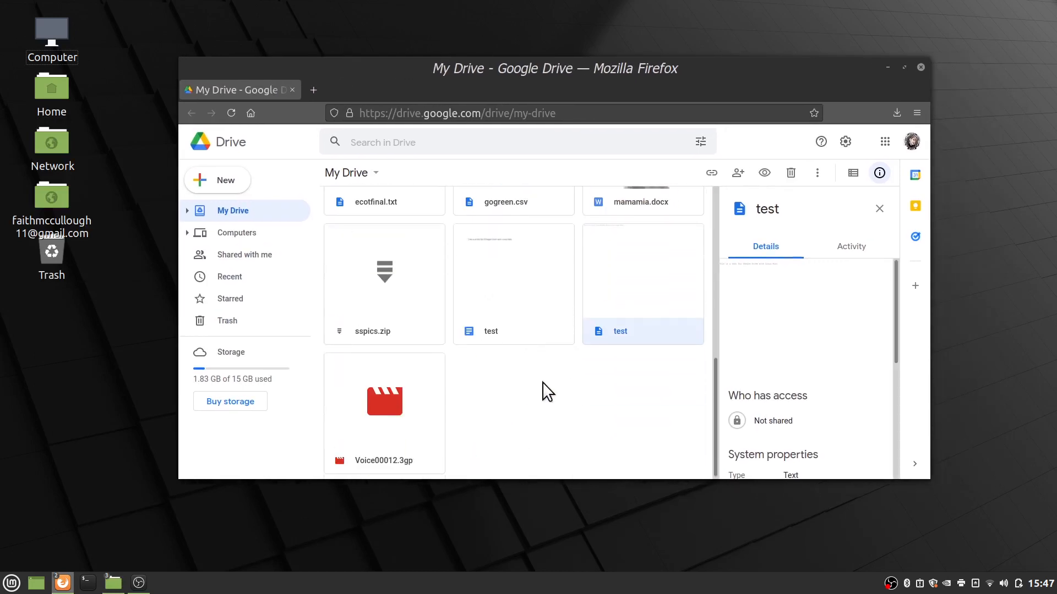
pyautogui.click(514, 279)
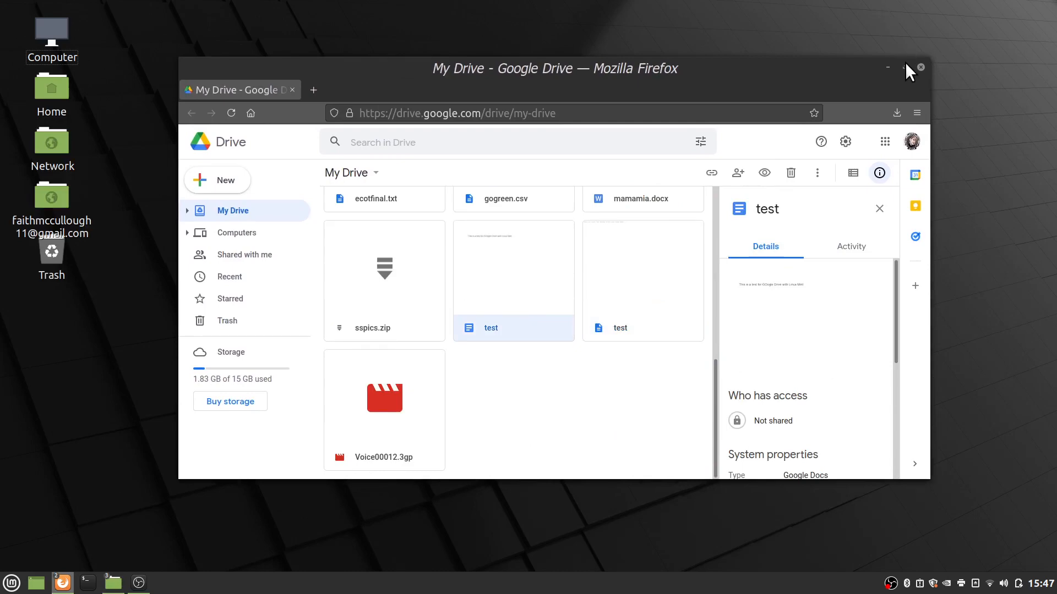
pyautogui.click(908, 66)
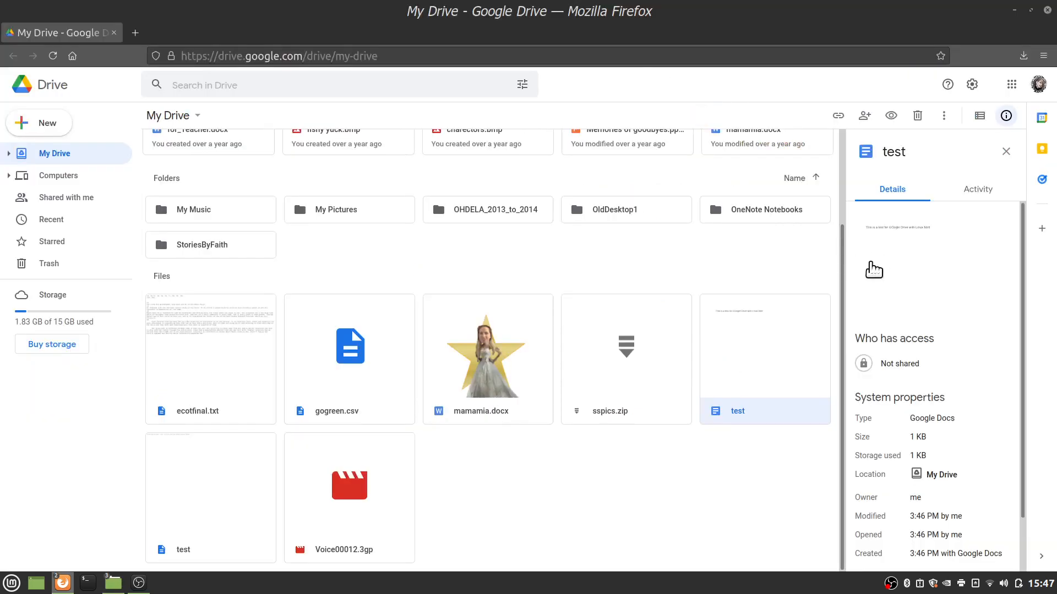
pyautogui.scroll(-3)
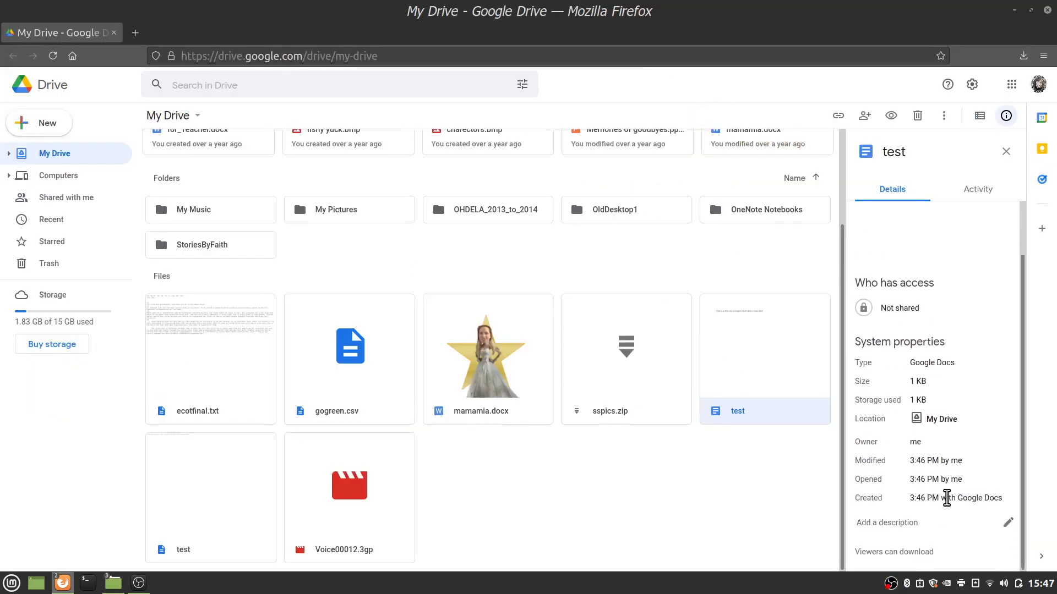
pyautogui.moveTo(239, 514)
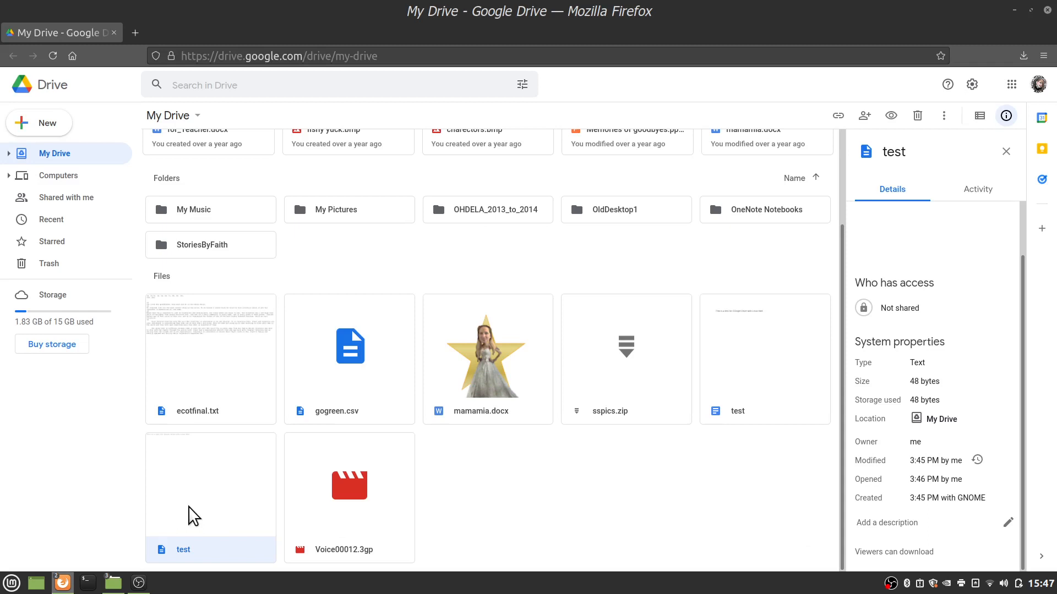
pyautogui.moveTo(762, 376)
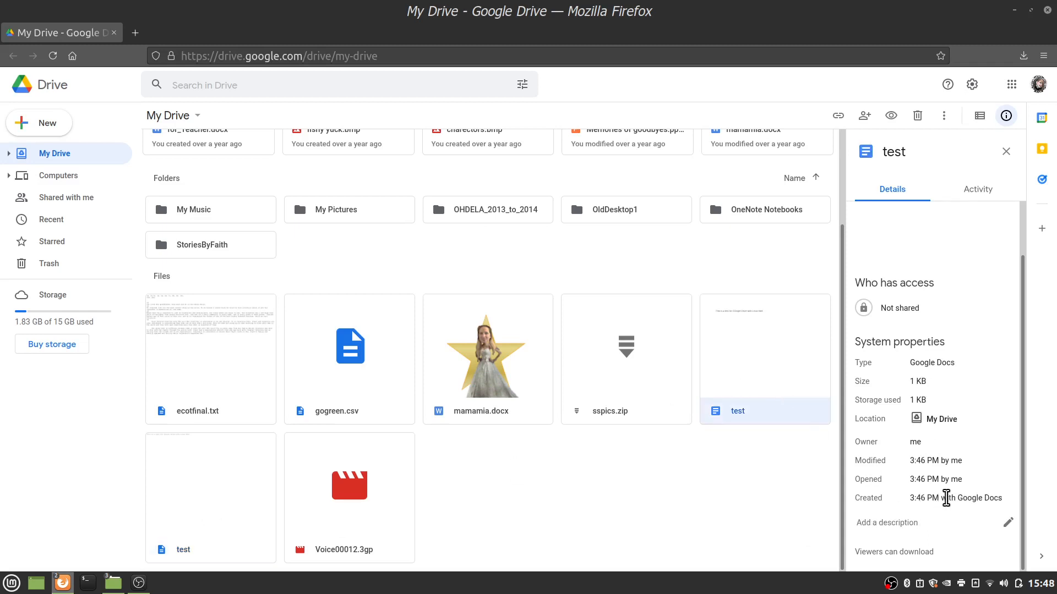
pyautogui.doubleClick(978, 498)
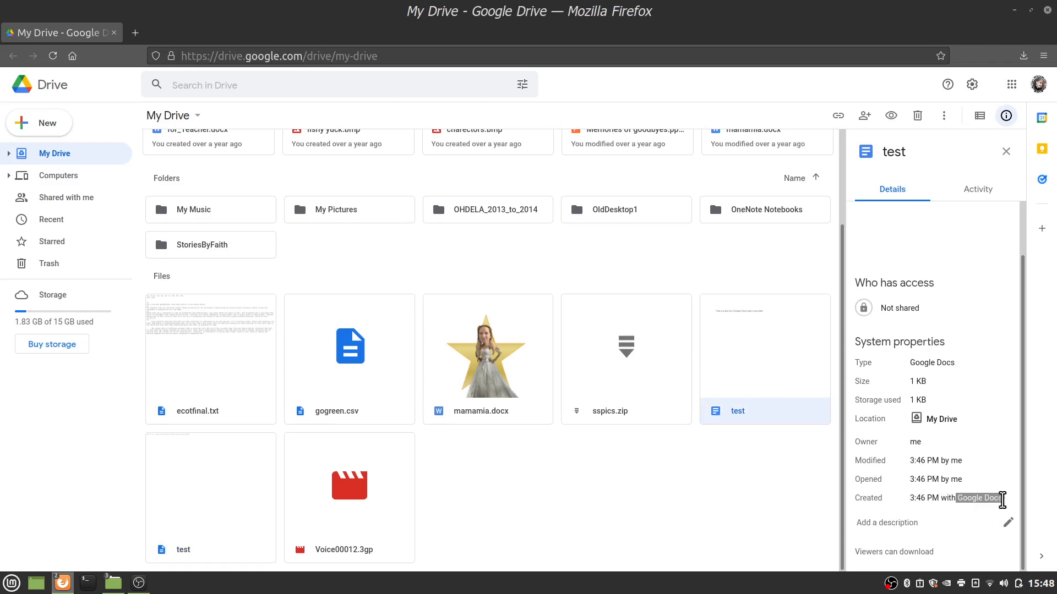
pyautogui.moveTo(818, 340)
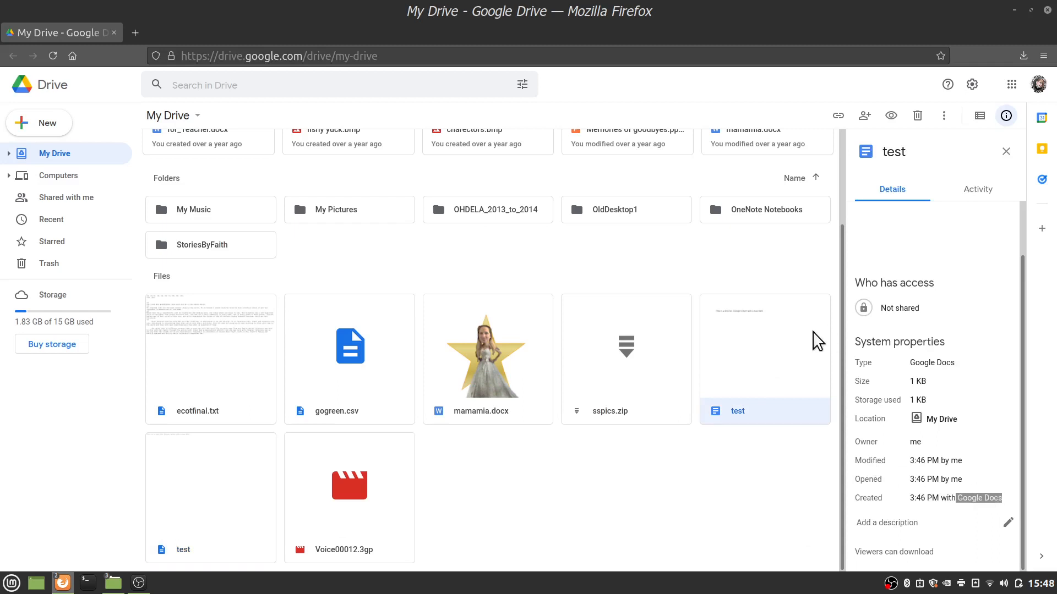
pyautogui.moveTo(802, 392)
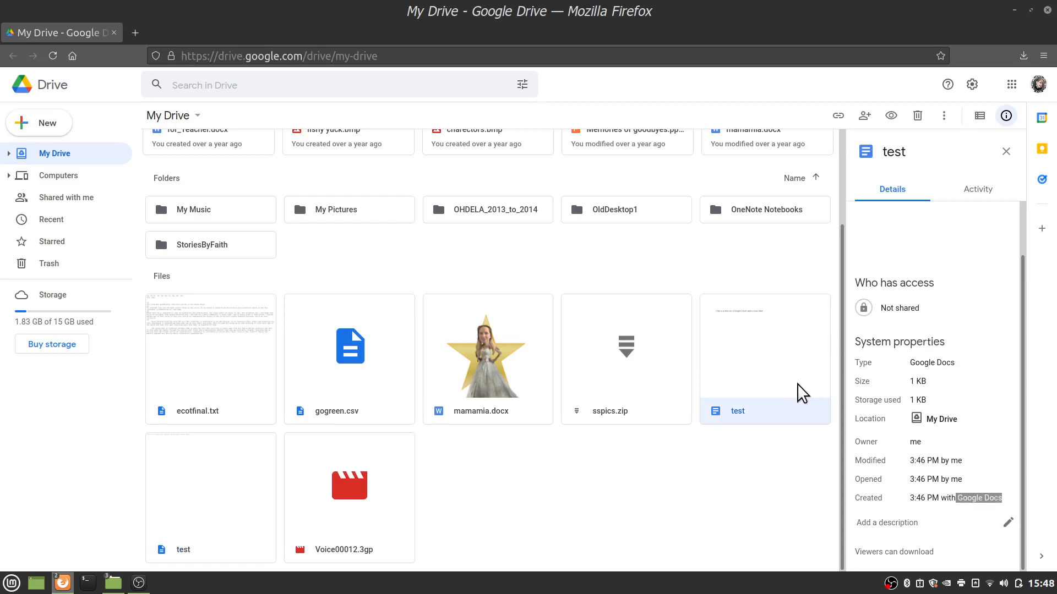
pyautogui.moveTo(634, 343)
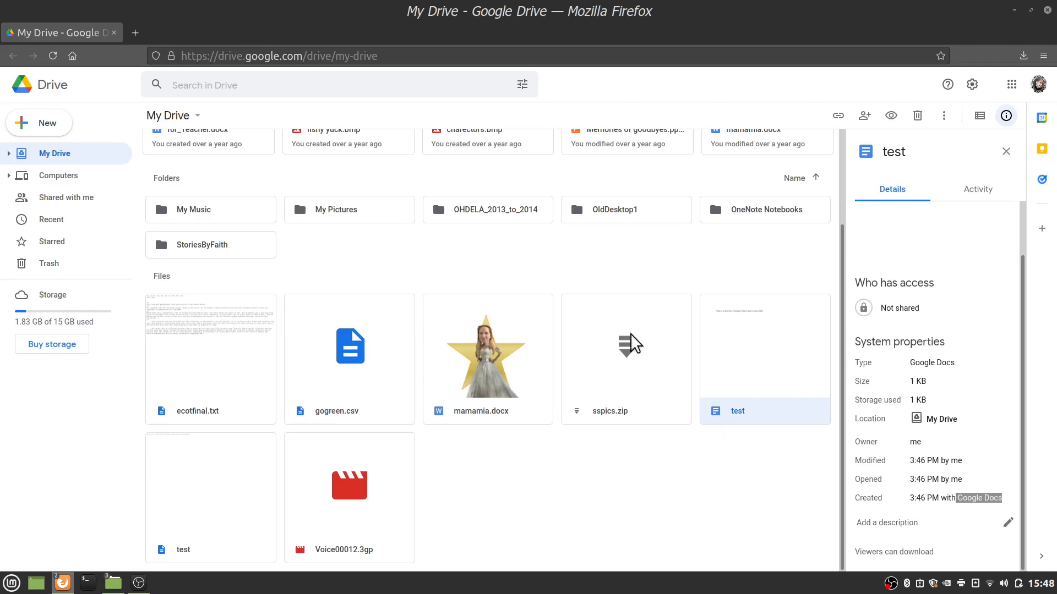
pyautogui.moveTo(212, 508)
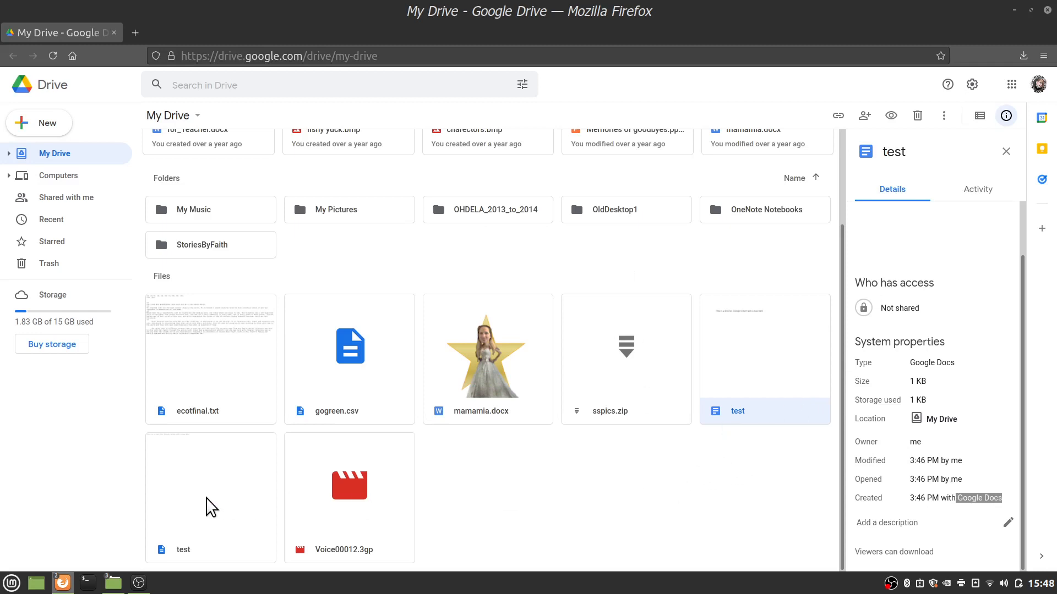
# - Select the original 48-byte plain-text test file to show its details
pyautogui.click(210, 549)
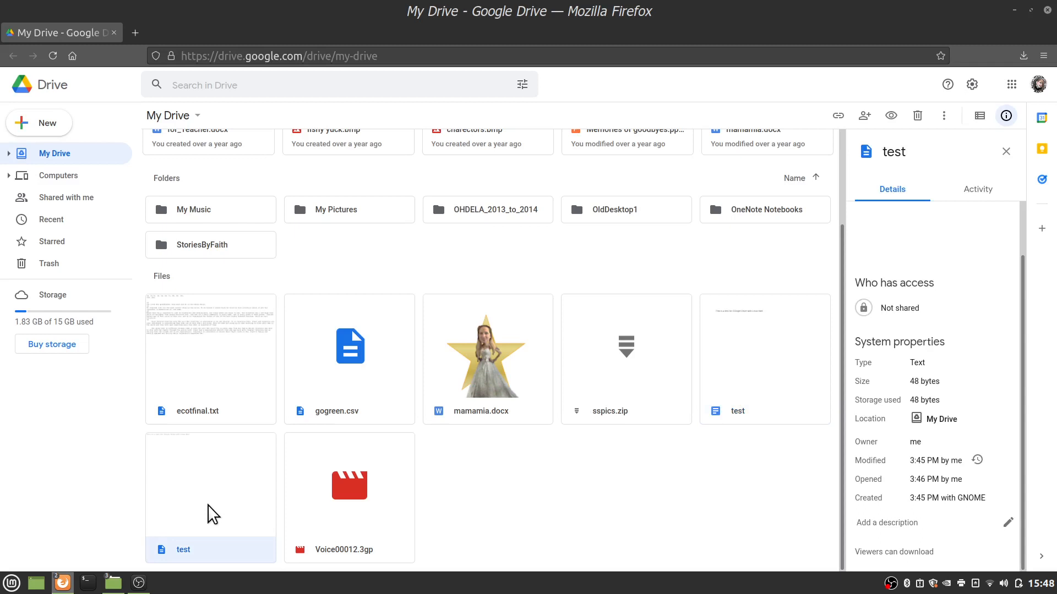
pyautogui.moveTo(303, 459)
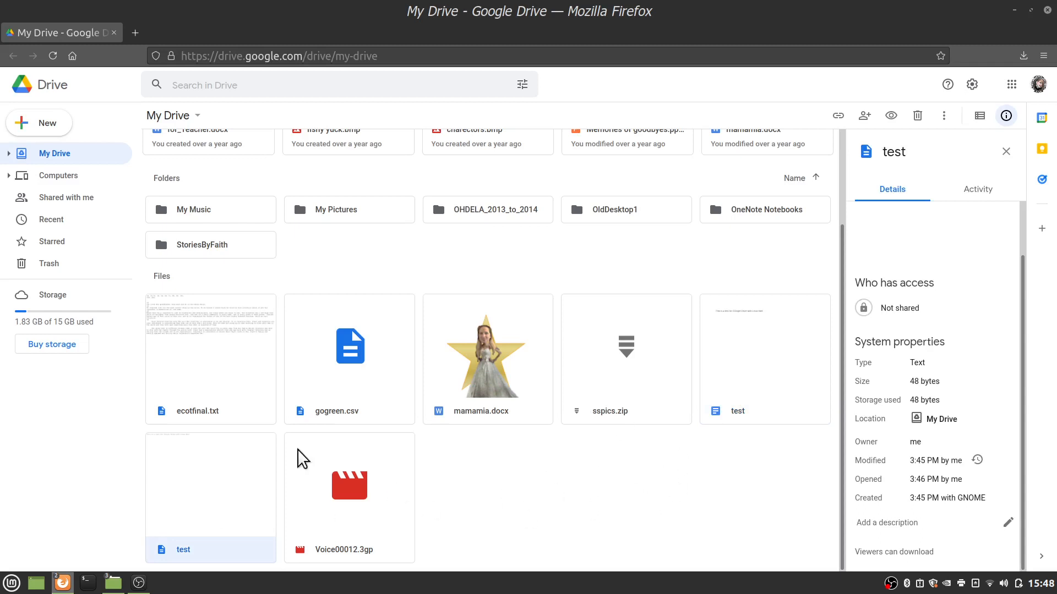
pyautogui.moveTo(727, 412)
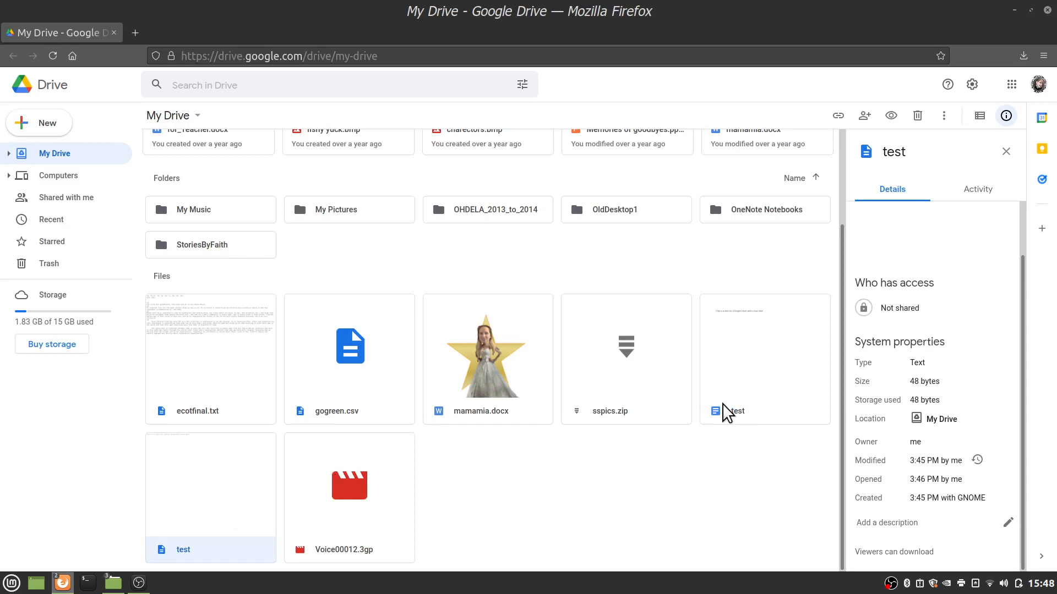
pyautogui.moveTo(778, 356)
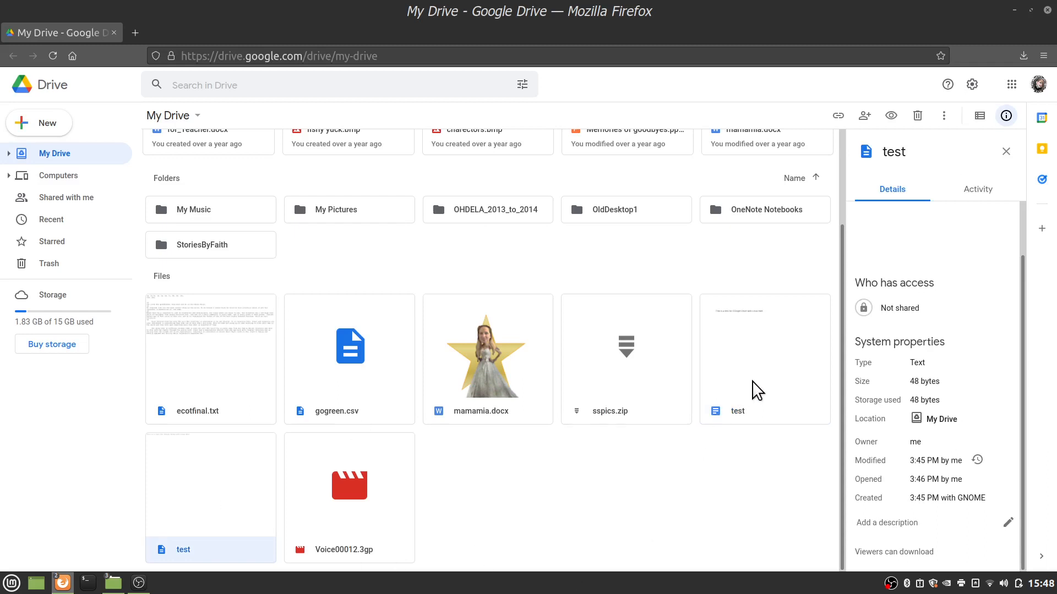
pyautogui.click(737, 410)
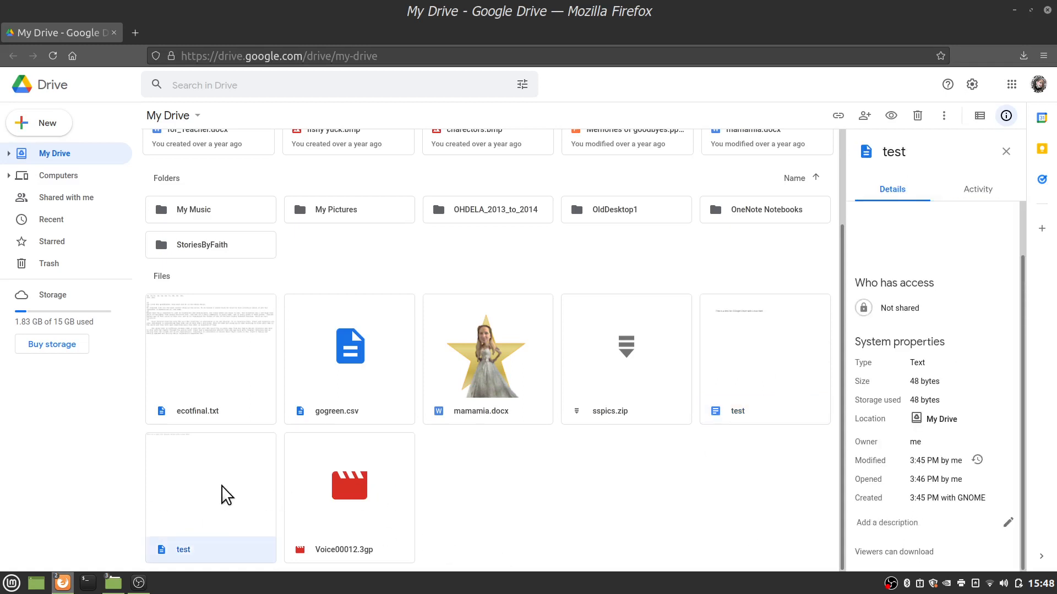
# - Preview the plain-text test file, highlighting the misspelled word 'GOogle'
pyautogui.doubleClick(210, 483)
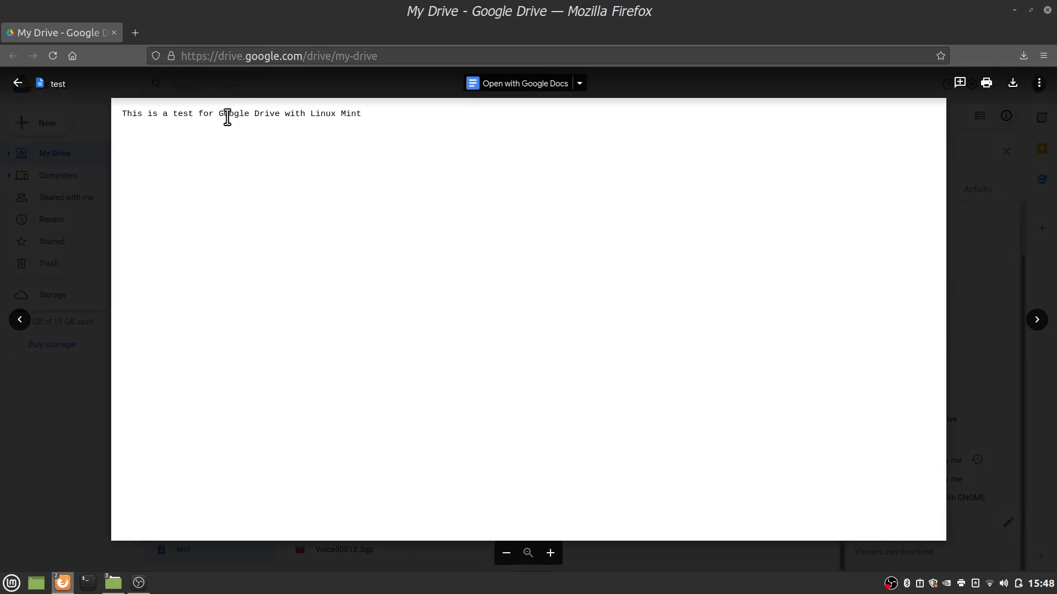
pyautogui.doubleClick(225, 114)
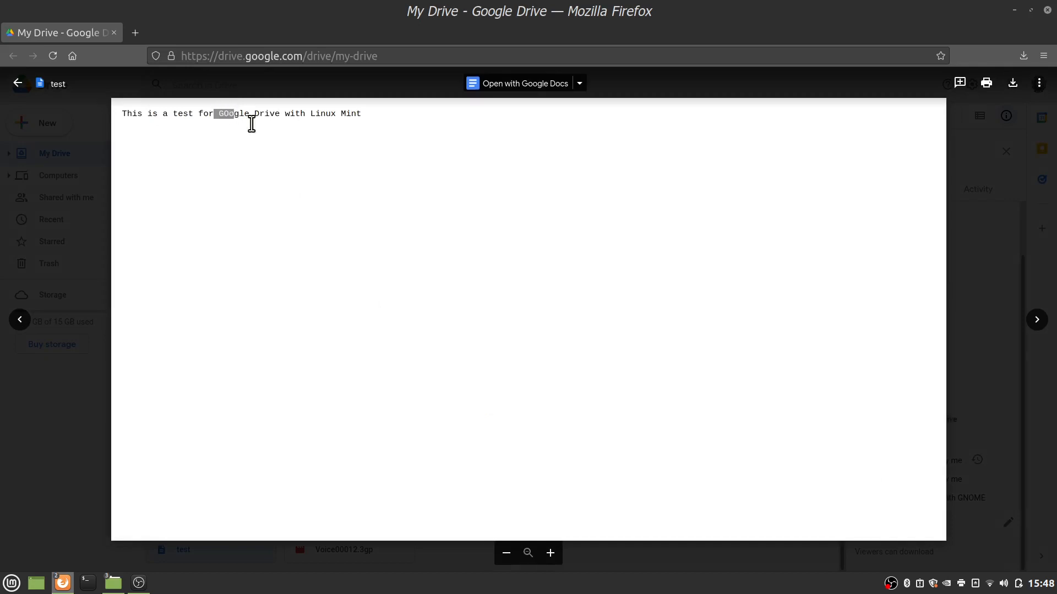
pyautogui.moveTo(263, 149)
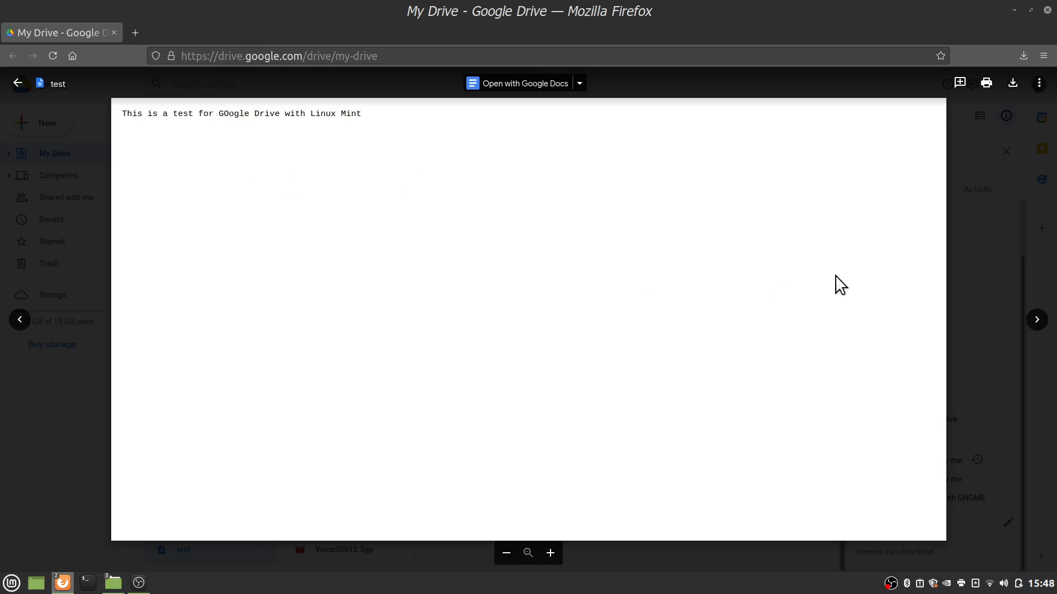
pyautogui.moveTo(993, 206)
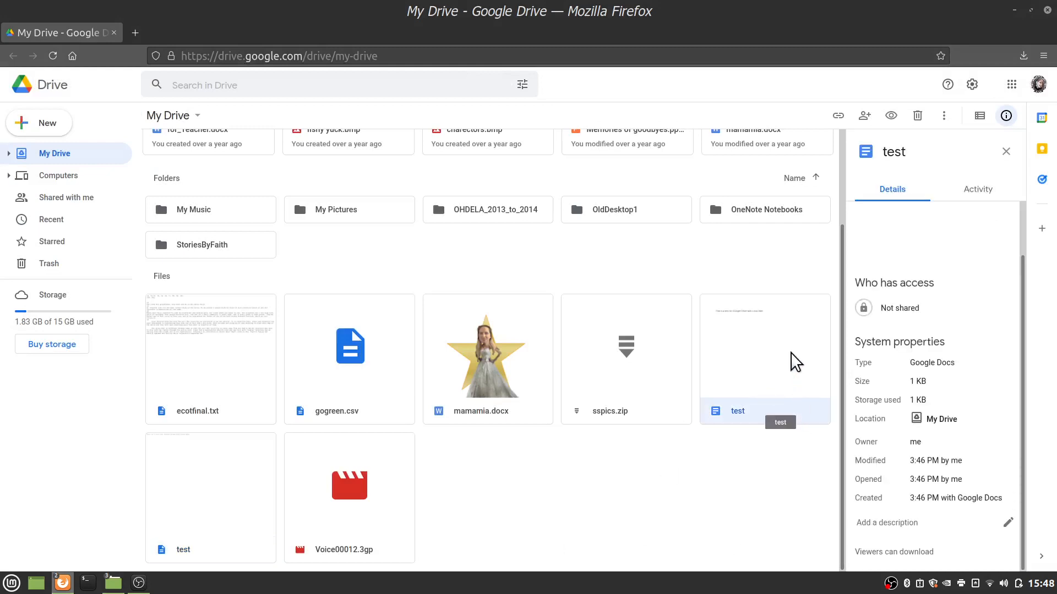
pyautogui.moveTo(1014, 16)
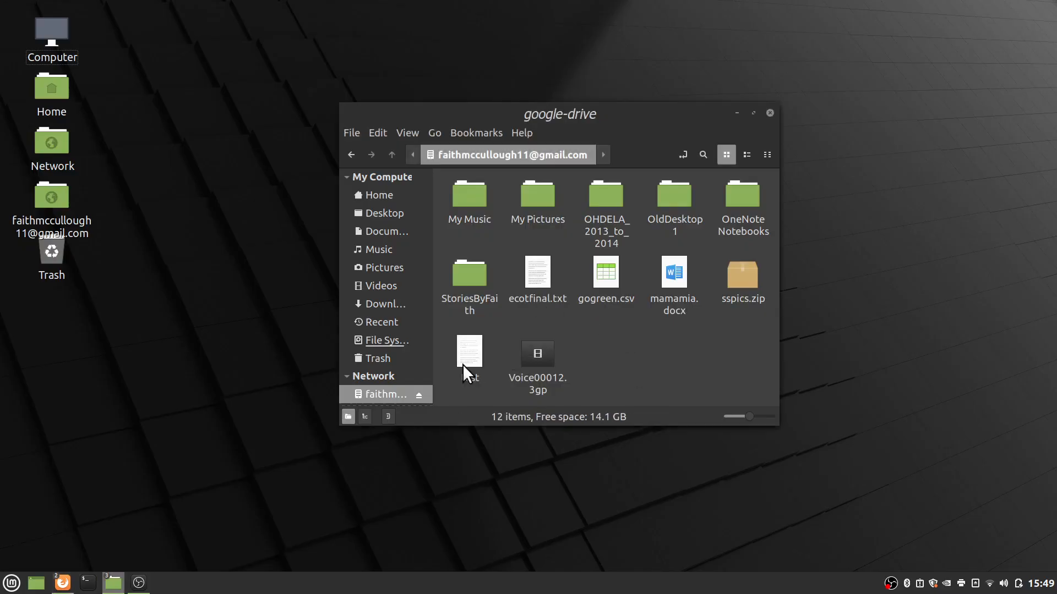
# - Reload the google-drive folder via Home so both test files are listed
pyautogui.click(469, 357)
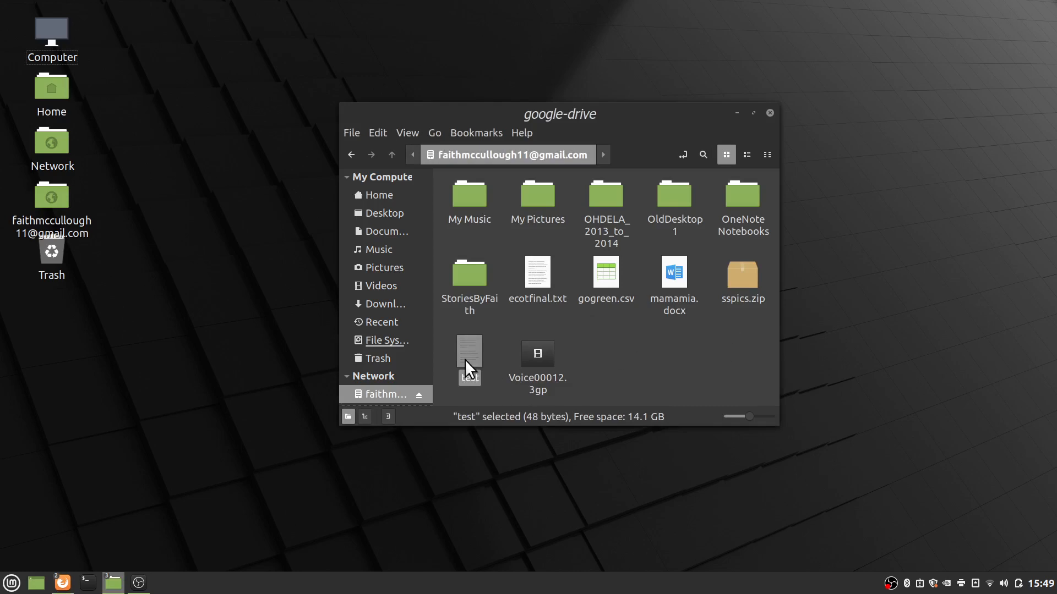
pyautogui.moveTo(452, 374)
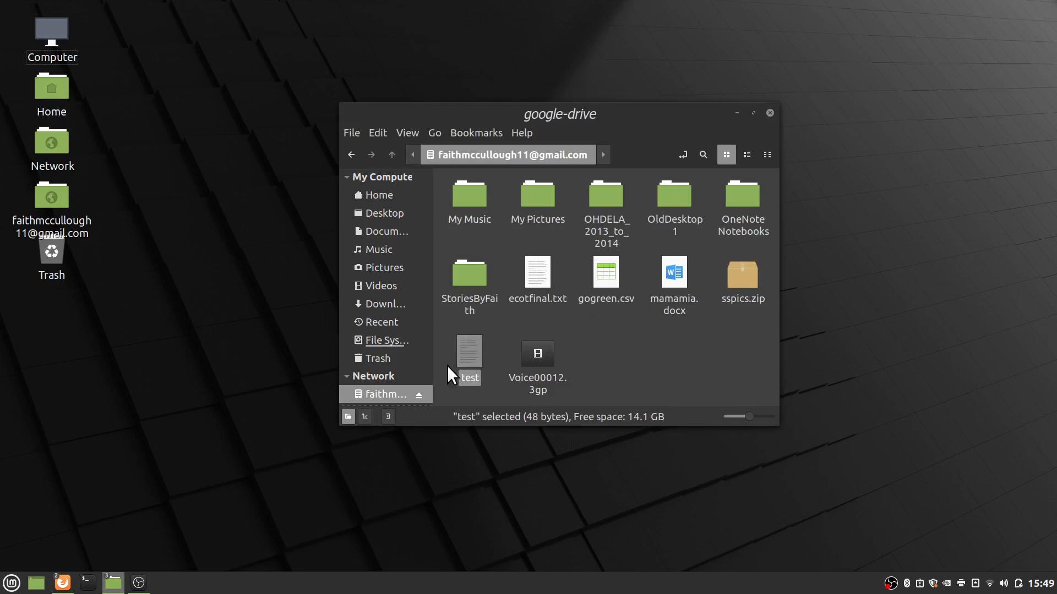
pyautogui.click(380, 195)
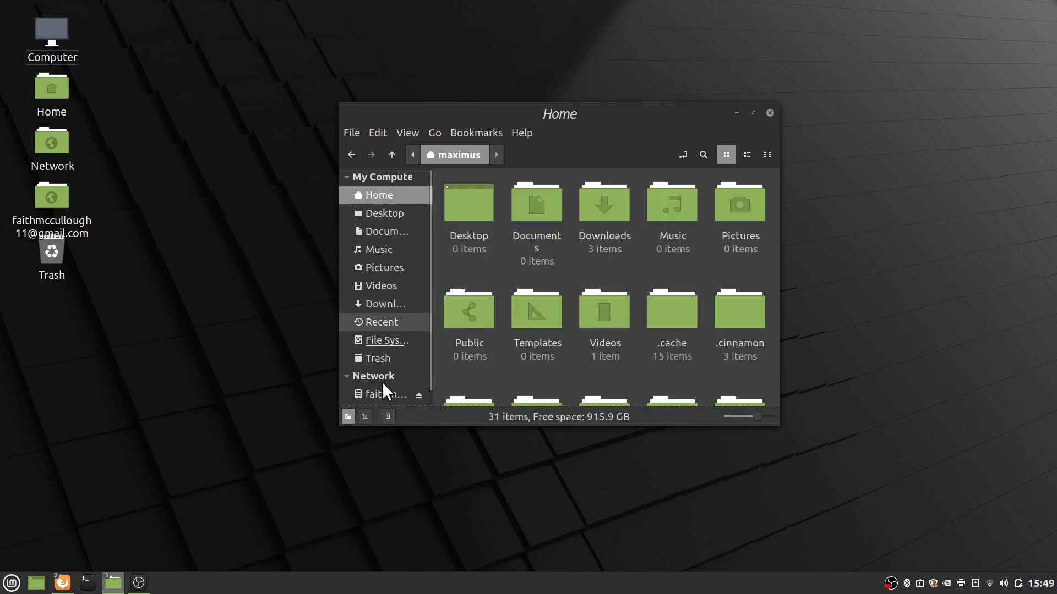
pyautogui.click(381, 394)
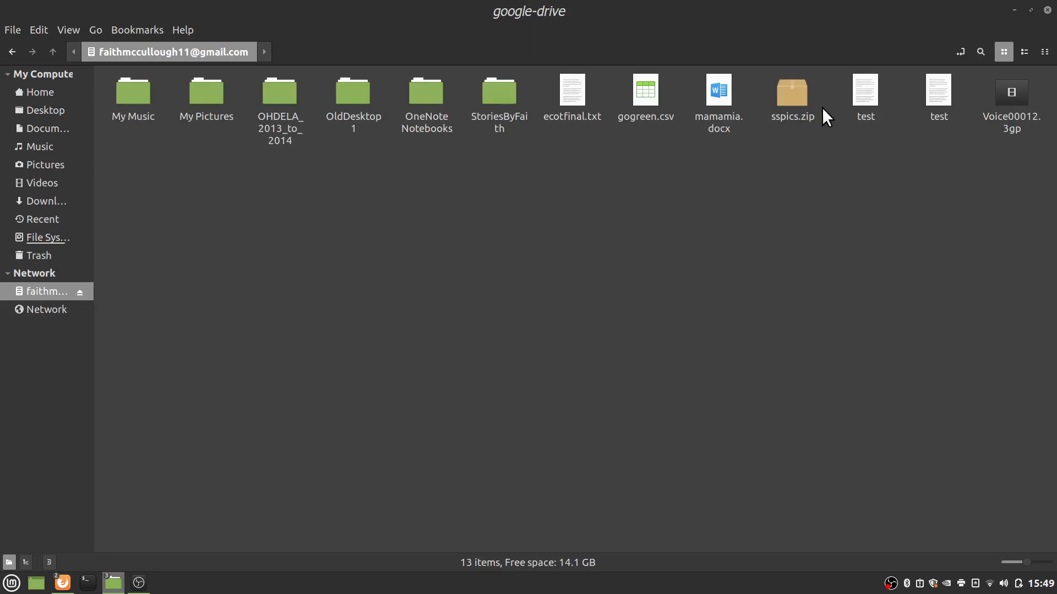
pyautogui.click(866, 95)
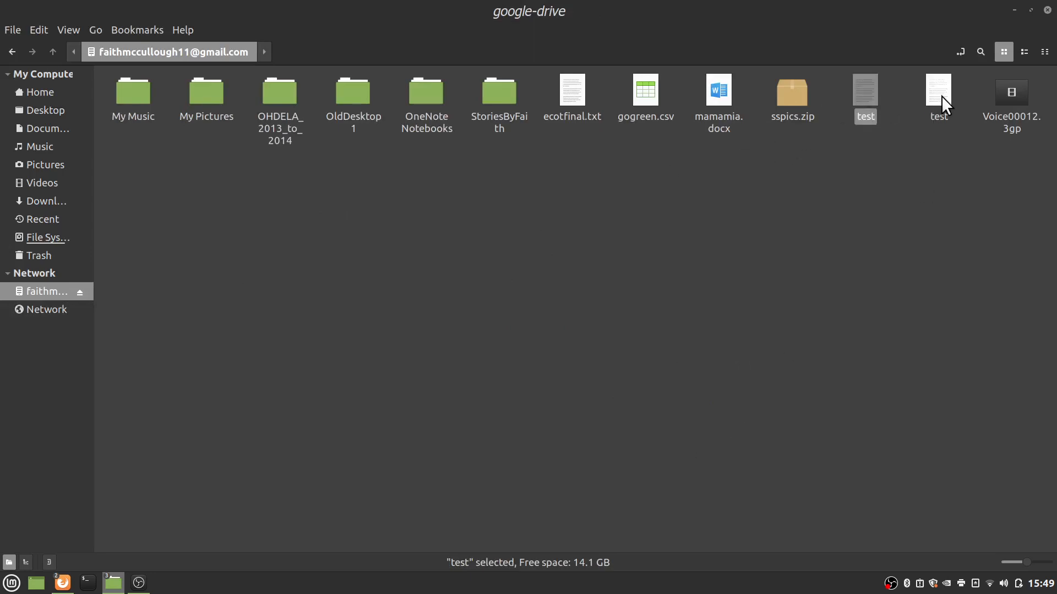
# - View the plain-text test file in Xed, hide it, then open the Google Docs copy
pyautogui.click(938, 98)
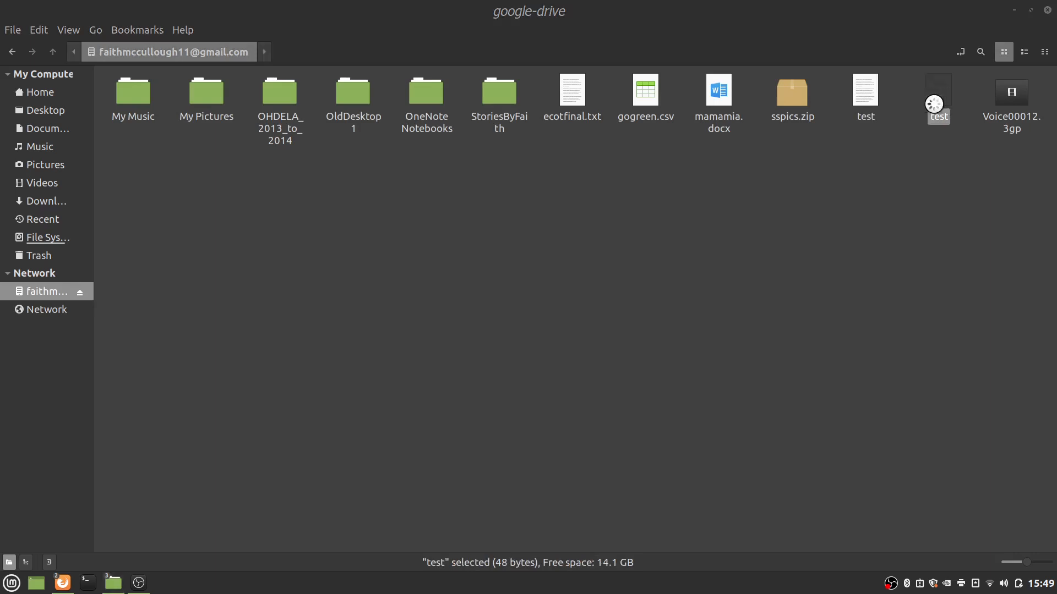
pyautogui.doubleClick(938, 95)
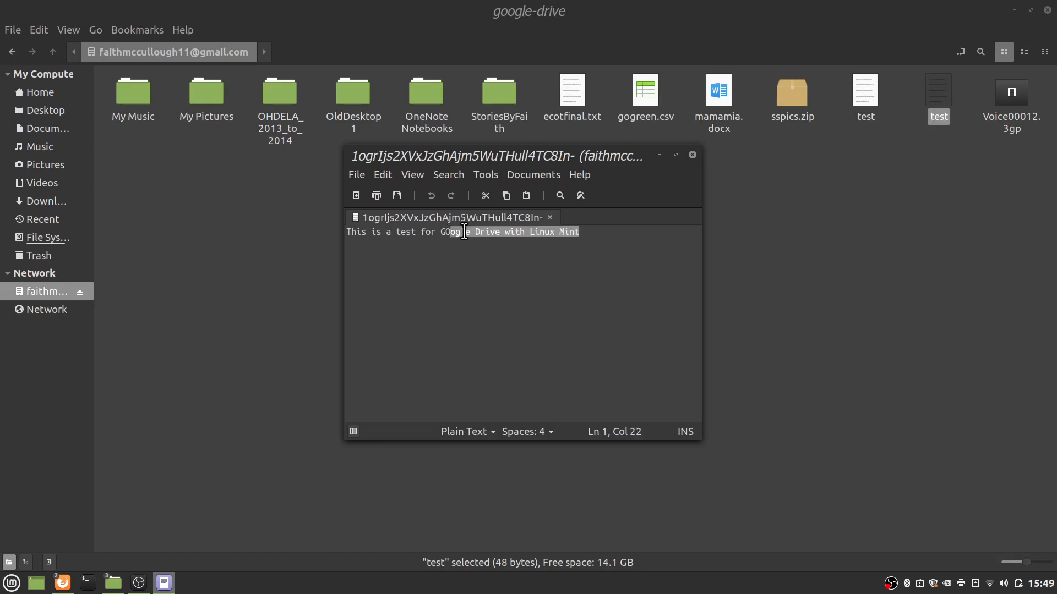
pyautogui.moveTo(498, 156); pyautogui.dragTo(403, 184)
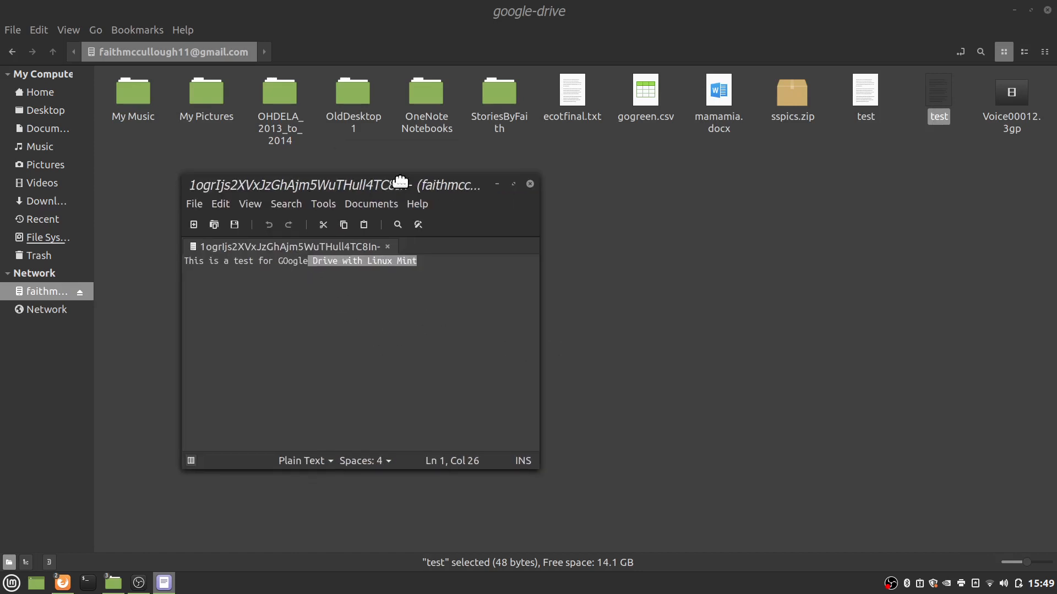
pyautogui.click(529, 184)
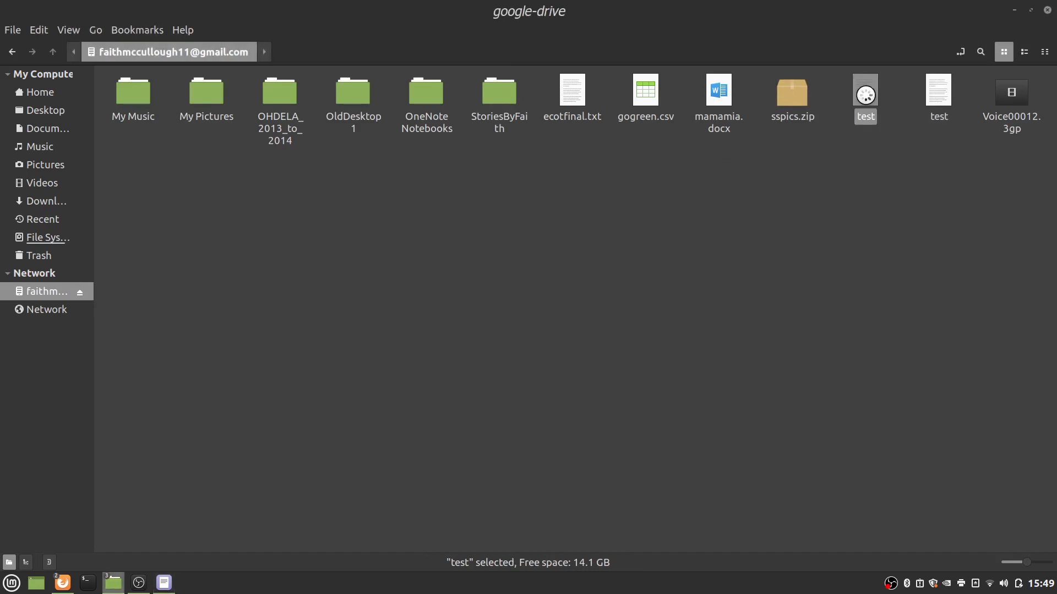
pyautogui.doubleClick(865, 92)
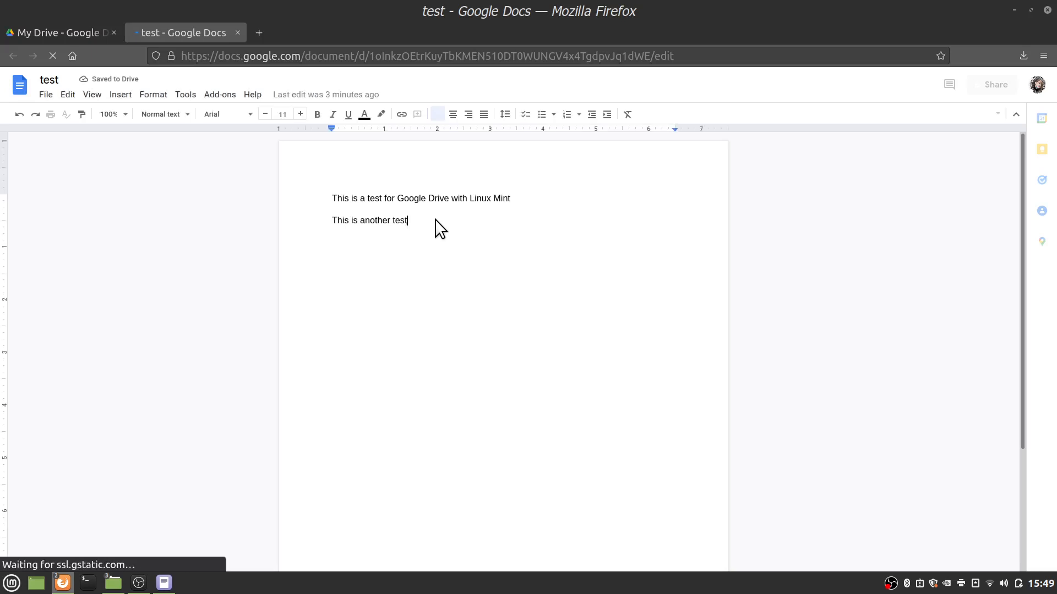
pyautogui.moveTo(258, 25)
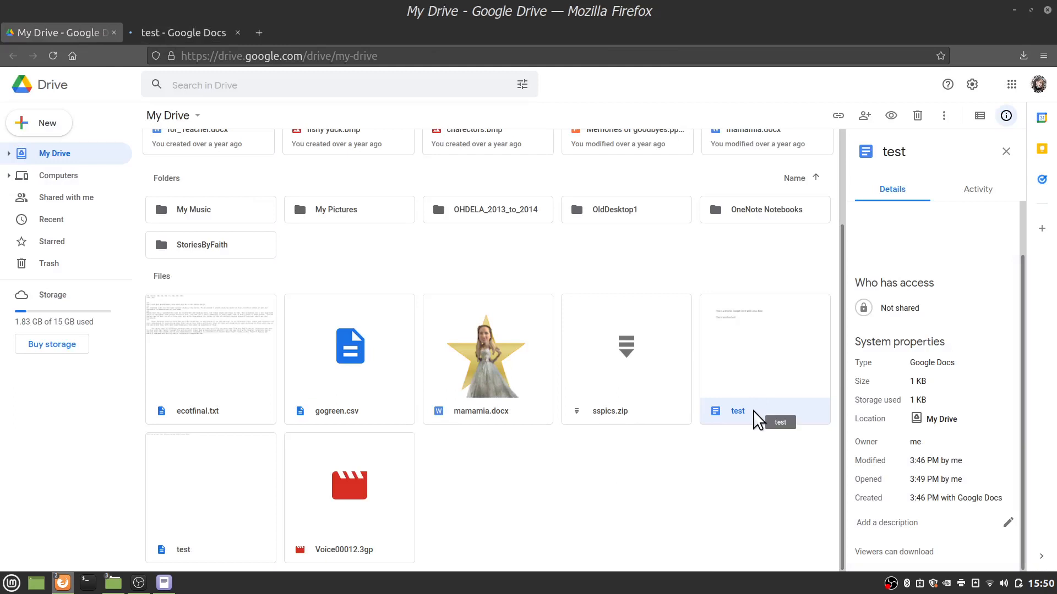
pyautogui.moveTo(1021, 20)
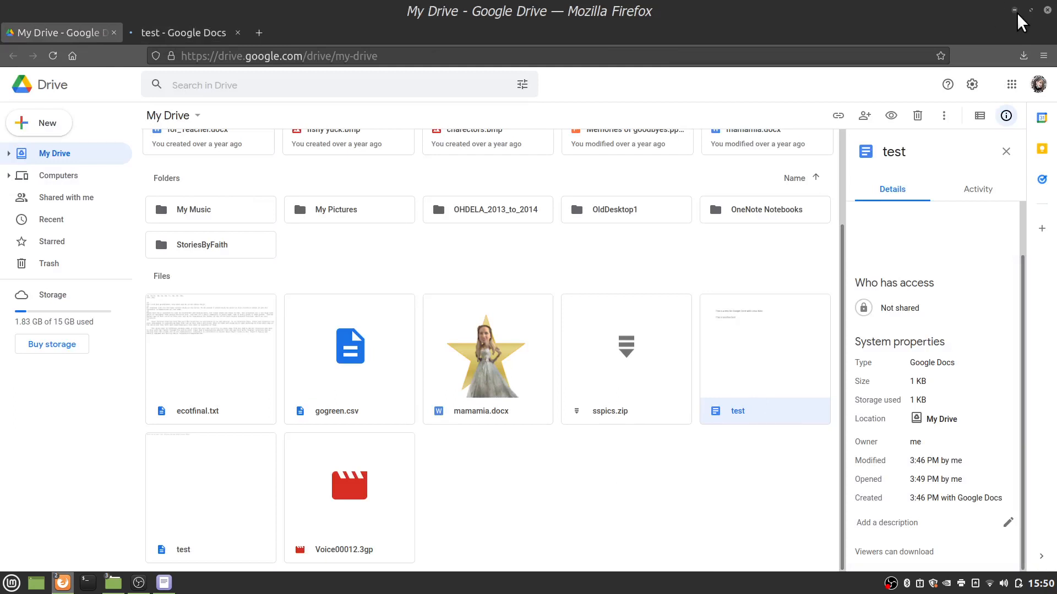
# - Minimize Firefox and select the 48-byte test file in Nemo's google-drive folder
pyautogui.click(112, 582)
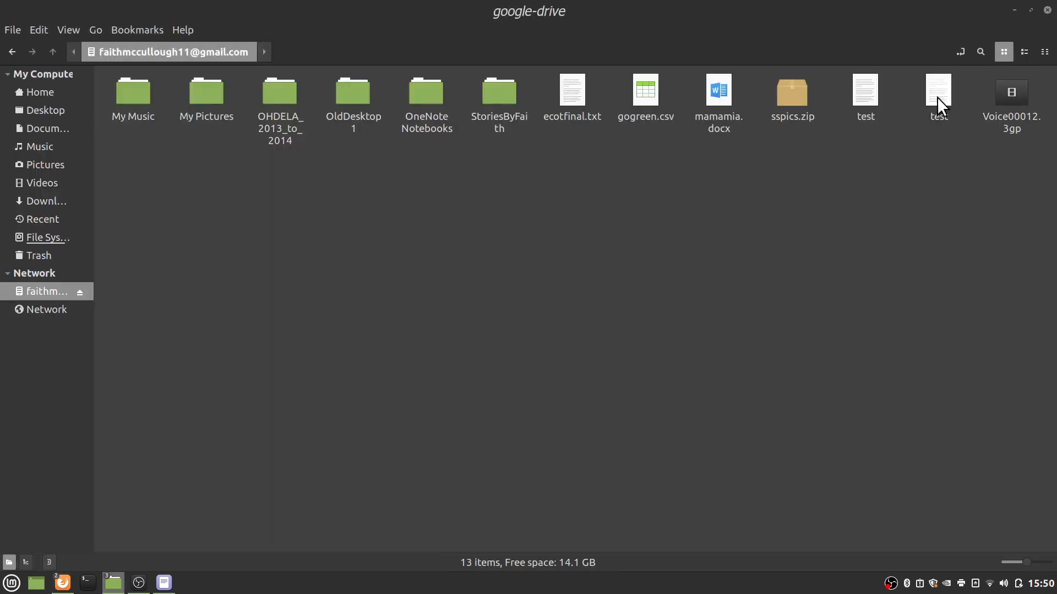
pyautogui.click(938, 95)
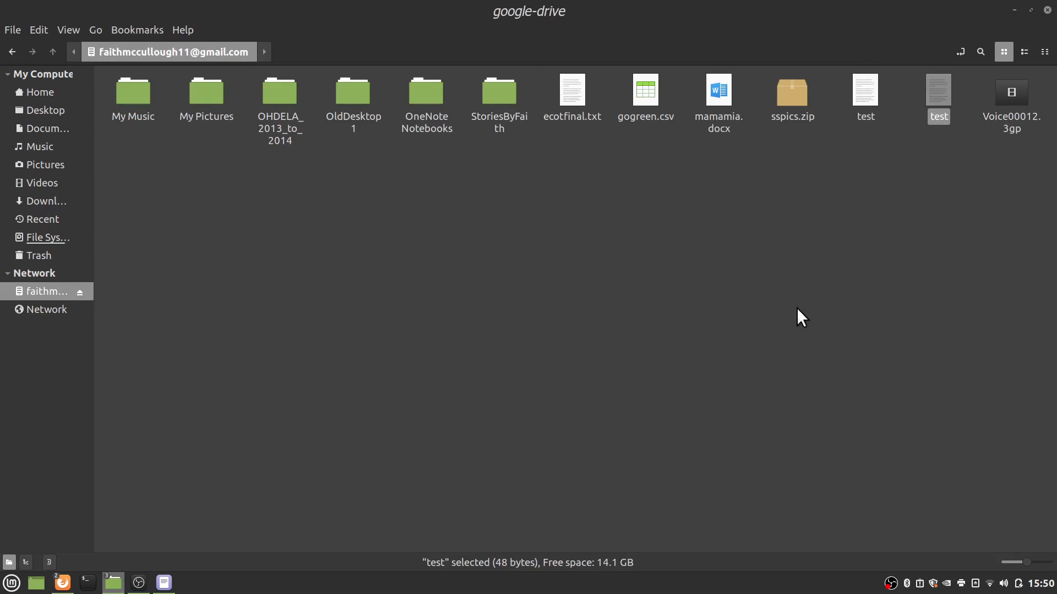
pyautogui.moveTo(769, 321)
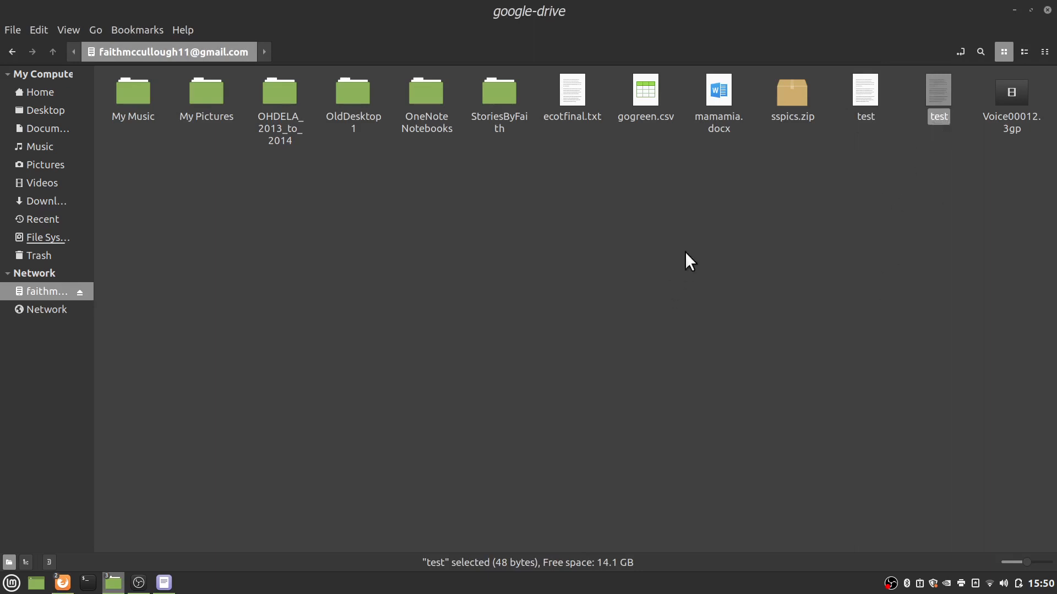
pyautogui.moveTo(828, 290)
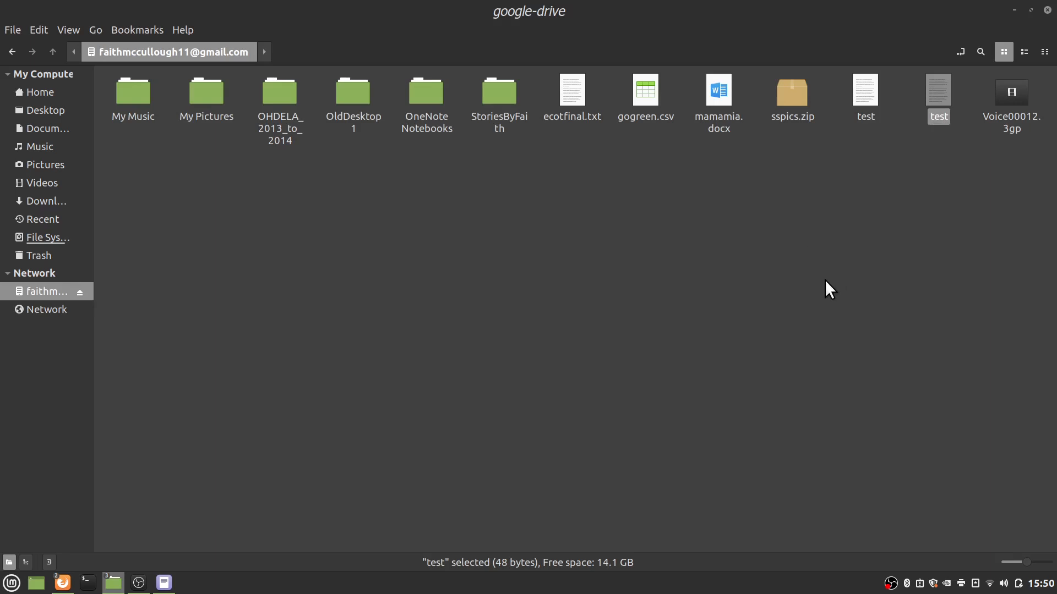
pyautogui.moveTo(713, 280)
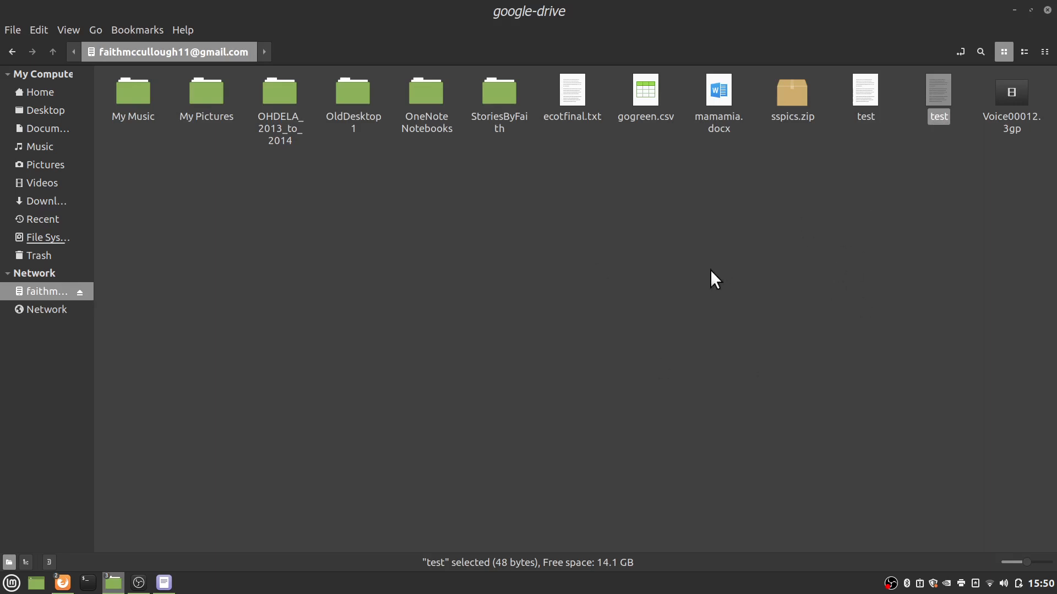
pyautogui.moveTo(788, 323)
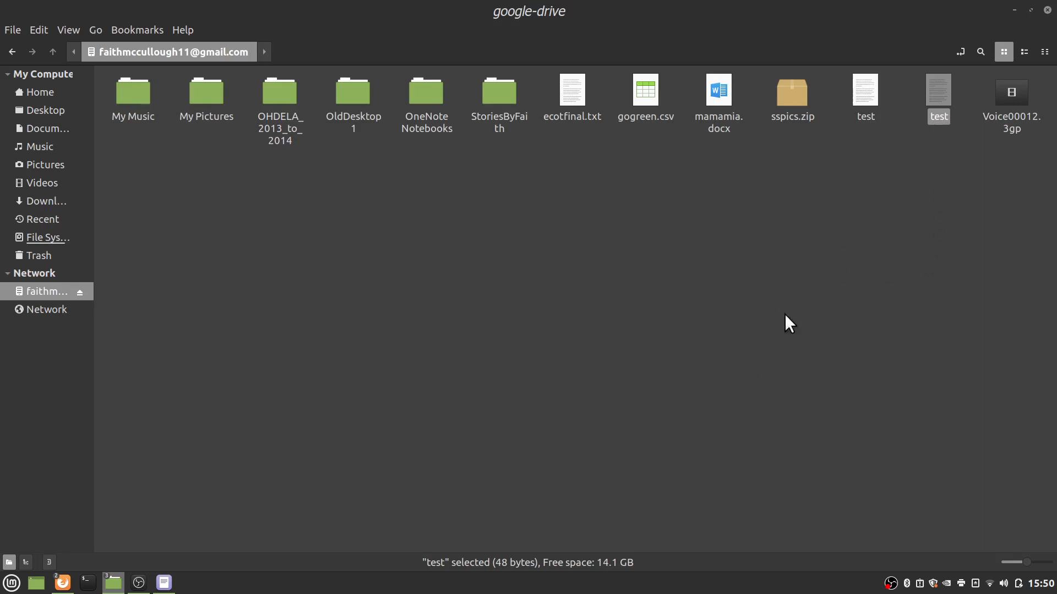